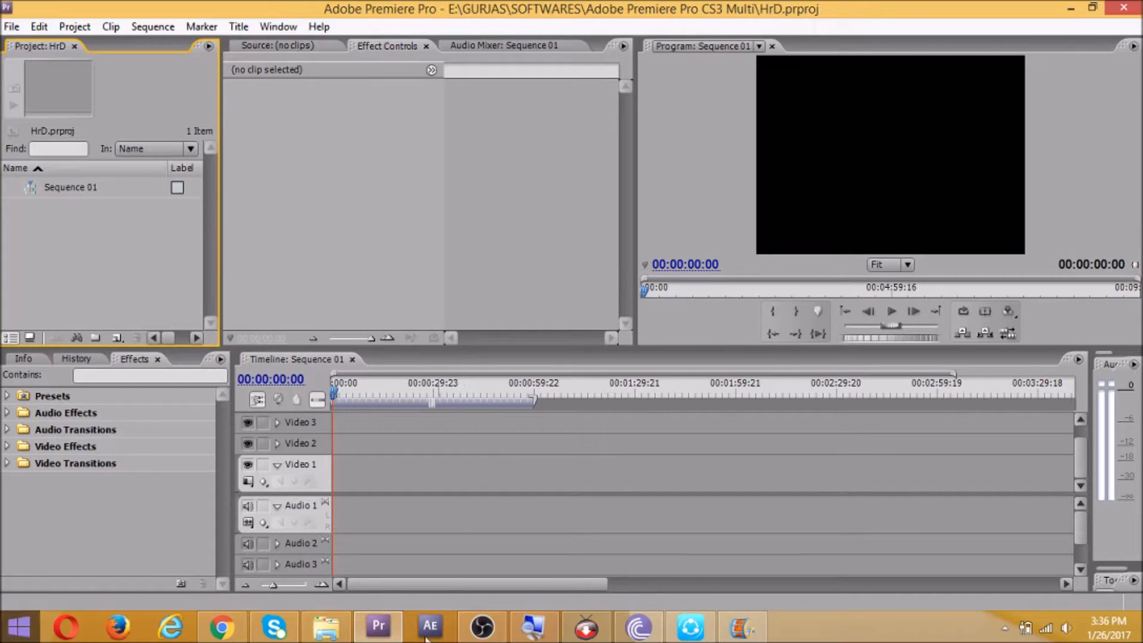
{"action": "mouse_move", "coordinate": [357, 356]}
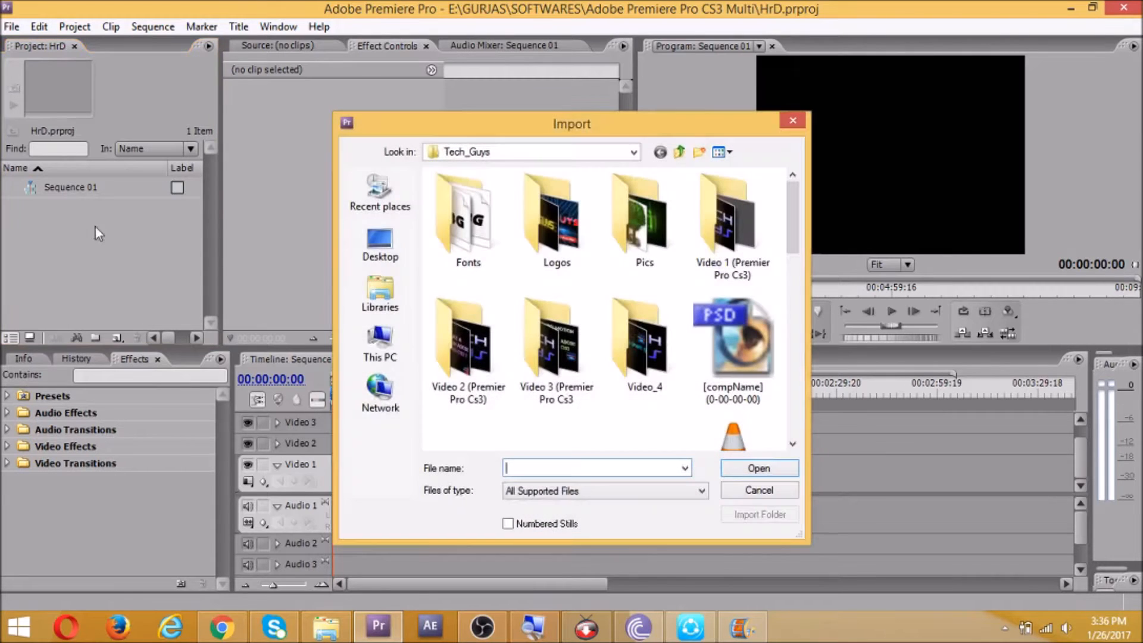
Step: Import flag.jpg from the Desktop into the project
{"action": "left_click", "coordinate": [380, 241]}
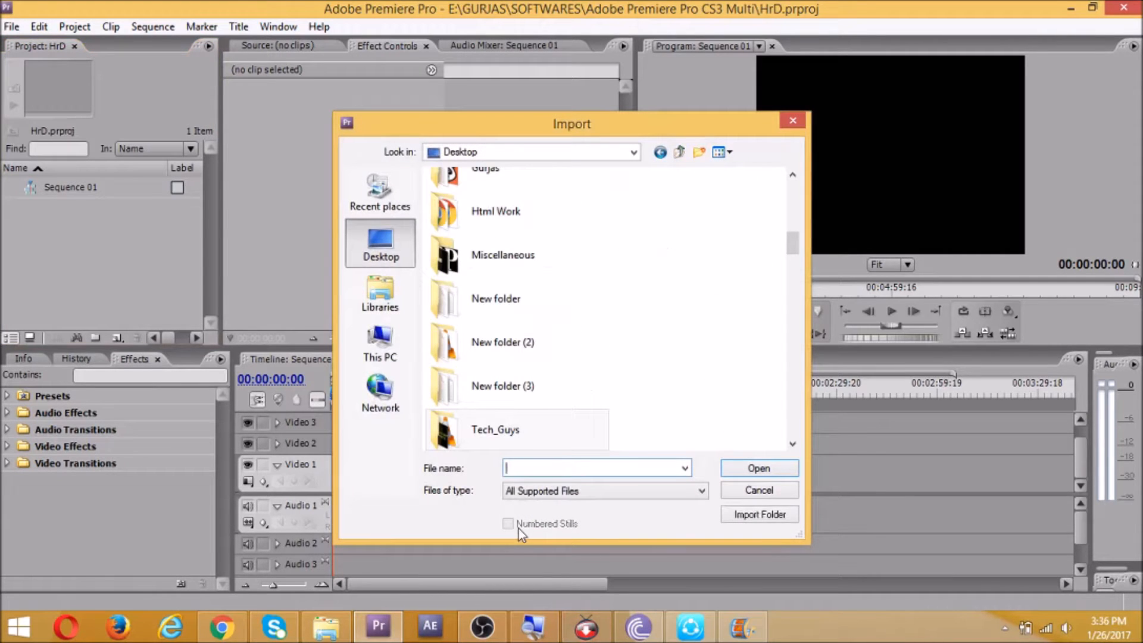
{"action": "left_click", "coordinate": [760, 468]}
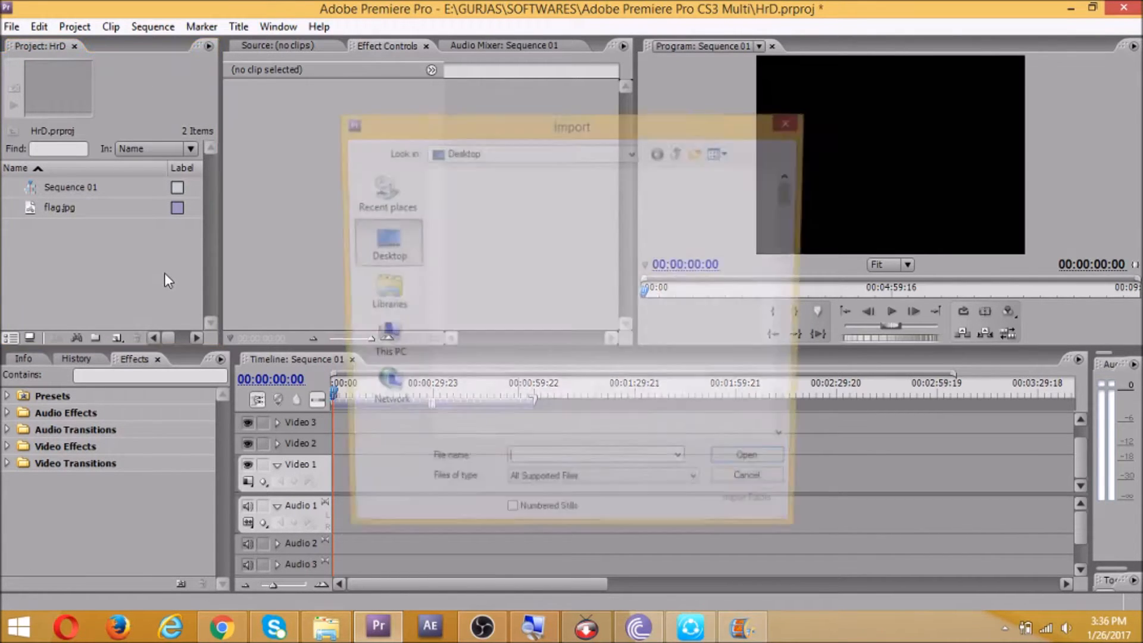
Step: Place Sky.jpg on Video 1, lengthen it and scale it to frame size
{"action": "left_click", "coordinate": [746, 474]}
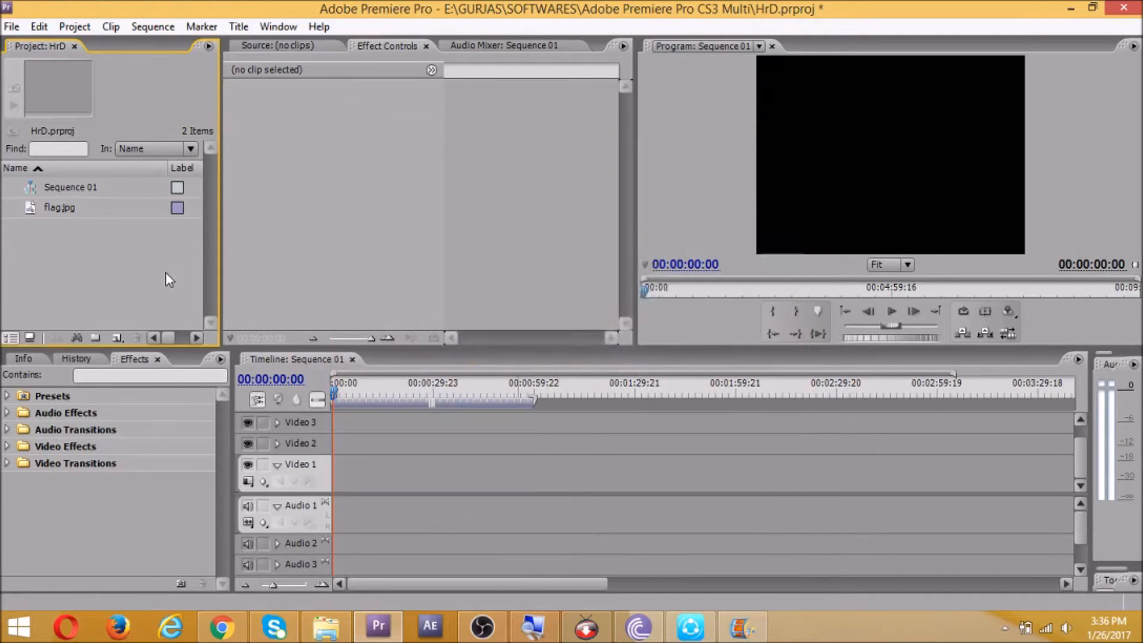
{"action": "left_click_drag", "start_coordinate": [60, 227], "coordinate": [394, 449]}
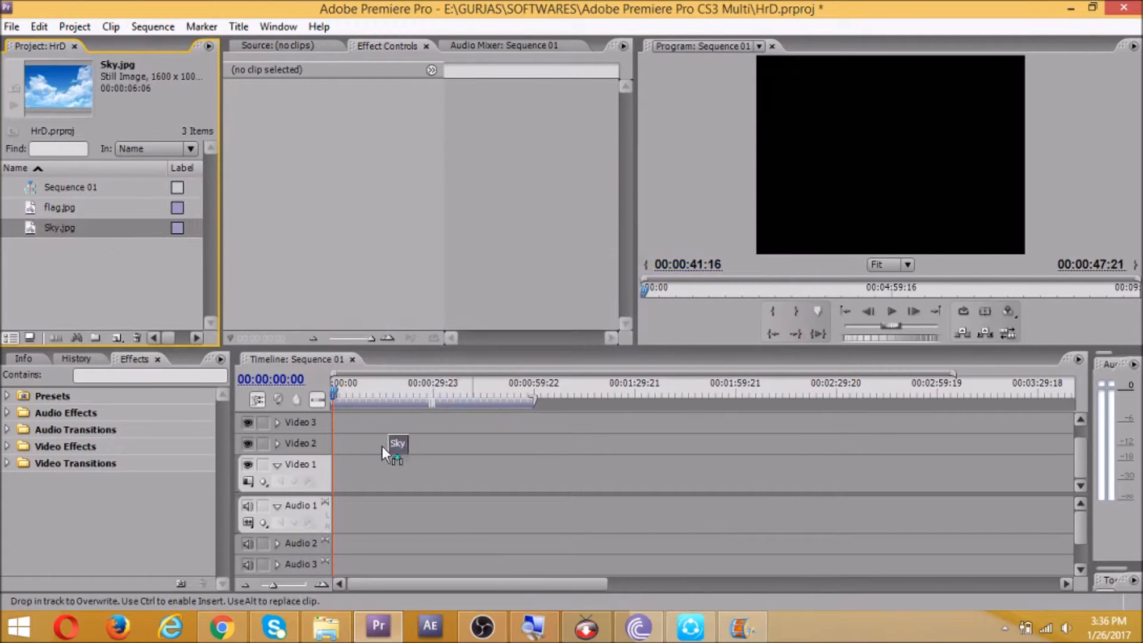
{"action": "left_click_drag", "start_coordinate": [394, 453], "coordinate": [343, 470]}
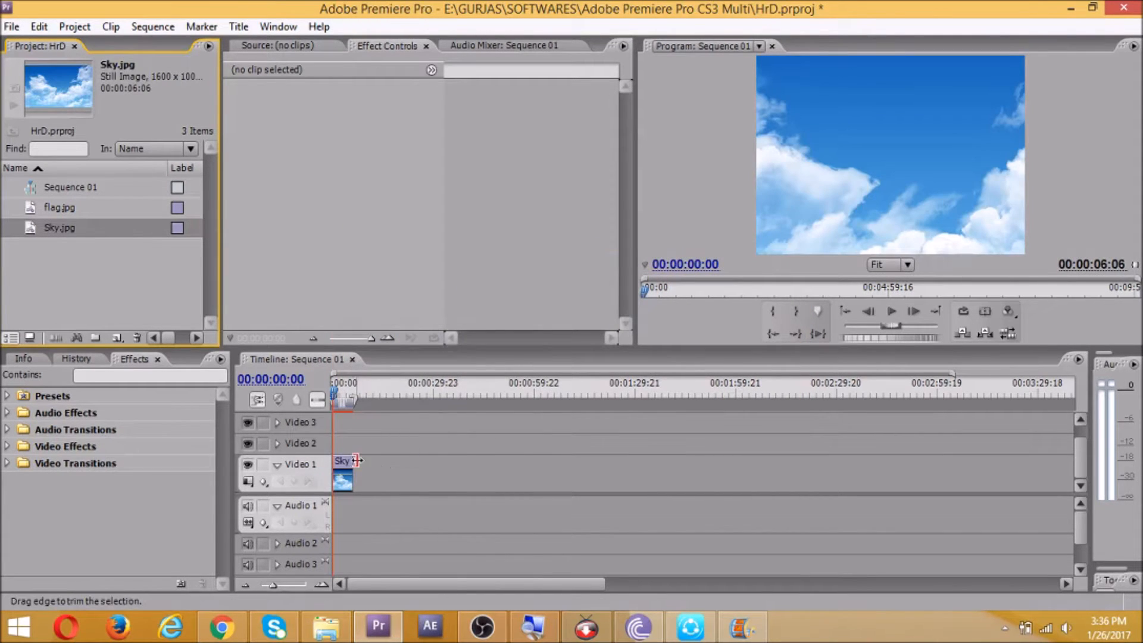
{"action": "right_click", "coordinate": [347, 474]}
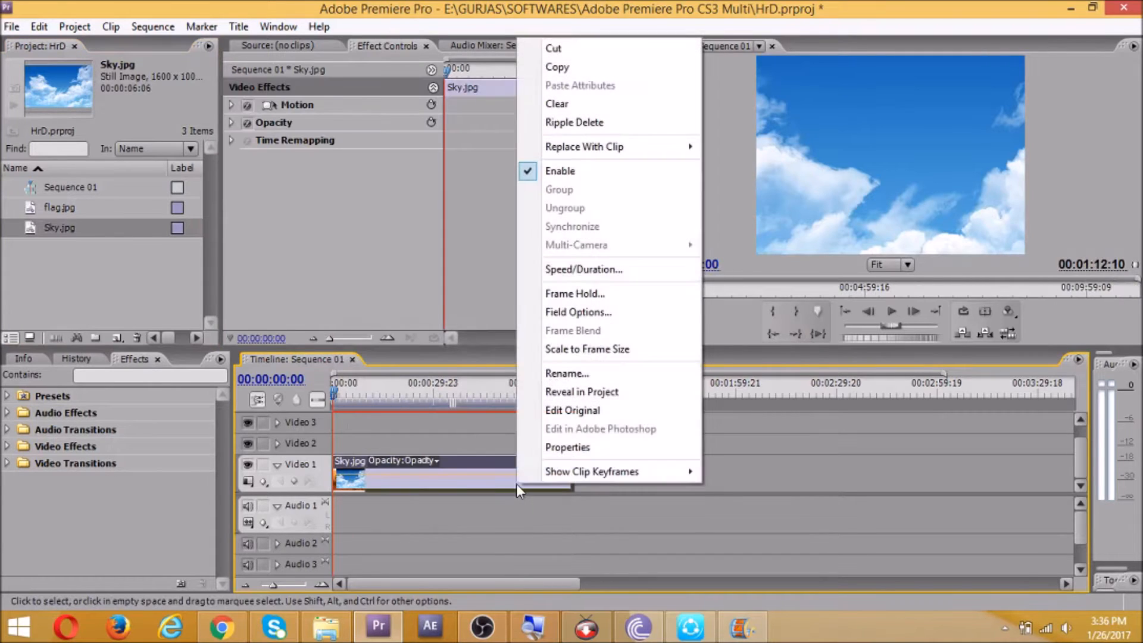
{"action": "mouse_move", "coordinate": [591, 435]}
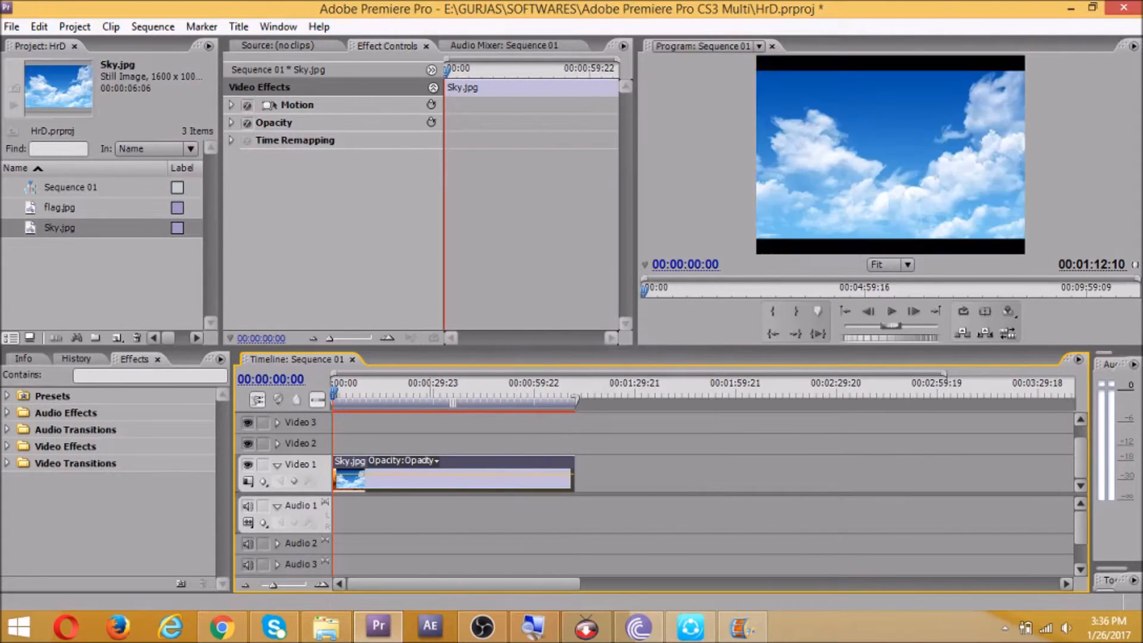
{"action": "left_click", "coordinate": [297, 105]}
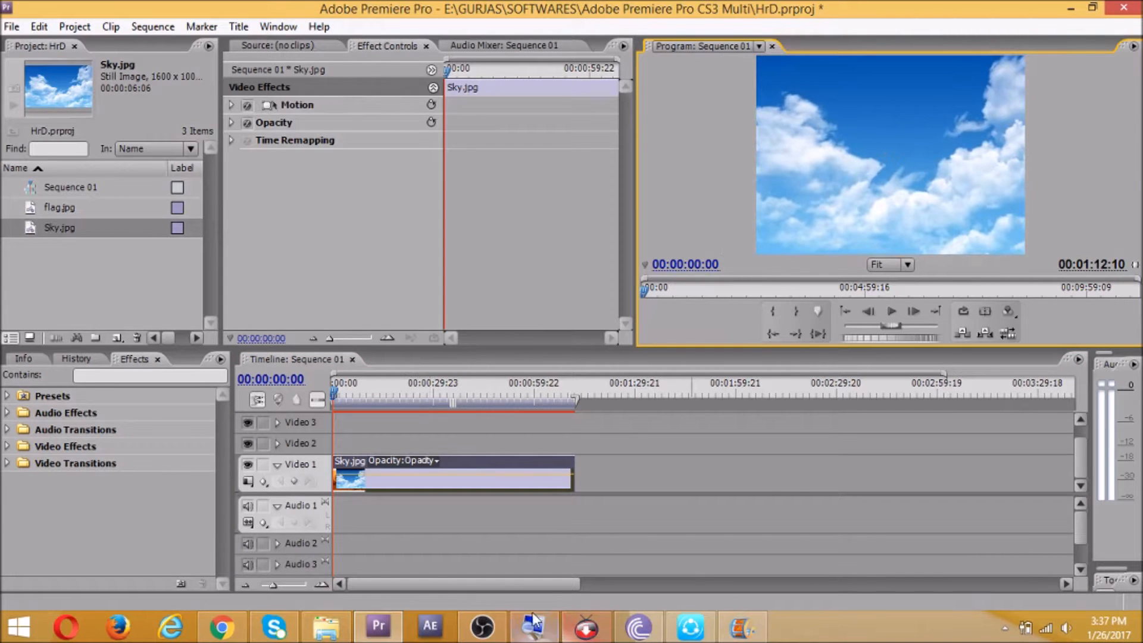
Step: Put flag.jpg on Video 2 over the sky and fit it to the frame size
{"action": "left_click", "coordinate": [491, 625]}
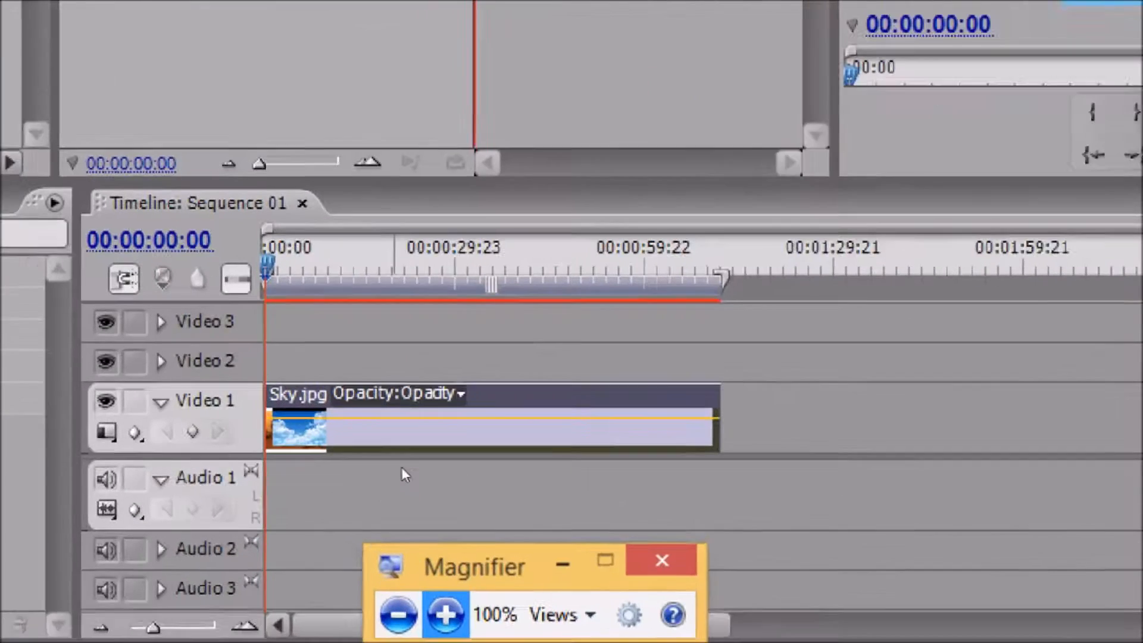
{"action": "left_click", "coordinate": [445, 616]}
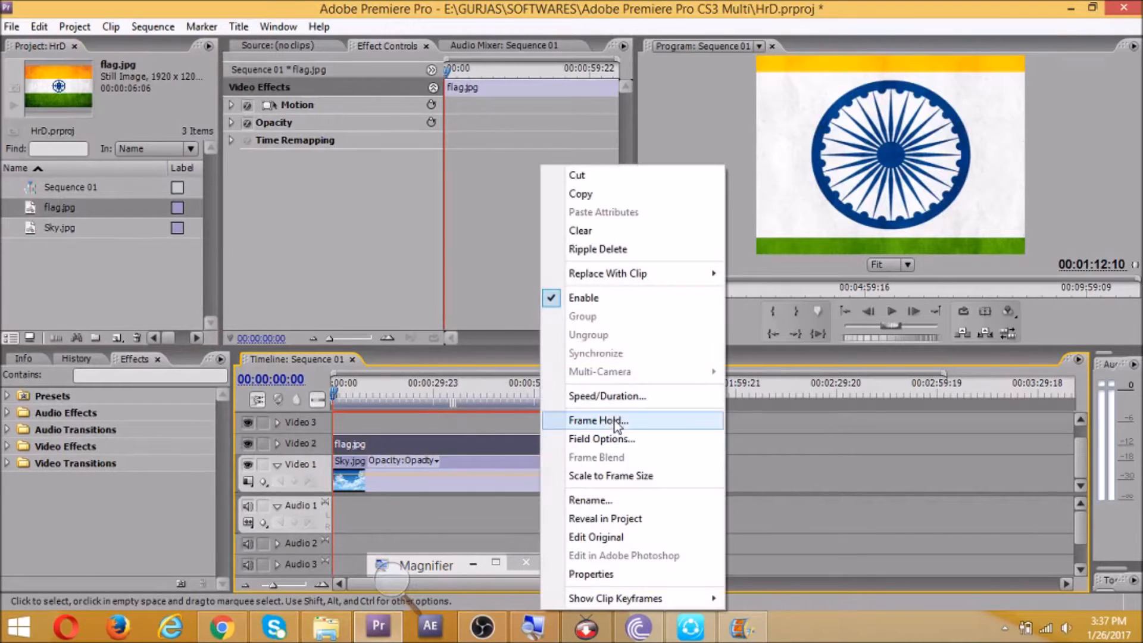
{"action": "mouse_move", "coordinate": [640, 486]}
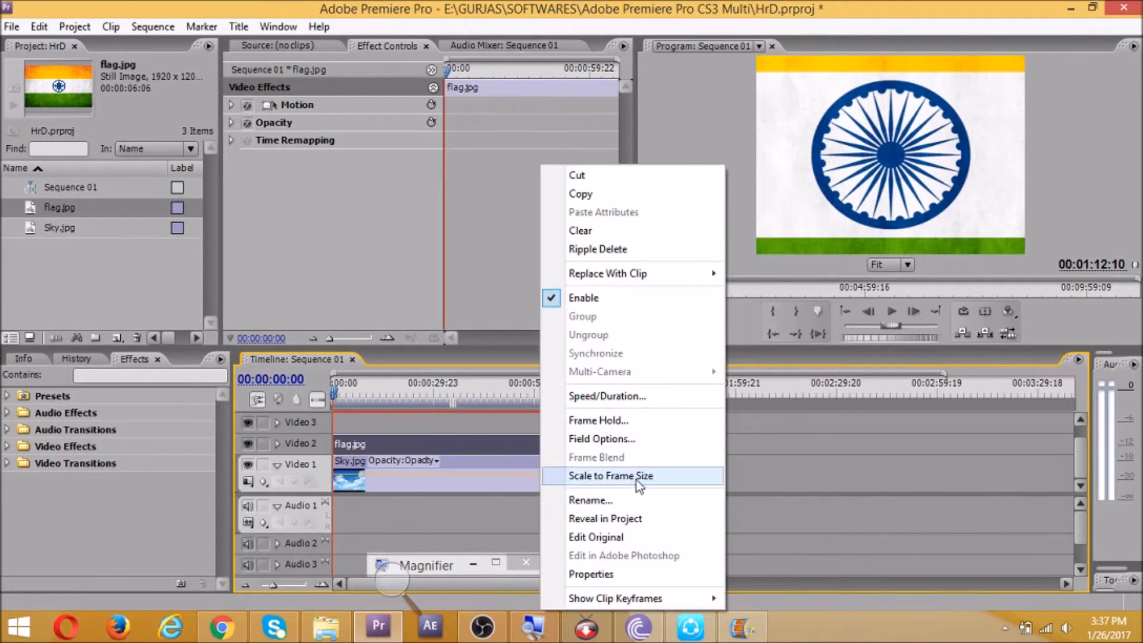
{"action": "left_click", "coordinate": [611, 477]}
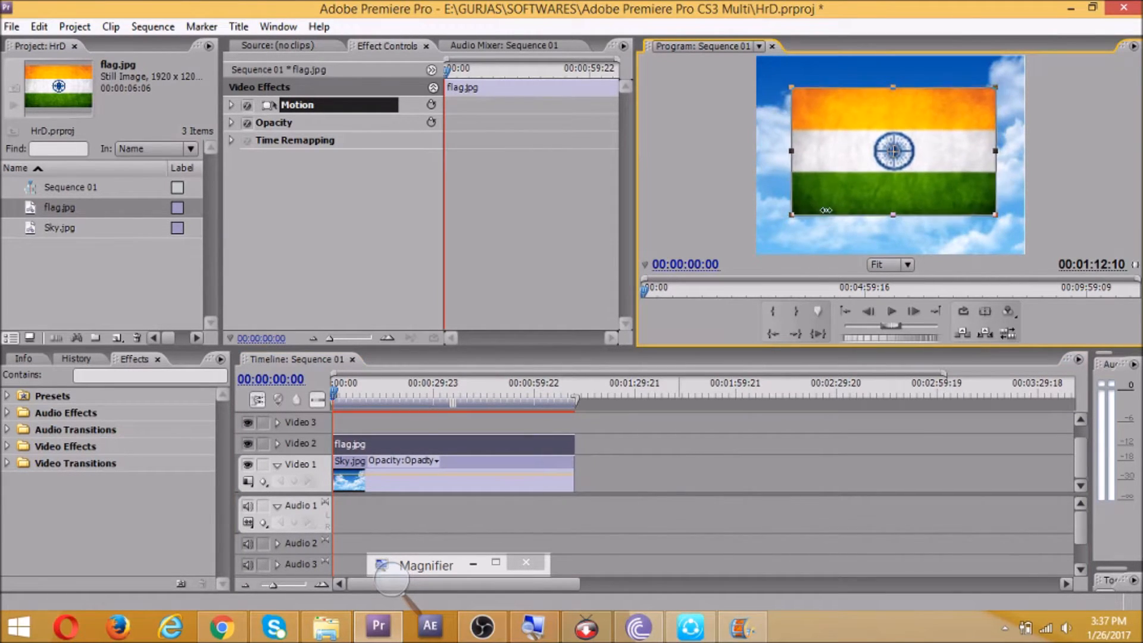
{"action": "mouse_move", "coordinate": [896, 198]}
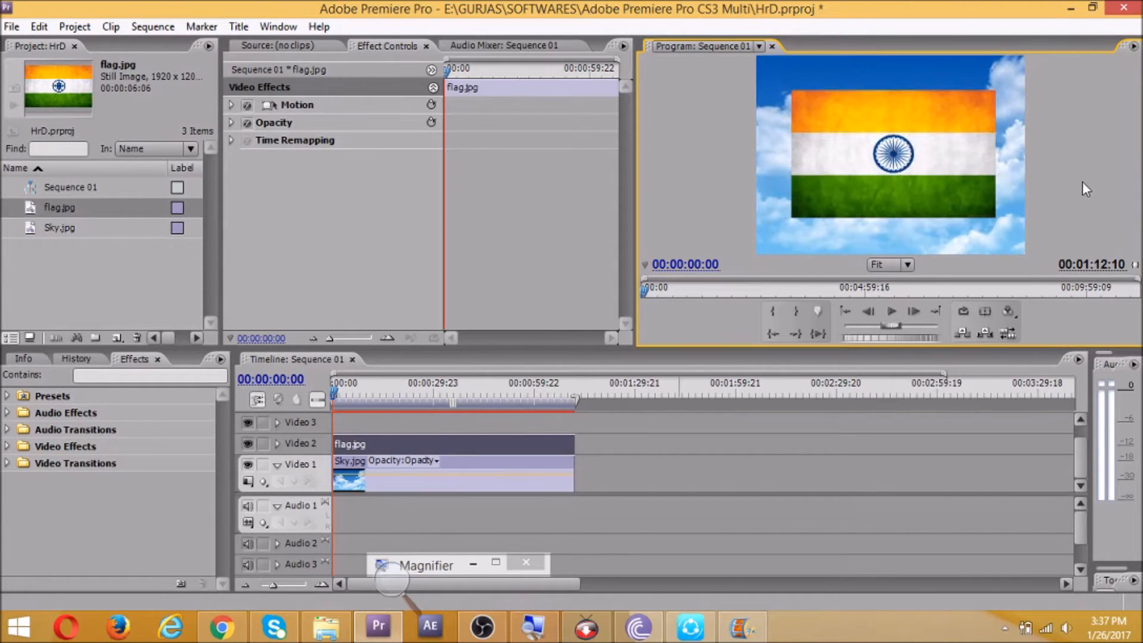
{"action": "mouse_move", "coordinate": [98, 565]}
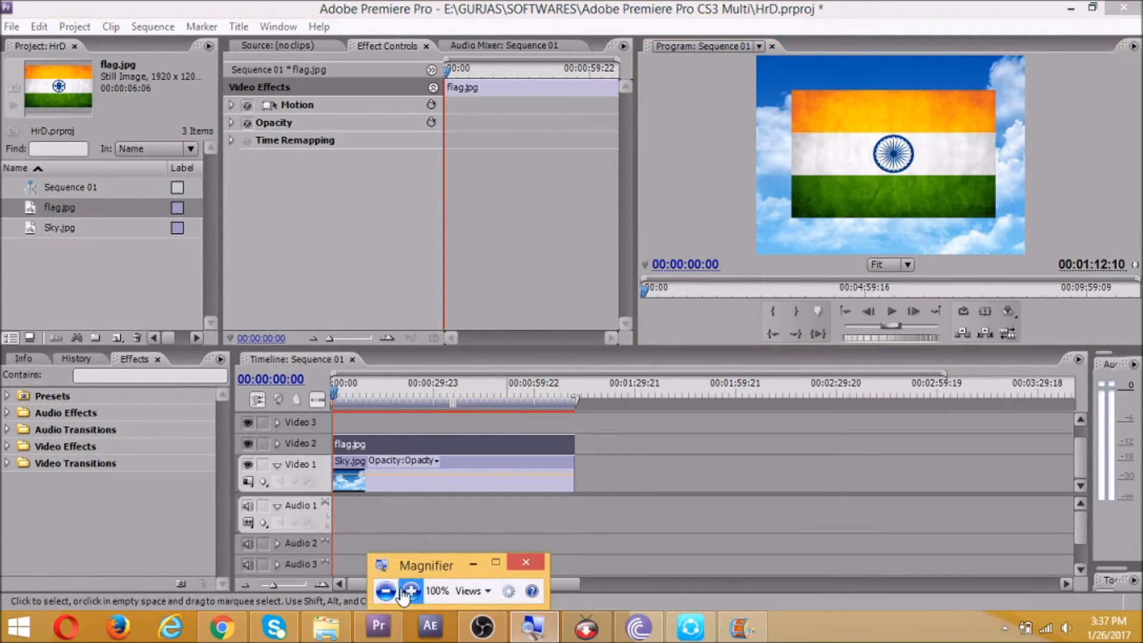
{"action": "left_click", "coordinate": [412, 590]}
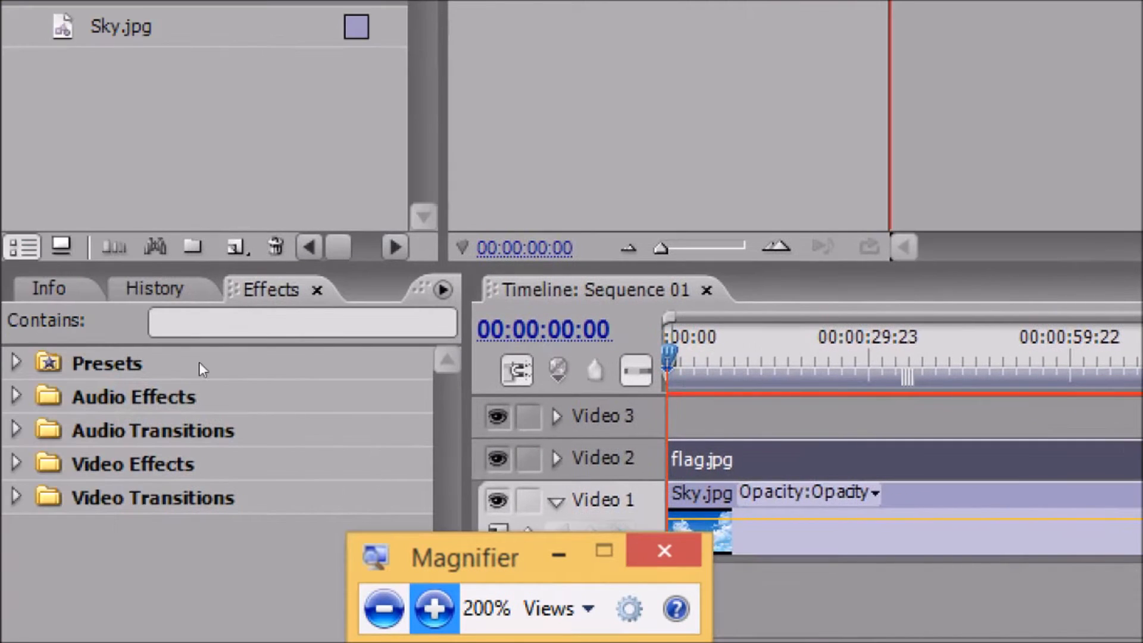
{"action": "mouse_move", "coordinate": [156, 376]}
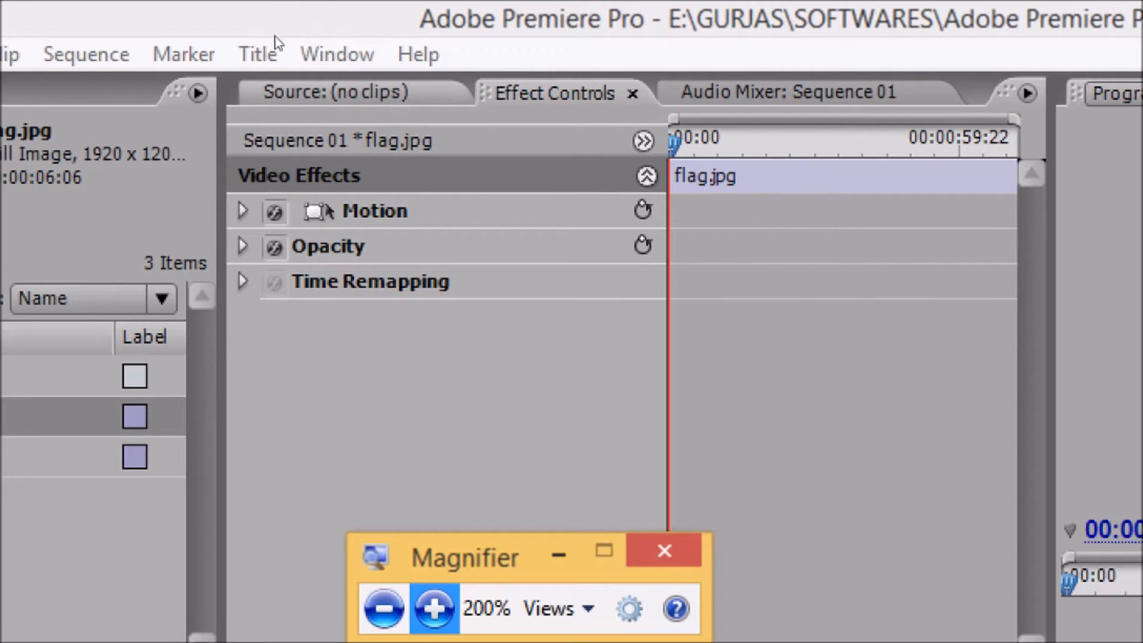
{"action": "left_click", "coordinate": [337, 55]}
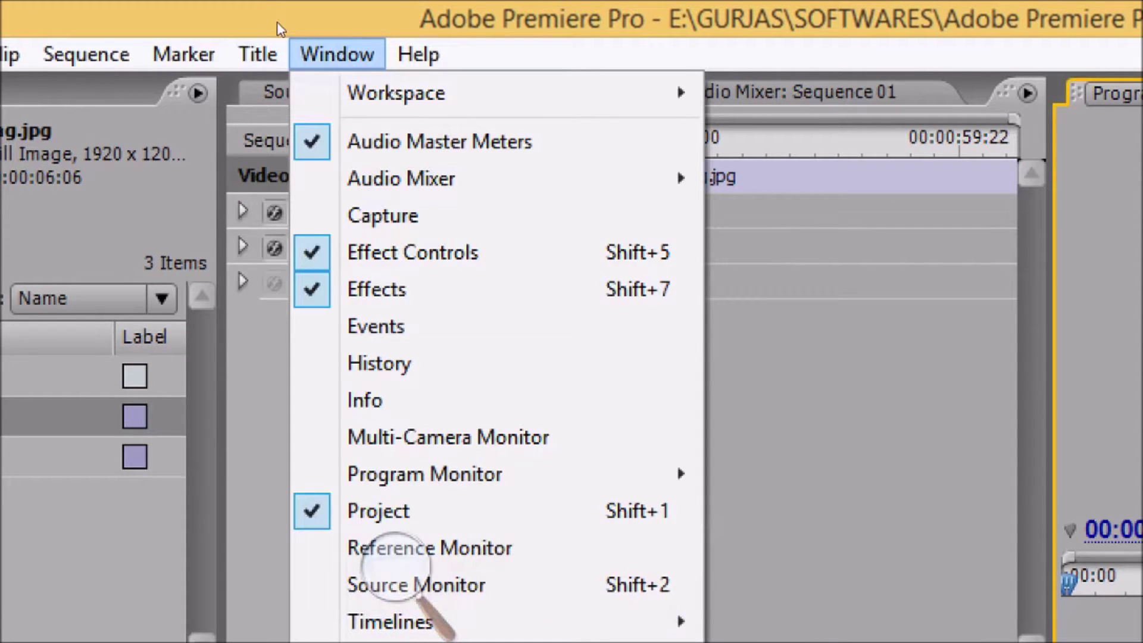
{"action": "mouse_move", "coordinate": [412, 252]}
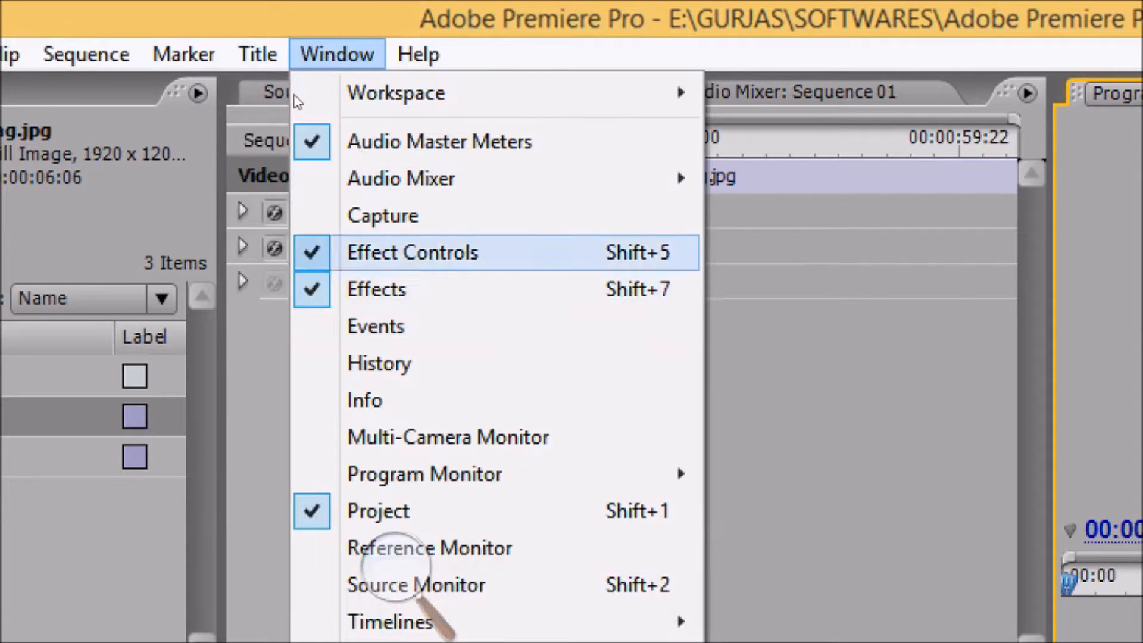
{"action": "mouse_move", "coordinate": [377, 289]}
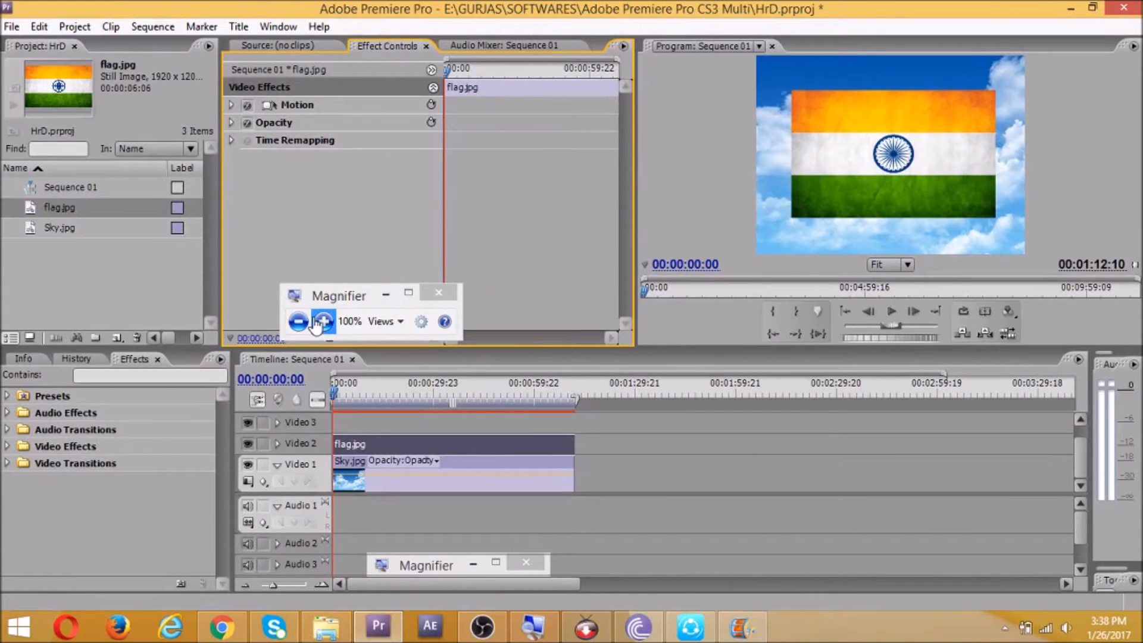
{"action": "left_click", "coordinate": [321, 322]}
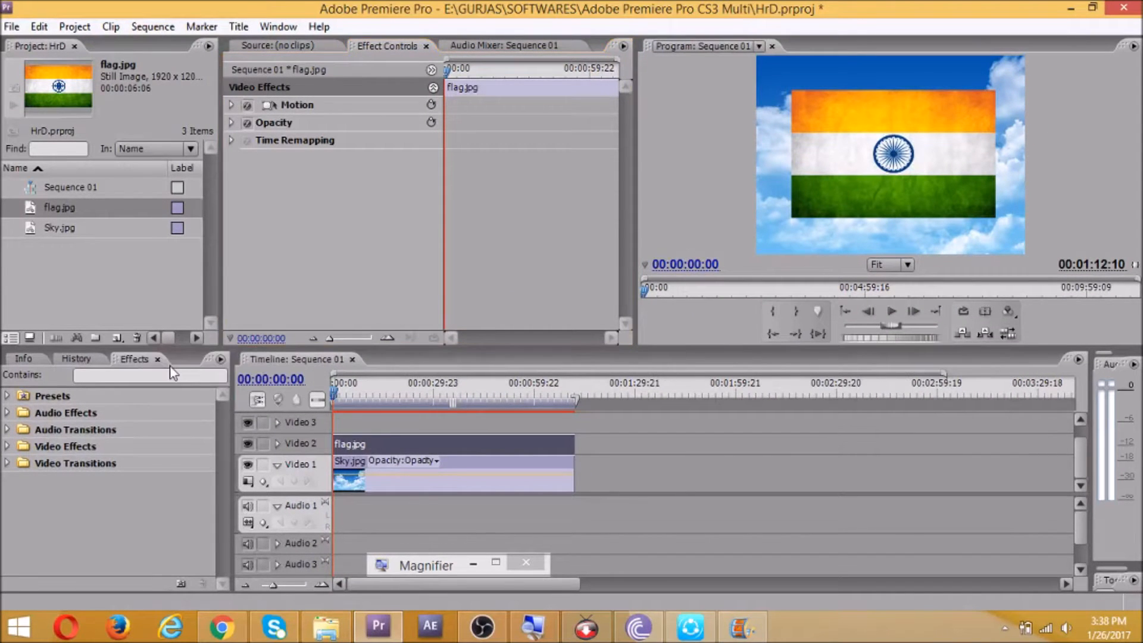
Step: Search the Effects panel for 'wav' to find the Wave Warp effect
{"action": "type", "text": "w"}
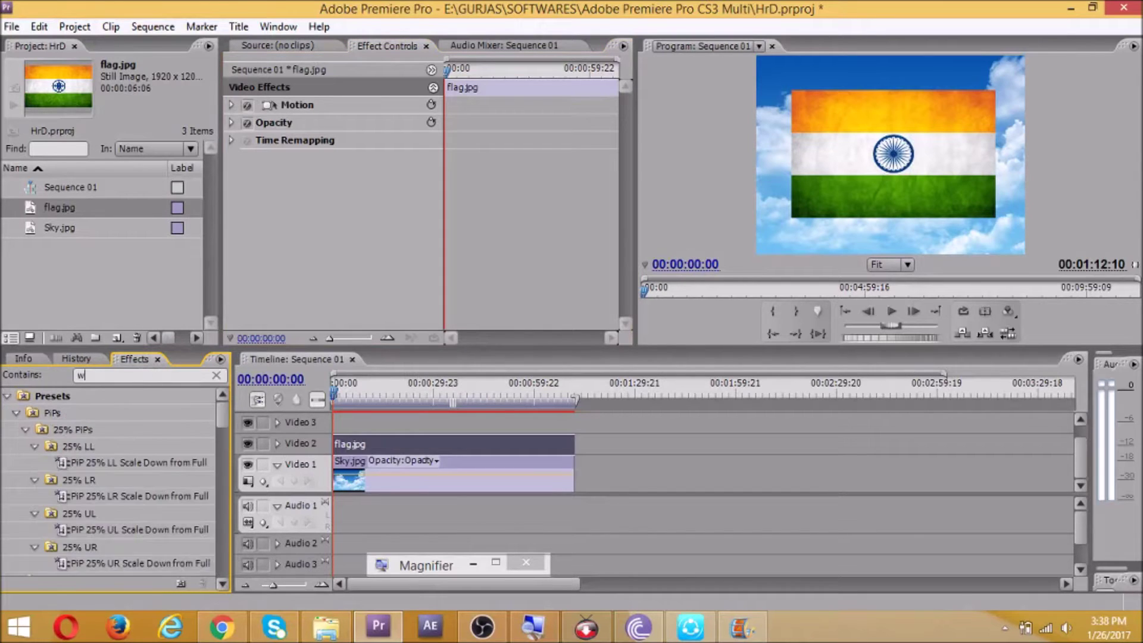
{"action": "type", "text": "av"}
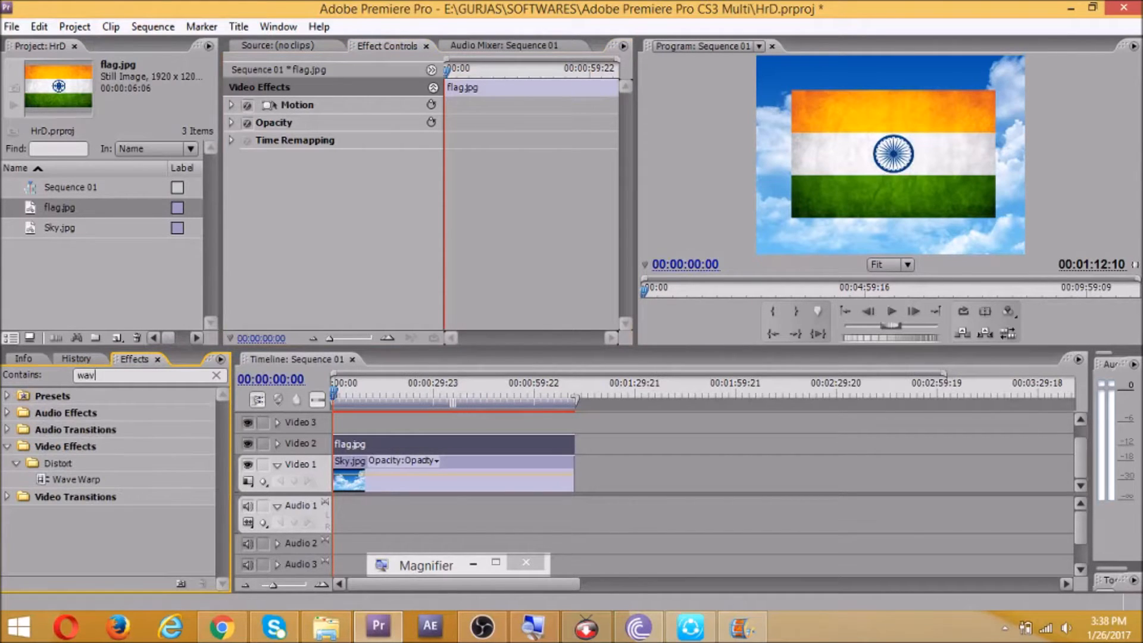
{"action": "mouse_move", "coordinate": [58, 483]}
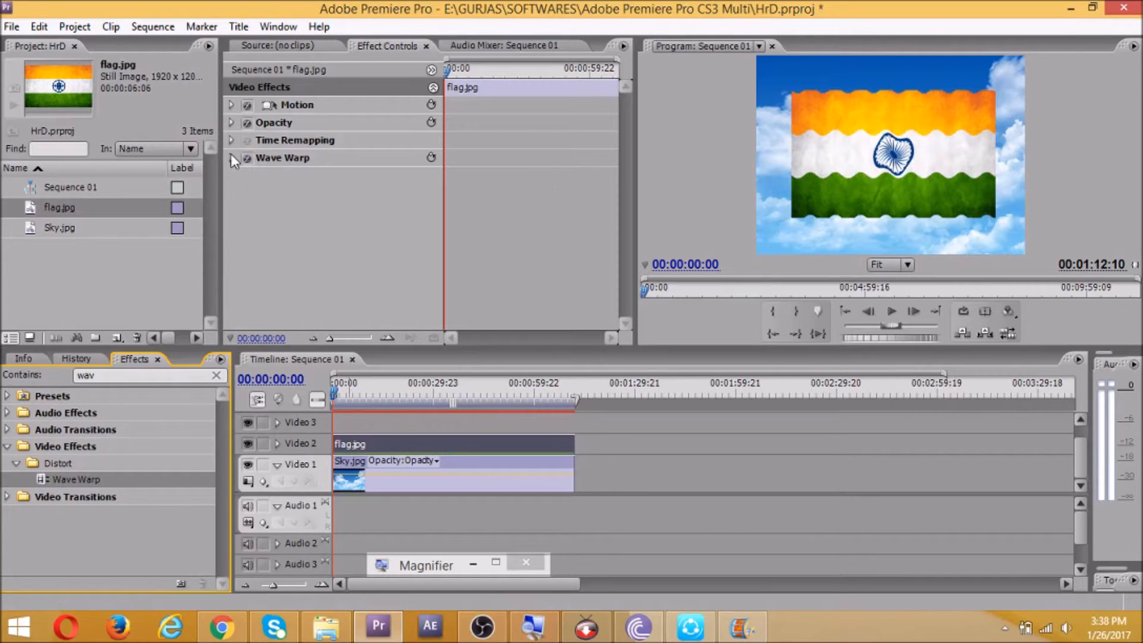
Step: Set Wave Warp width 100 and tune Wave Speed while previewing, settling on 0.7
{"action": "left_click", "coordinate": [231, 158]}
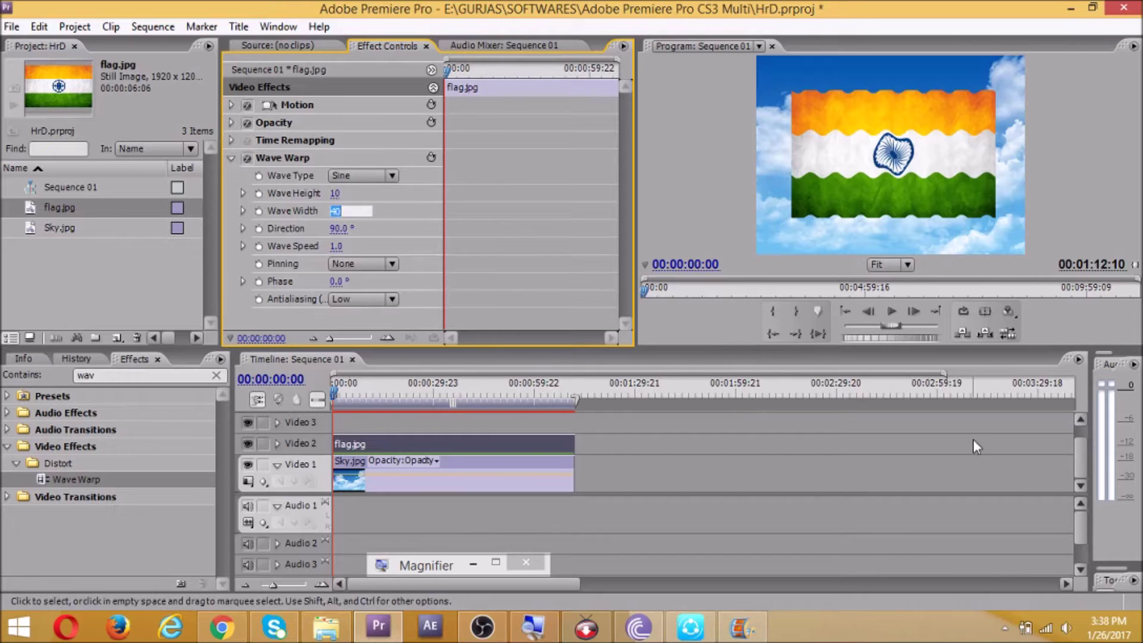
{"action": "type", "text": "100"}
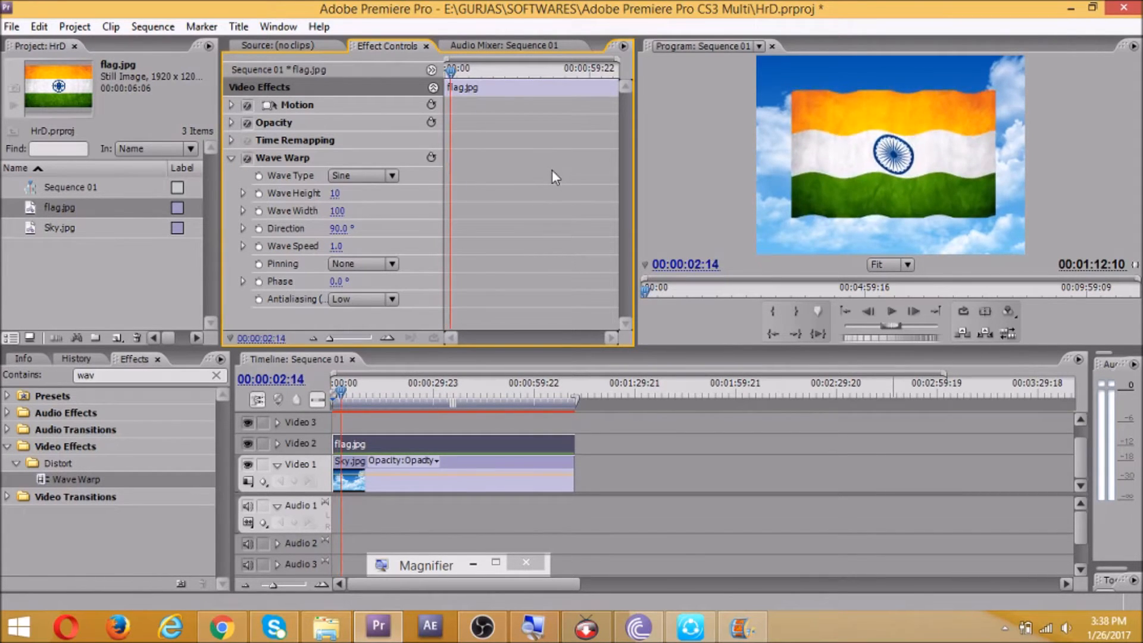
{"action": "left_click", "coordinate": [336, 247]}
{"action": "type", "text": "0.4"}
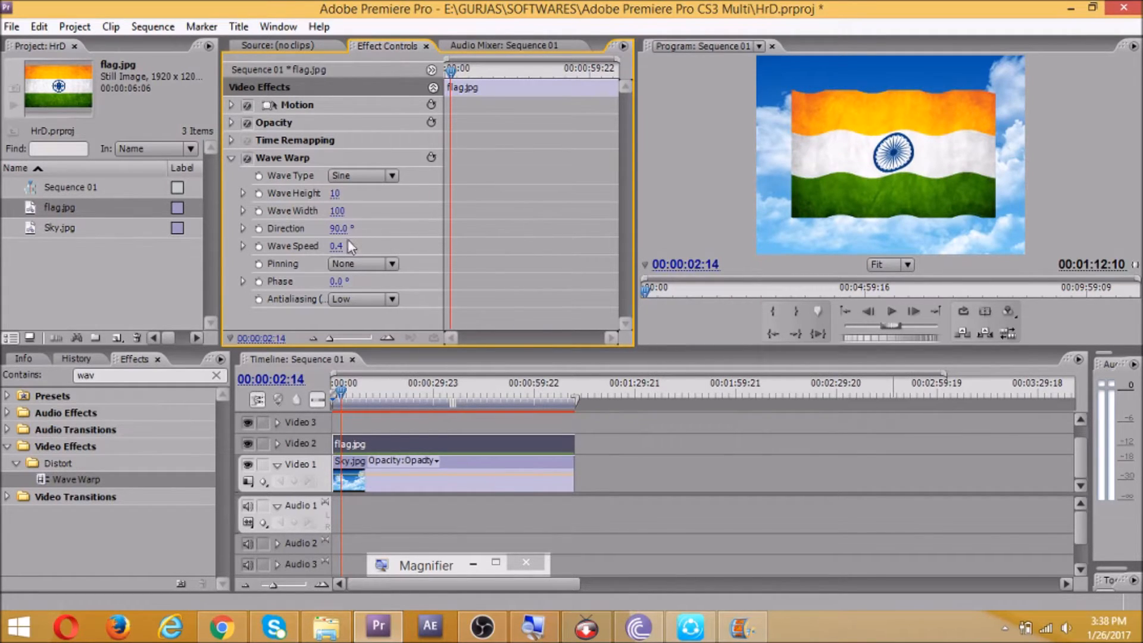
{"action": "left_click", "coordinate": [336, 245]}
{"action": "type", "text": "0.5"}
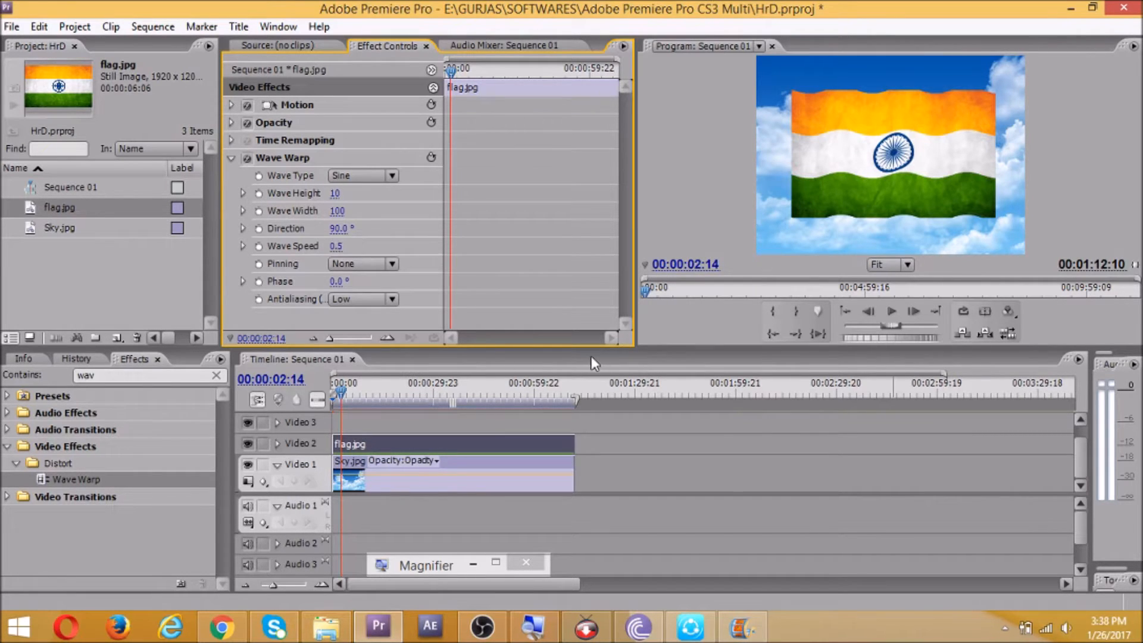
{"action": "left_click", "coordinate": [893, 312]}
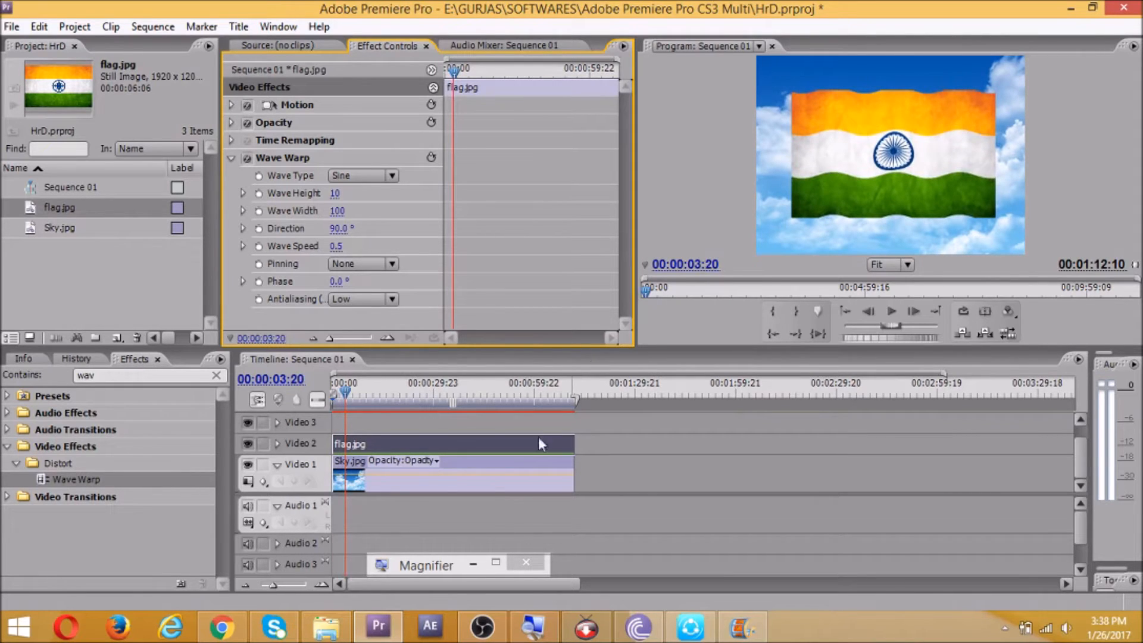
{"action": "double_click", "coordinate": [333, 245]}
{"action": "type", "text": "1"}
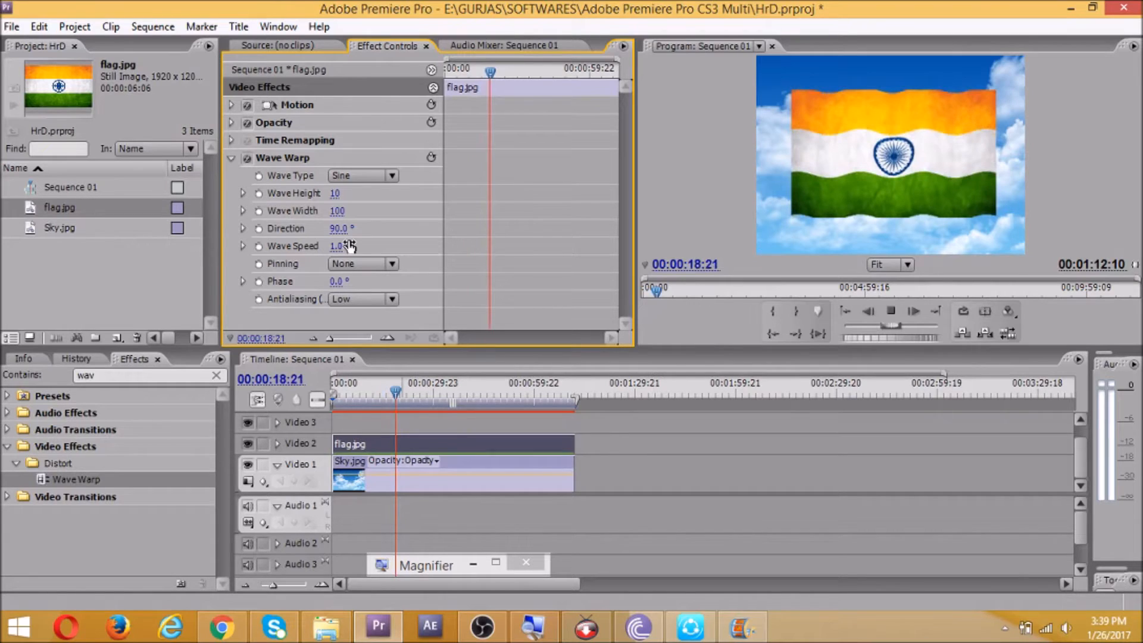
{"action": "left_click", "coordinate": [337, 246]}
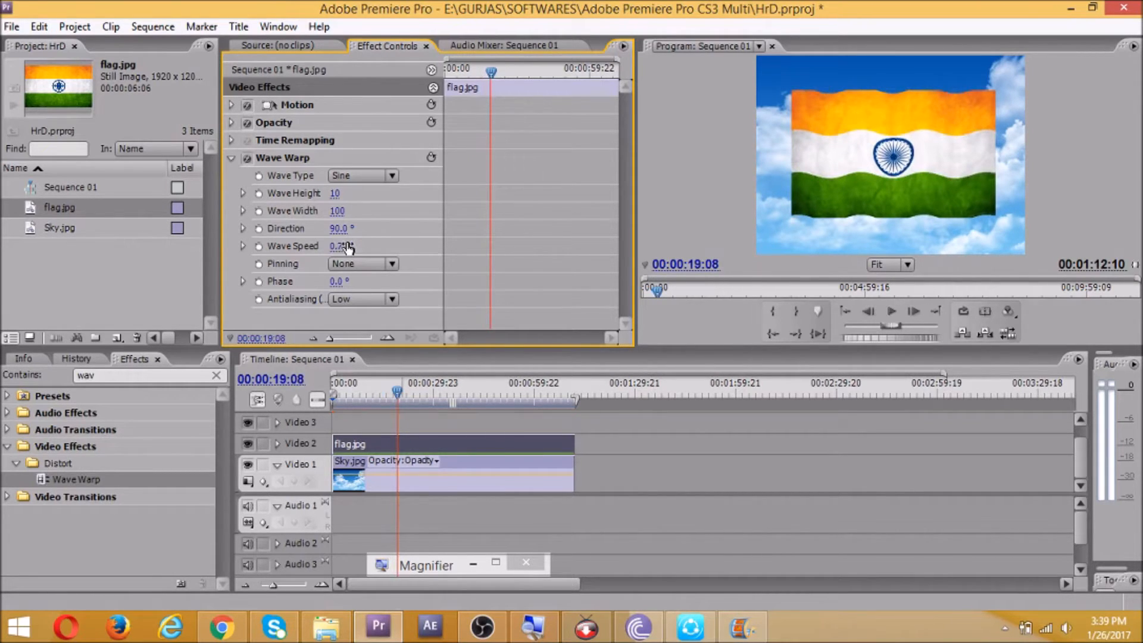
{"action": "left_click", "coordinate": [891, 312]}
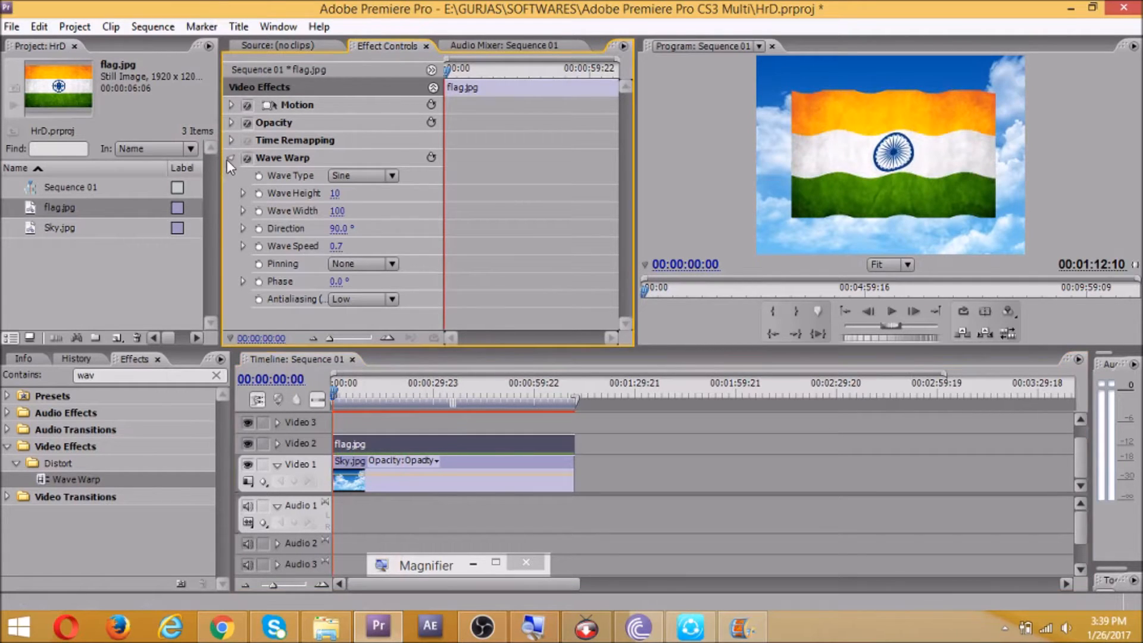
Step: Add Ripple (Circular) to the flag and move its center toward the right edge
{"action": "left_click", "coordinate": [231, 157]}
{"action": "type", "text": "ripp"}
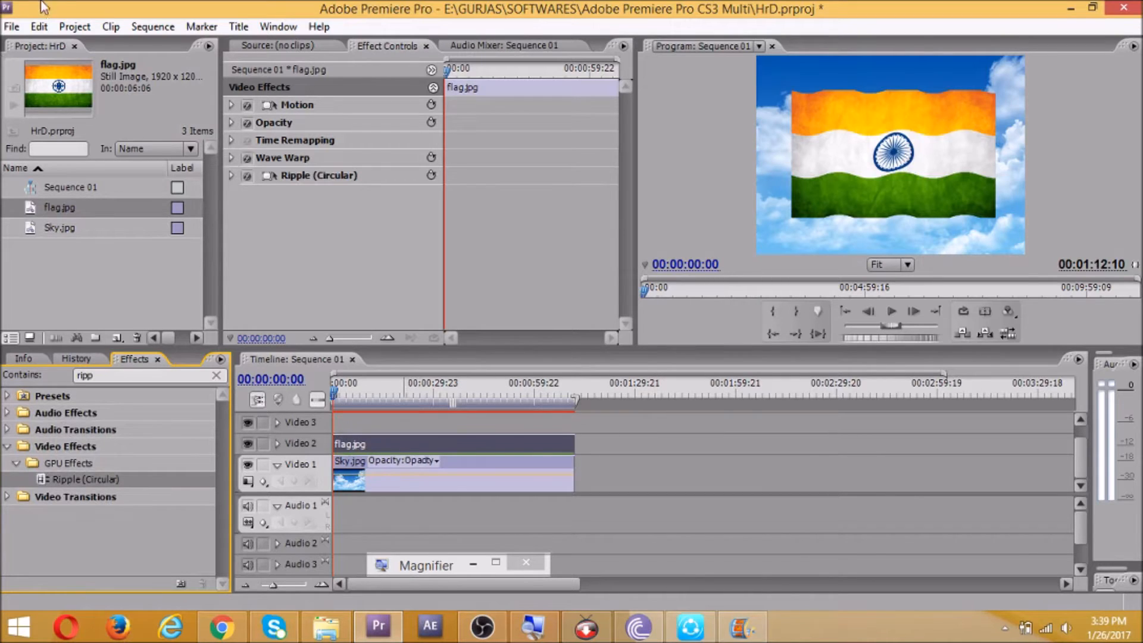
{"action": "left_click", "coordinate": [231, 175]}
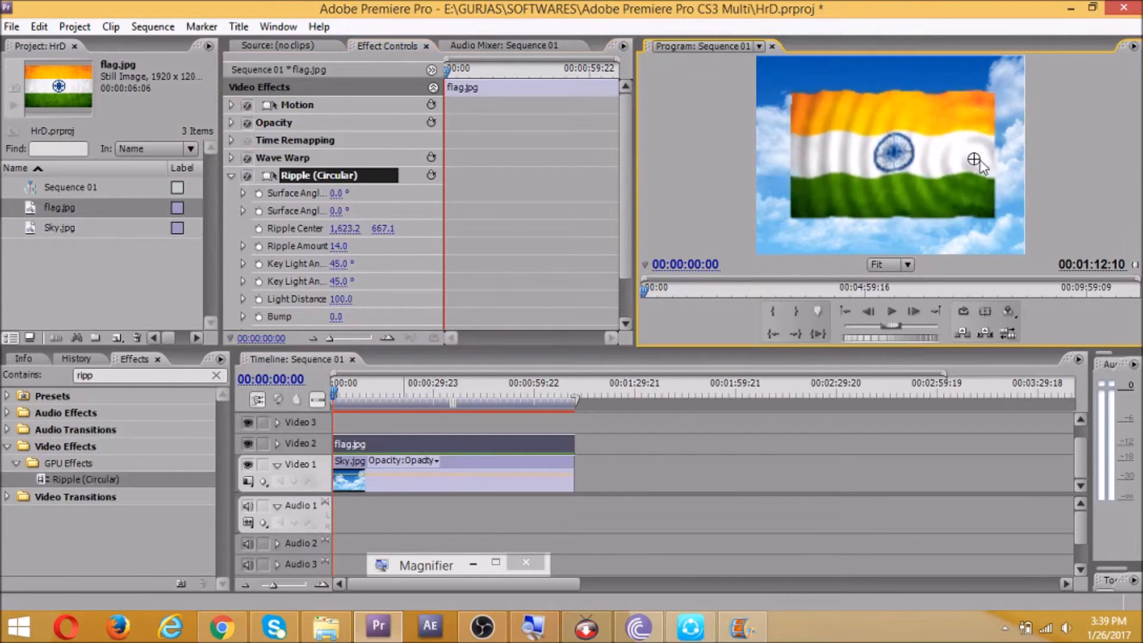
{"action": "left_click_drag", "start_coordinate": [973, 159], "coordinate": [1016, 158]}
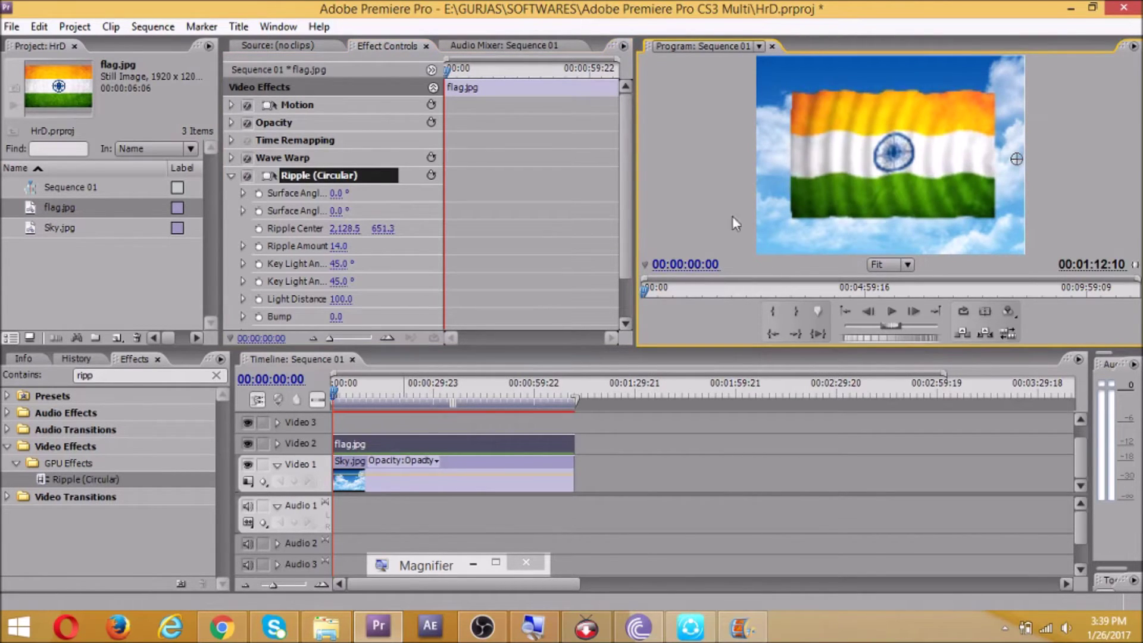
{"action": "left_click", "coordinate": [231, 175]}
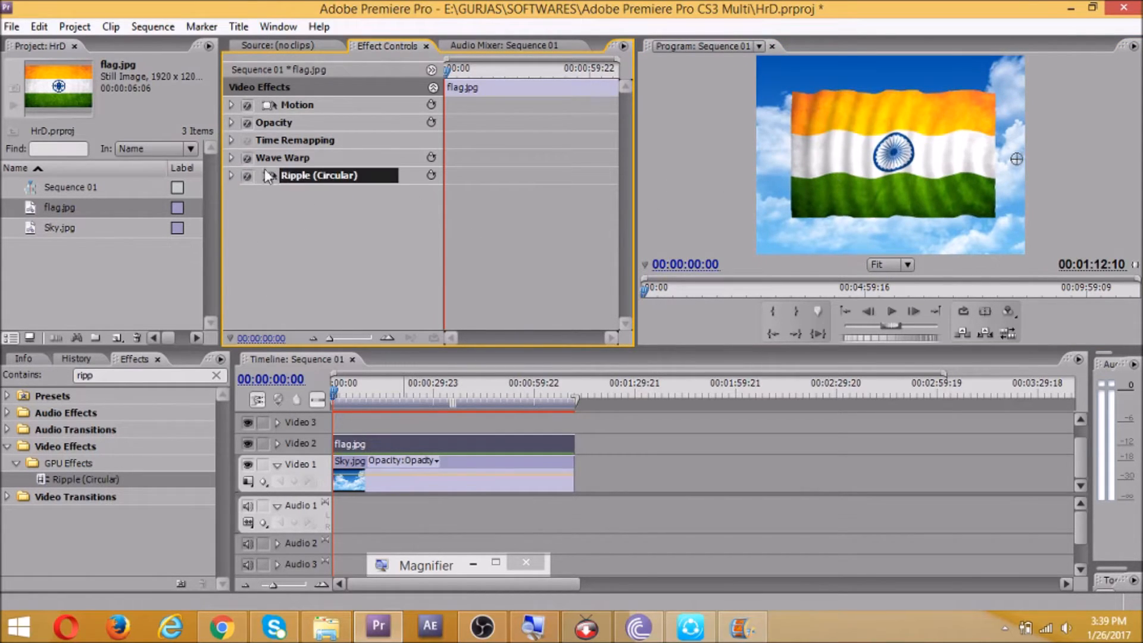
Step: Set the Ripple (Circular) effect's Ripple Amount to 12.0
{"action": "left_click", "coordinate": [298, 104]}
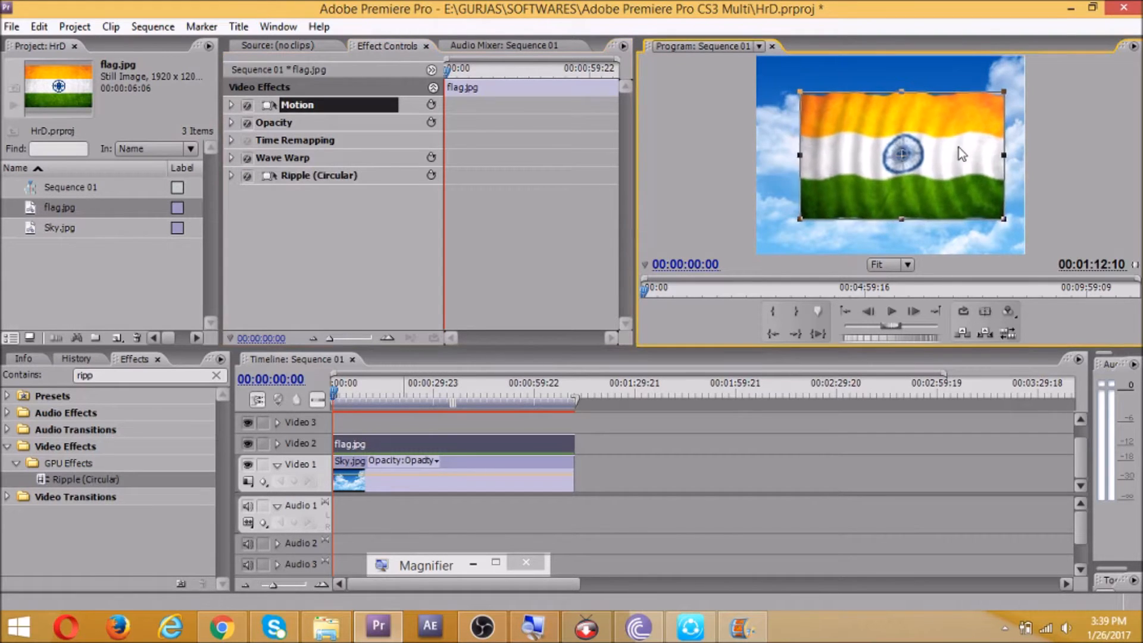
{"action": "left_click", "coordinate": [319, 175]}
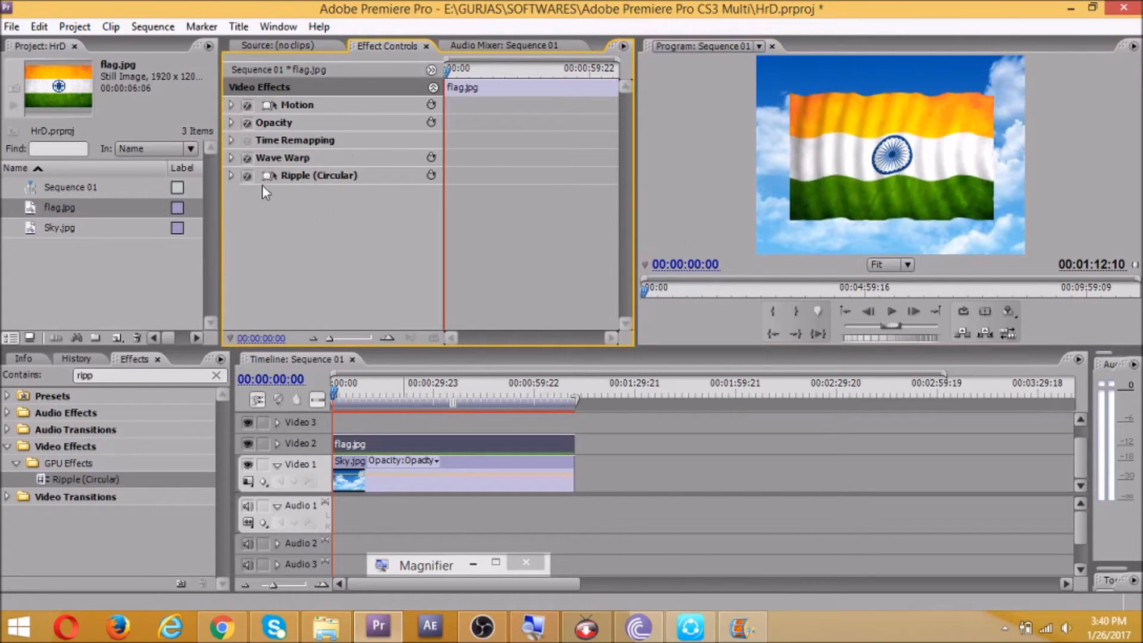
{"action": "left_click", "coordinate": [231, 175]}
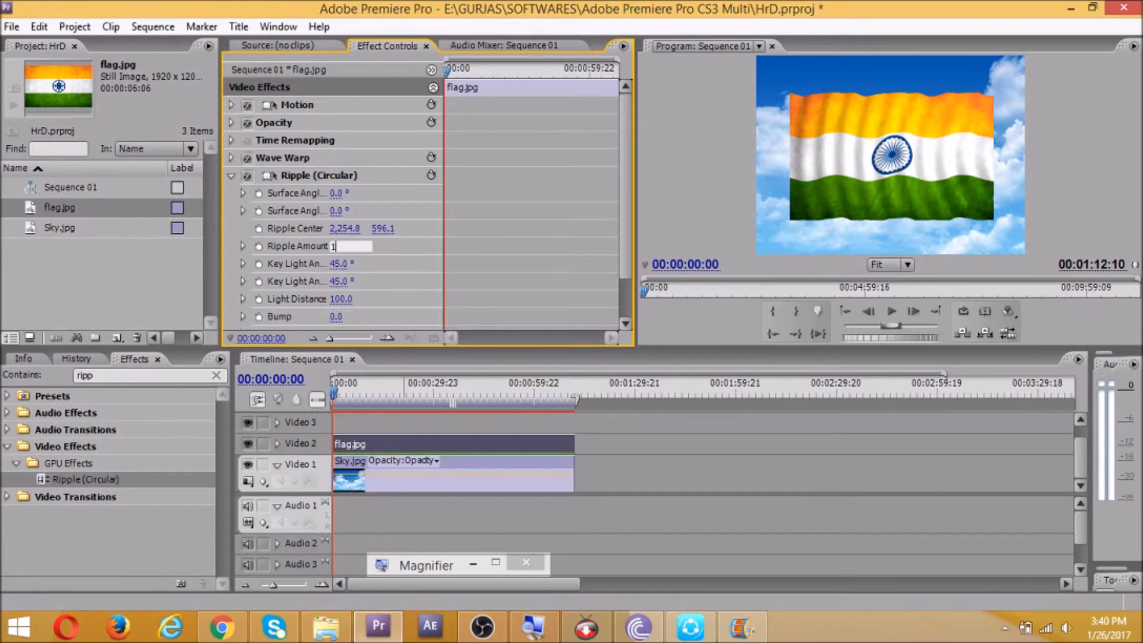
{"action": "type", "text": "12.0"}
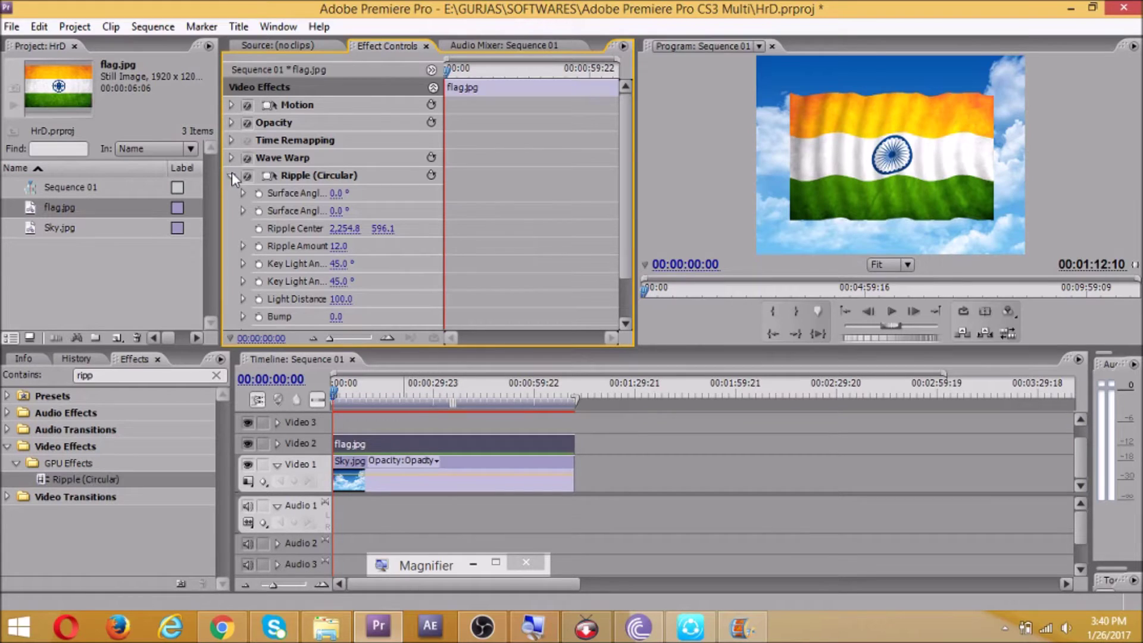
{"action": "left_click", "coordinate": [231, 176]}
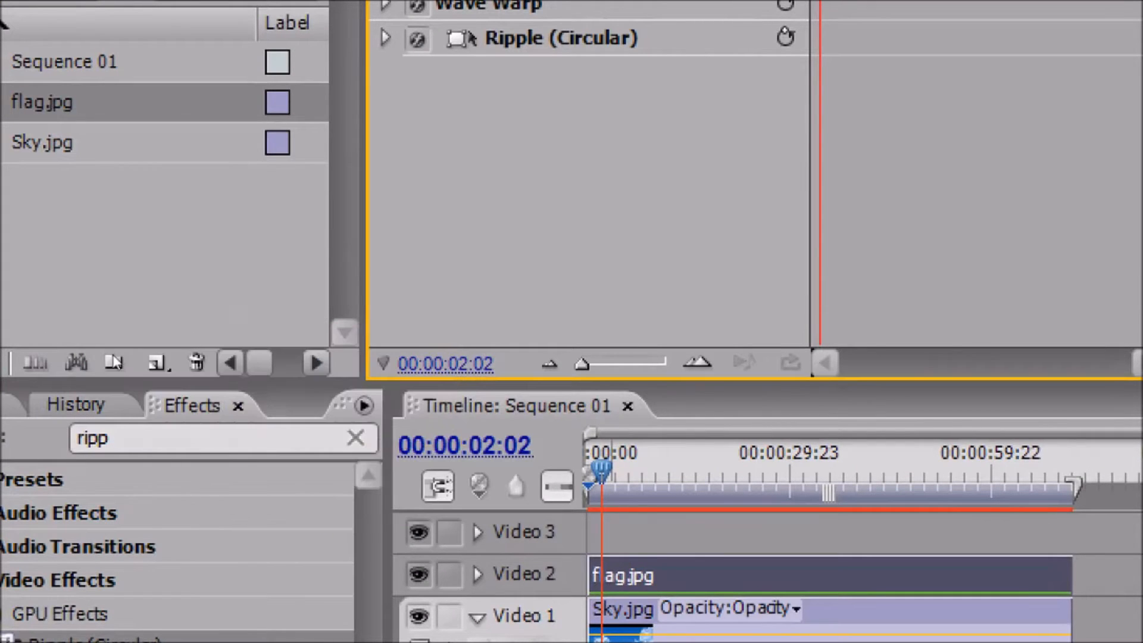
Step: Create a new title named 'Happy Republic Day' from the Project panel
{"action": "left_click", "coordinate": [156, 364]}
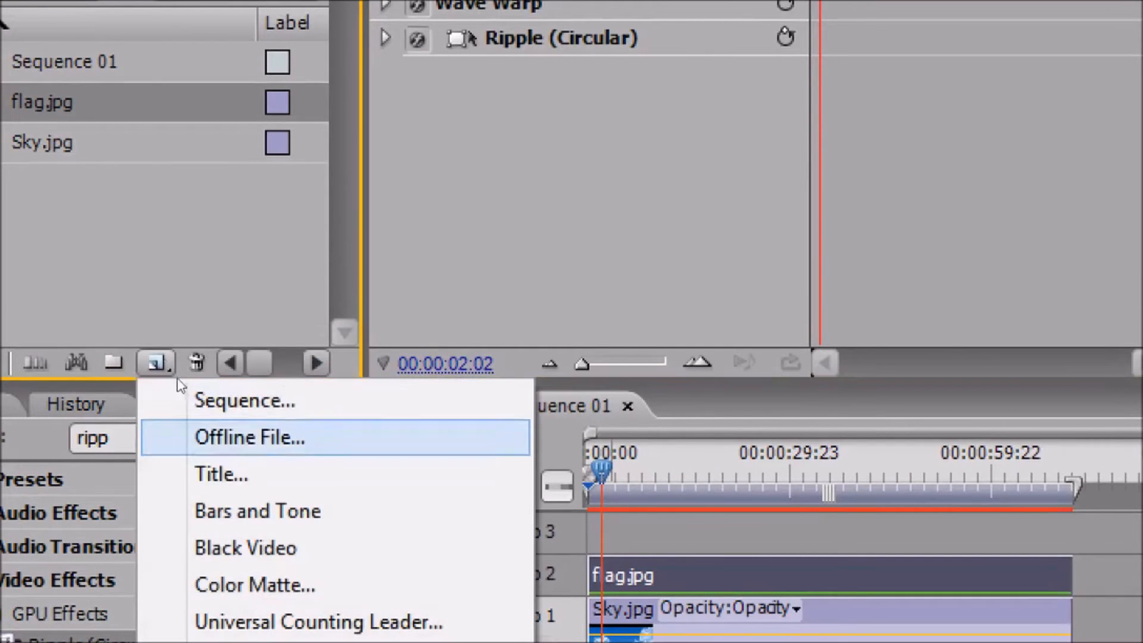
{"action": "left_click", "coordinate": [219, 474]}
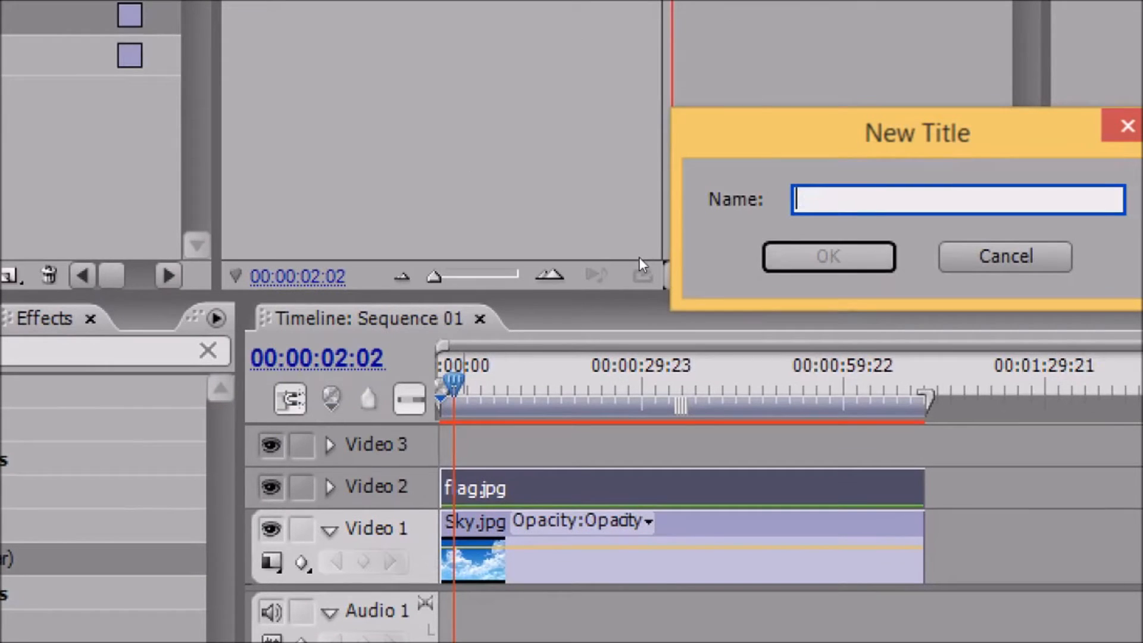
{"action": "type", "text": "Happy"}
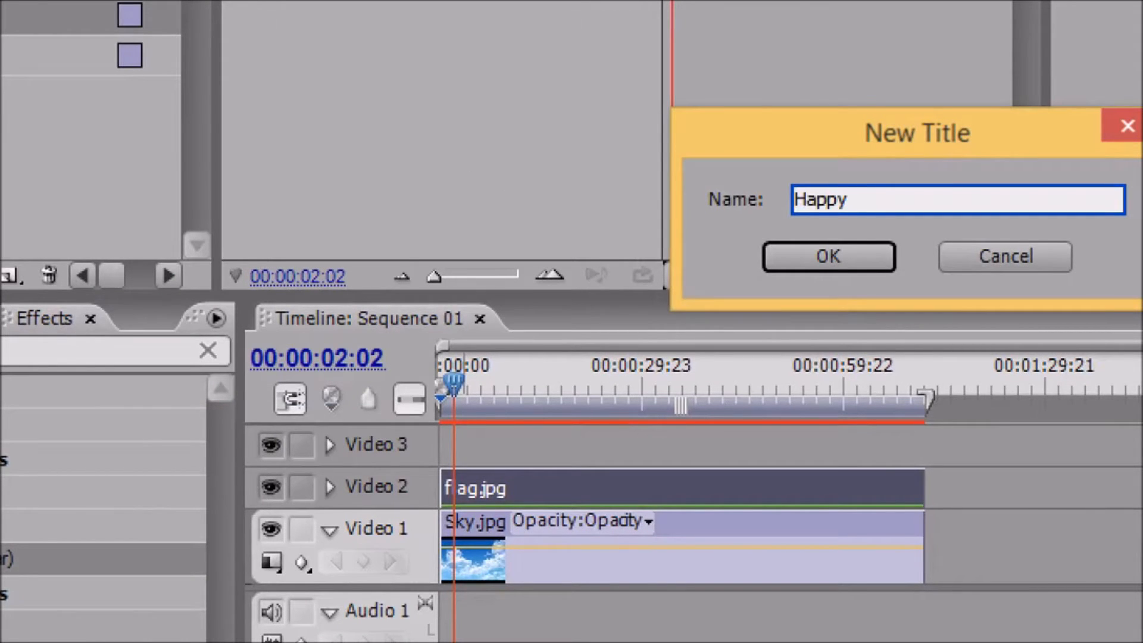
{"action": "type", "text": "Repub"}
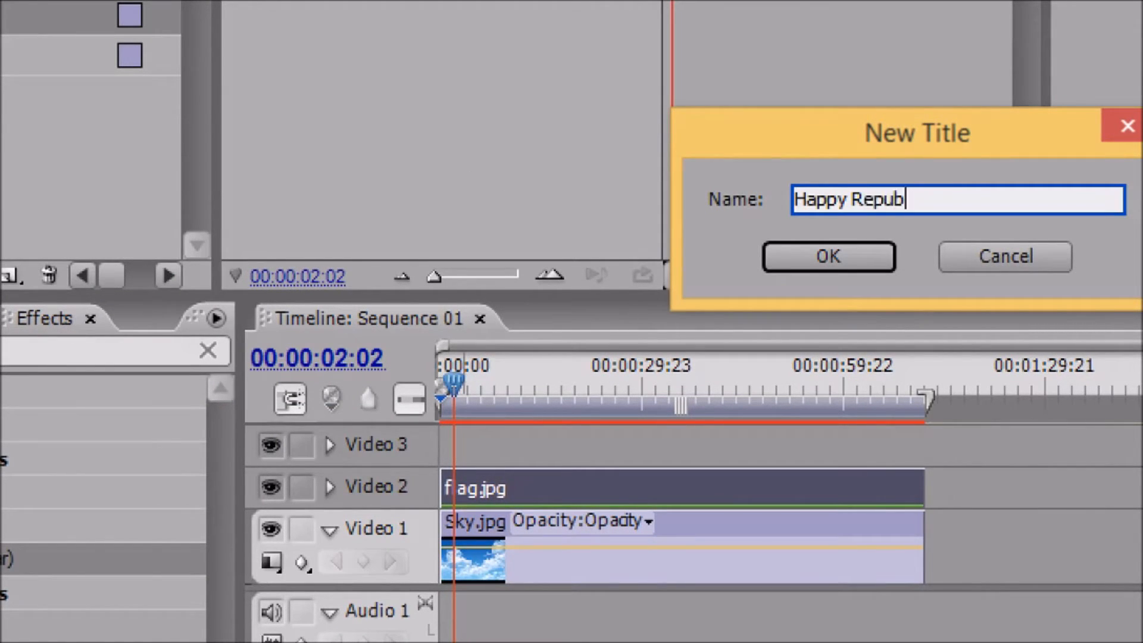
{"action": "type", "text": "lic Day"}
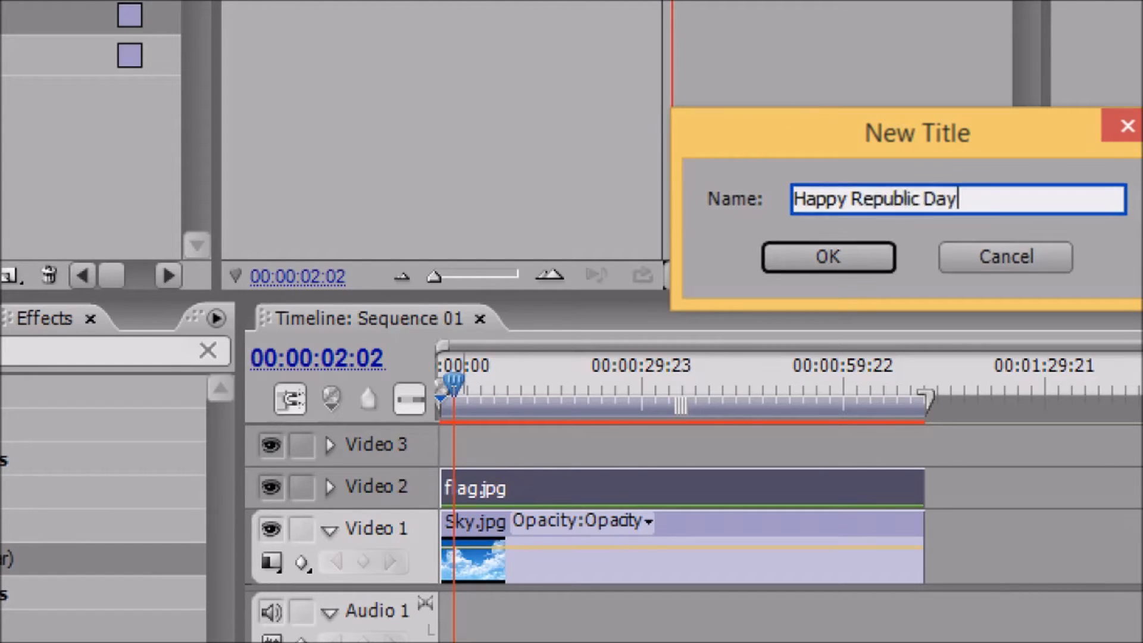
{"action": "left_click", "coordinate": [829, 257]}
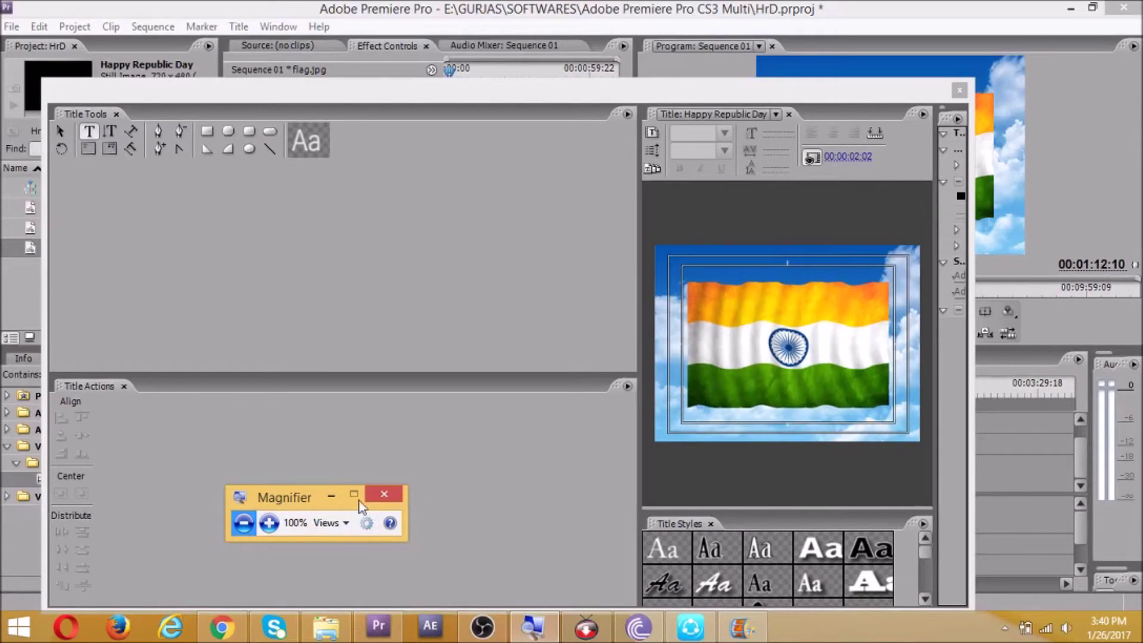
Step: Write the title text over the flag's green band in the Capture it font
{"action": "left_click", "coordinate": [384, 494]}
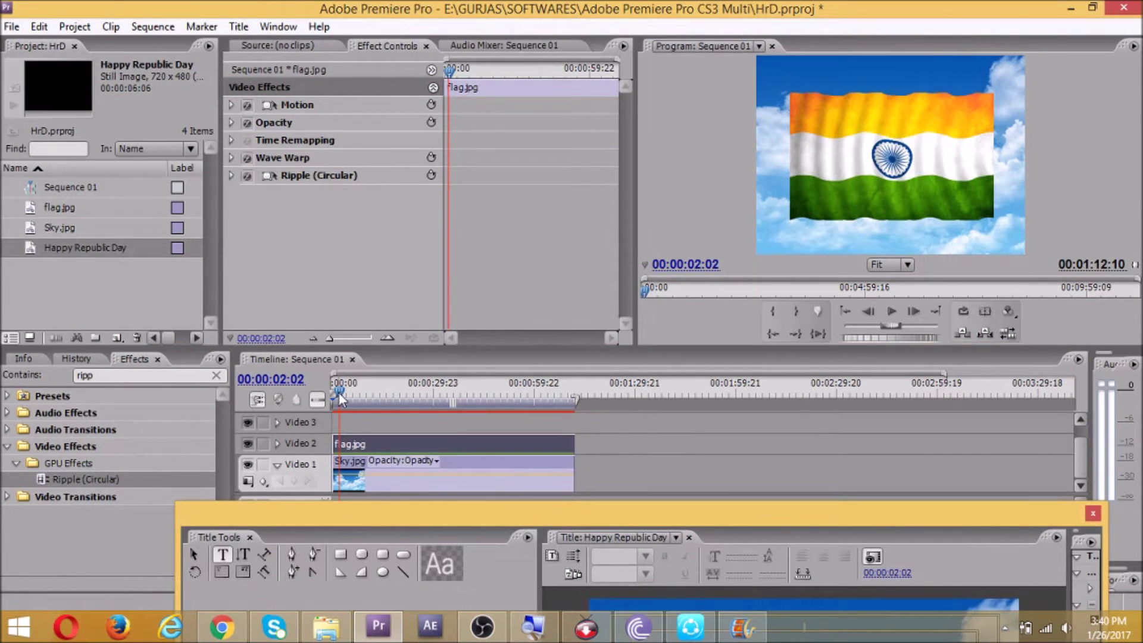
{"action": "mouse_move", "coordinate": [881, 184]}
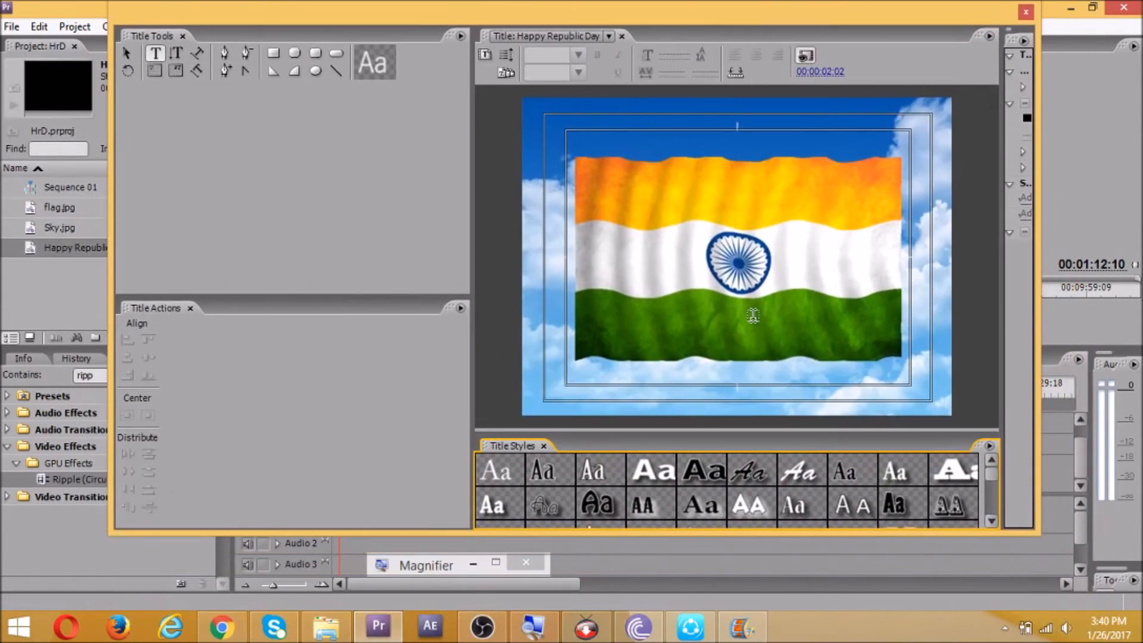
{"action": "left_click", "coordinate": [578, 353]}
{"action": "type", "text": "Happy Republic day"}
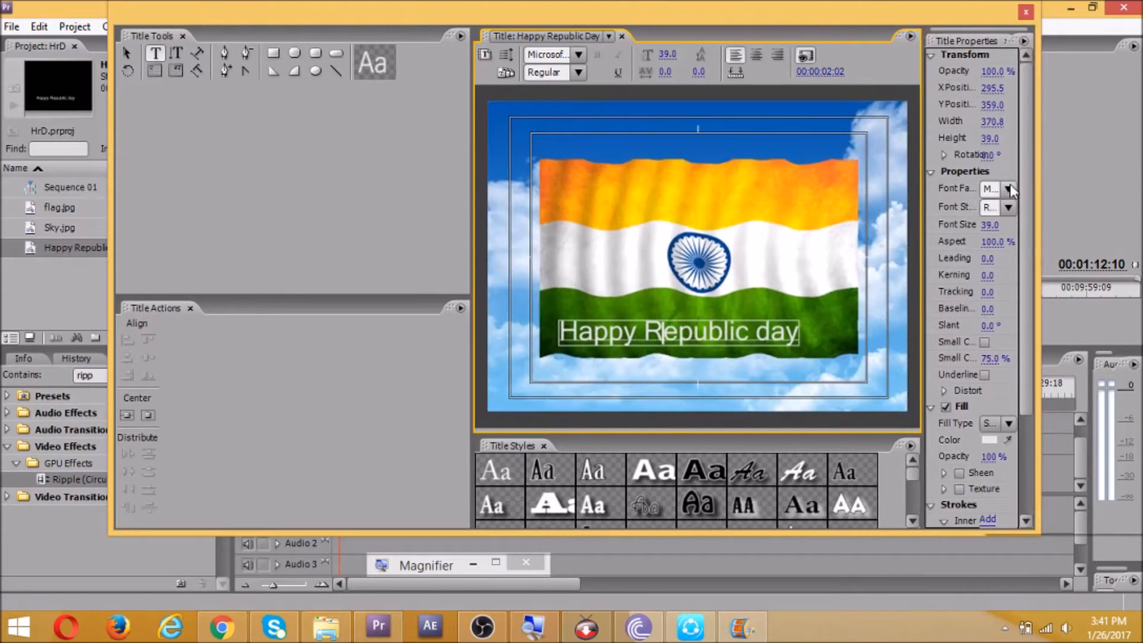
{"action": "left_click", "coordinate": [1010, 189]}
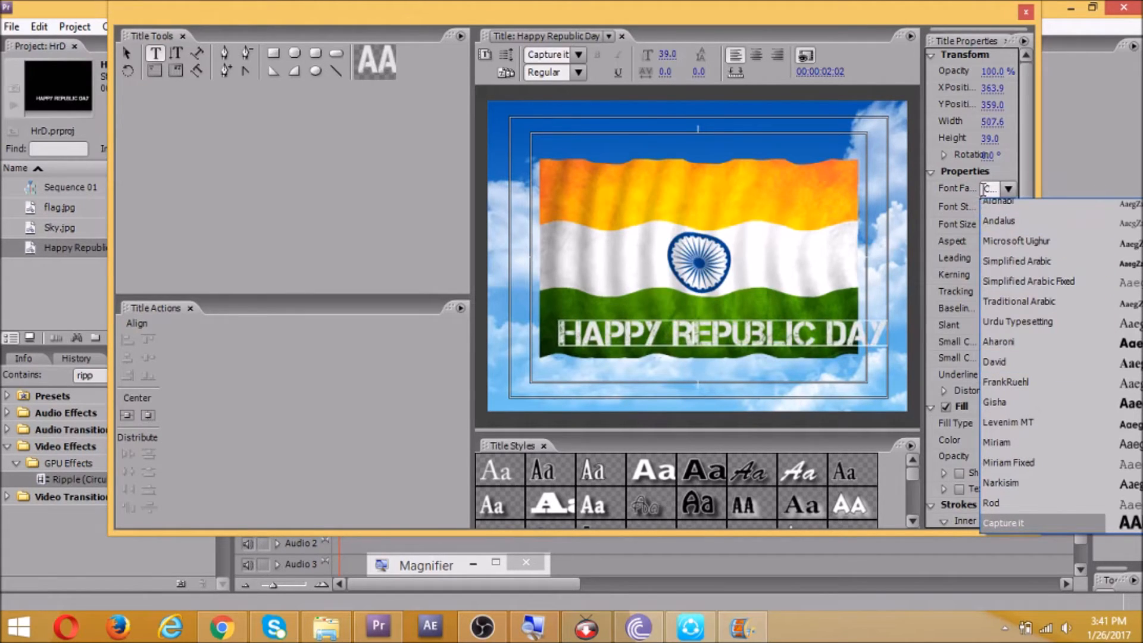
{"action": "left_click", "coordinate": [1005, 523]}
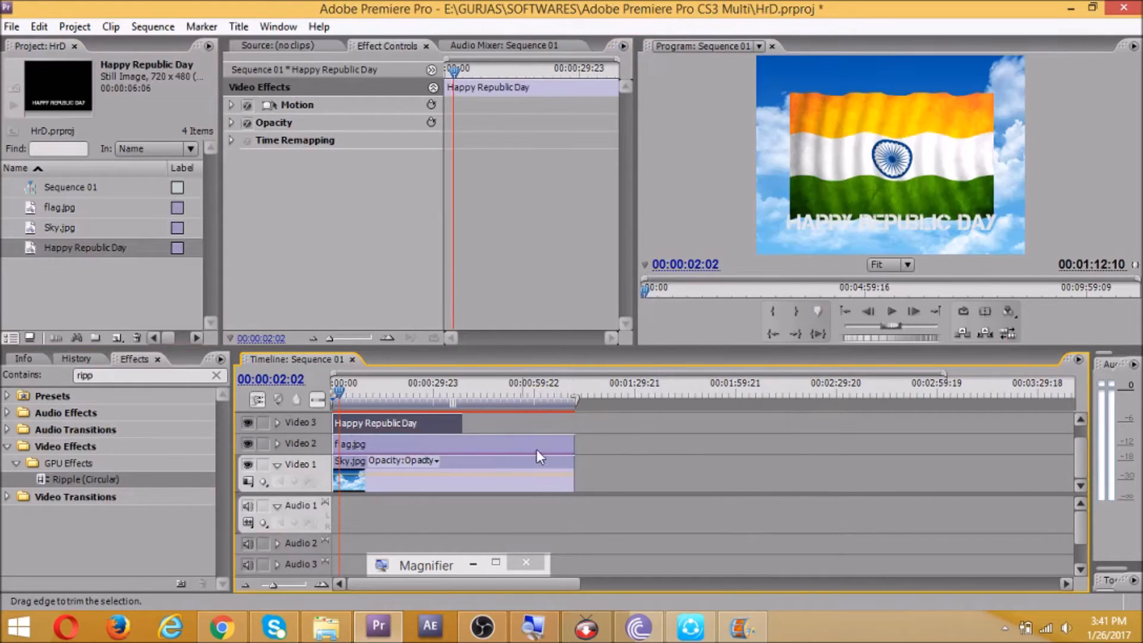
Step: Review the title clip's Motion settings and clear the Effects search box
{"action": "left_click", "coordinate": [356, 443]}
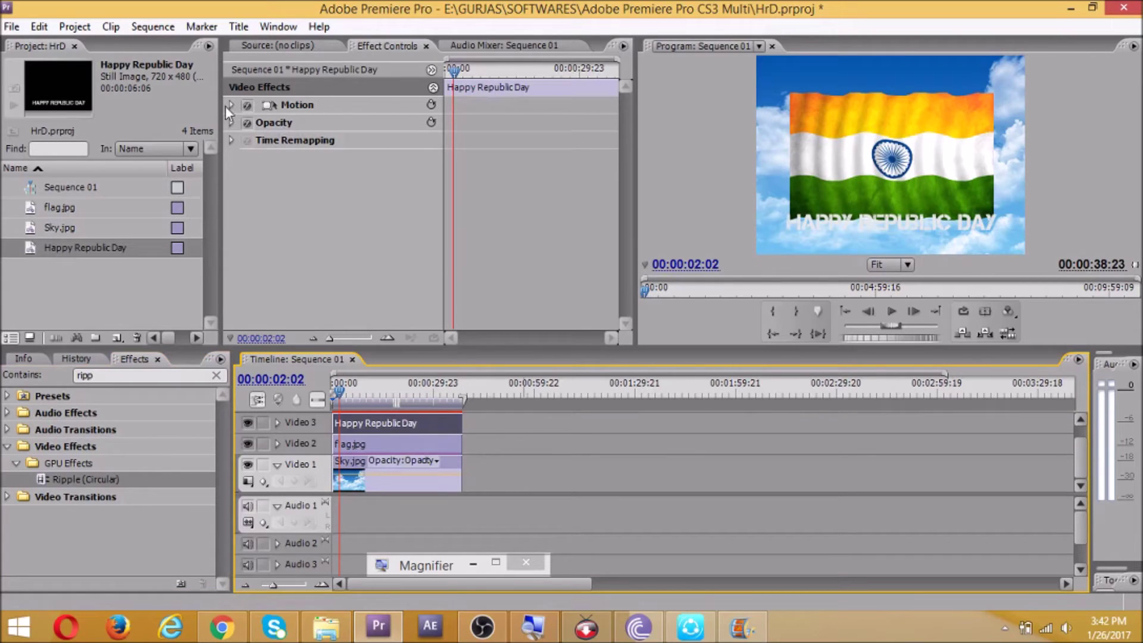
{"action": "left_click", "coordinate": [231, 105]}
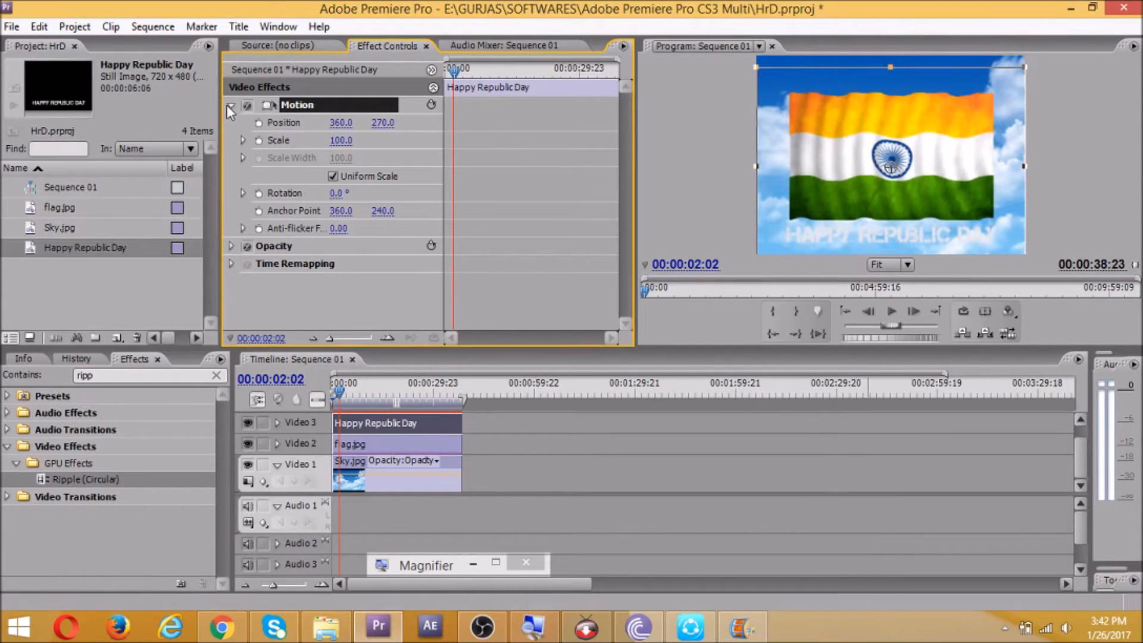
{"action": "left_click", "coordinate": [231, 105]}
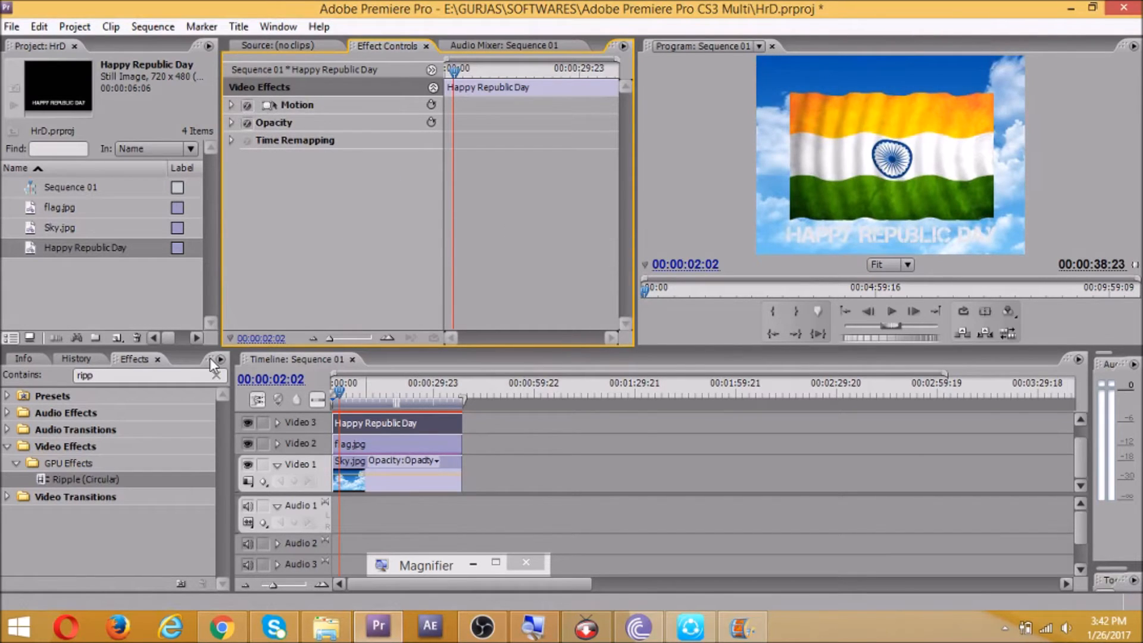
{"action": "left_click", "coordinate": [217, 375]}
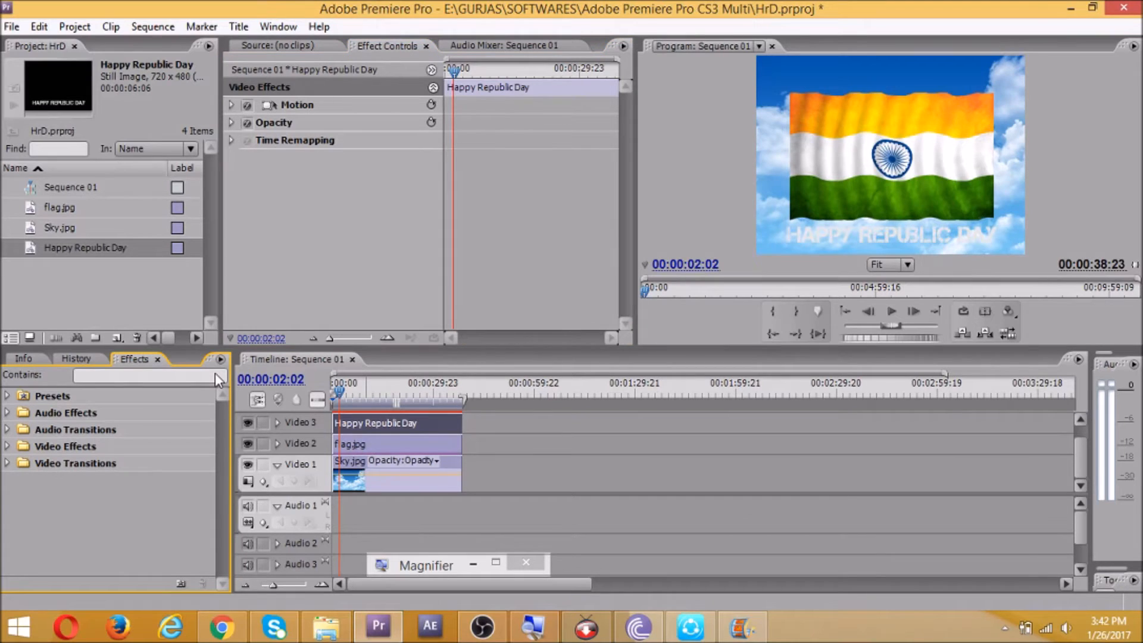
Step: Apply 4-Color Gradient to the title and set its colours to yellow and green
{"action": "type", "text": "4"}
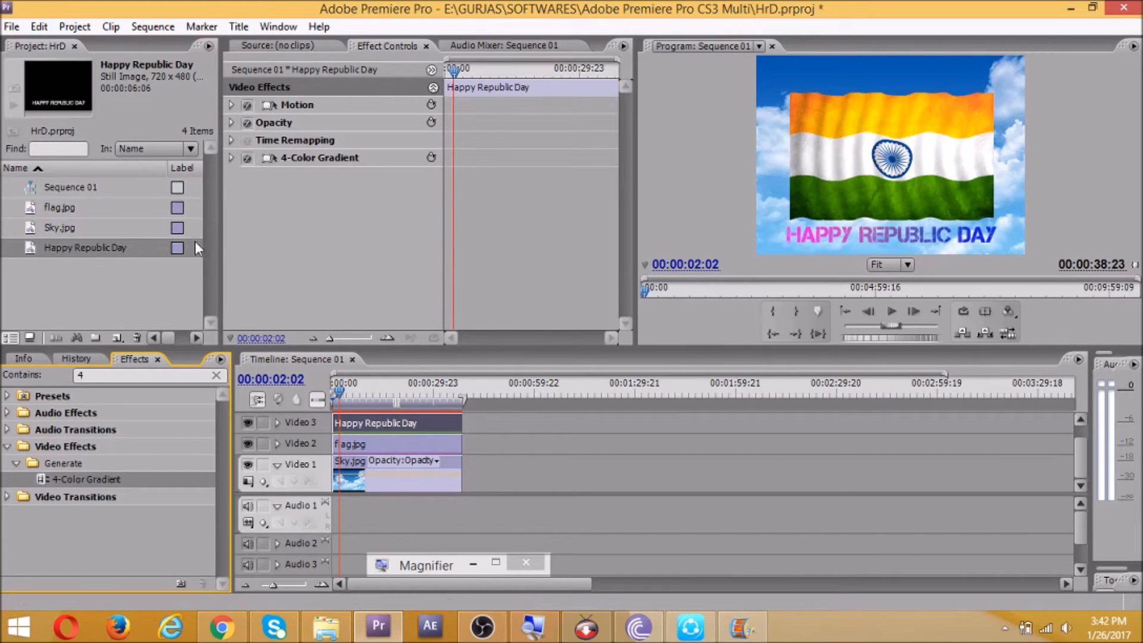
{"action": "left_click", "coordinate": [231, 158]}
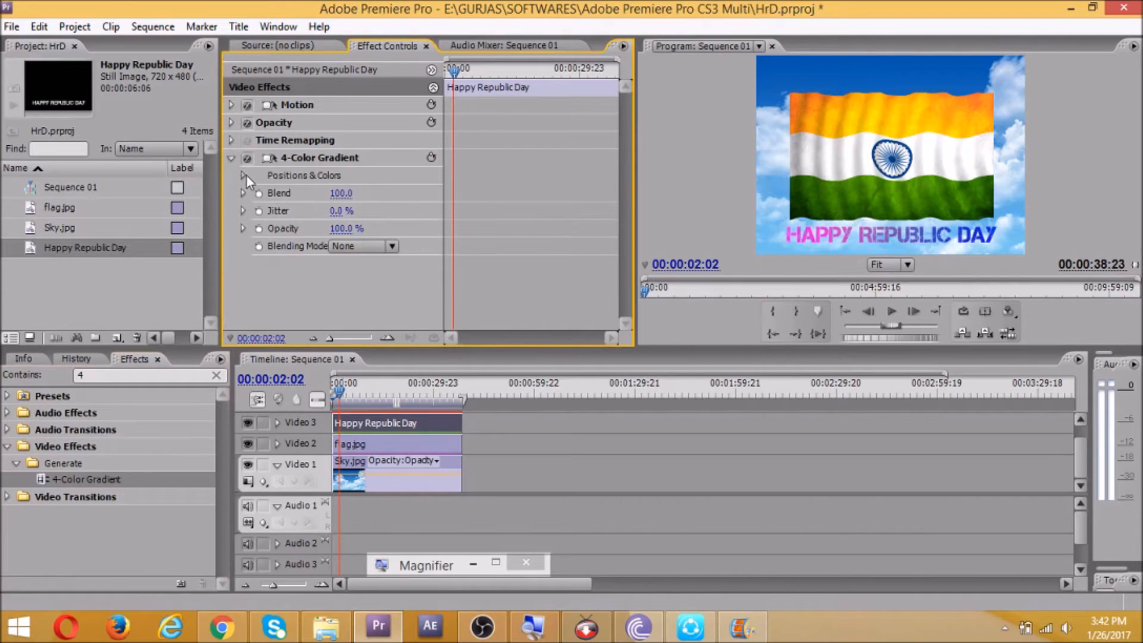
{"action": "left_click", "coordinate": [243, 175]}
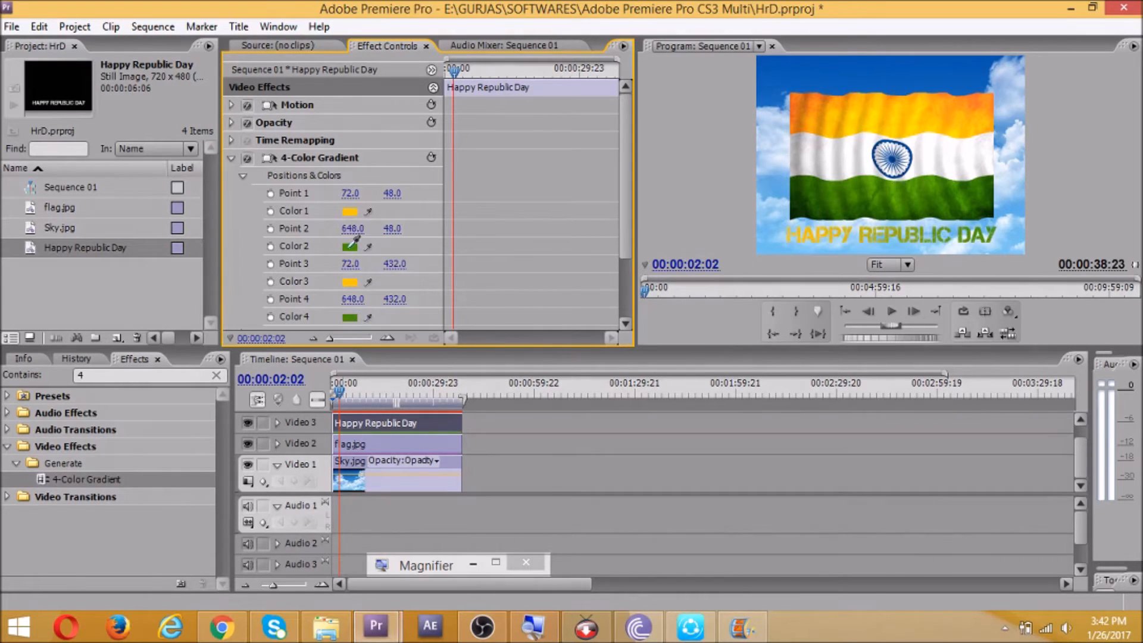
{"action": "mouse_move", "coordinate": [246, 178]}
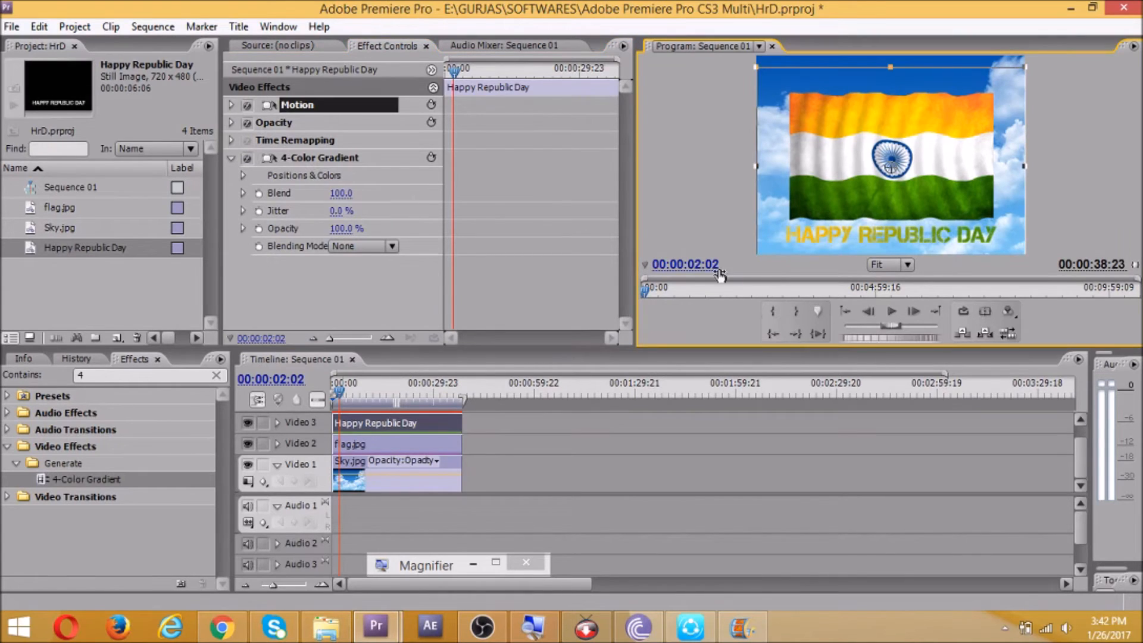
{"action": "left_click", "coordinate": [393, 471]}
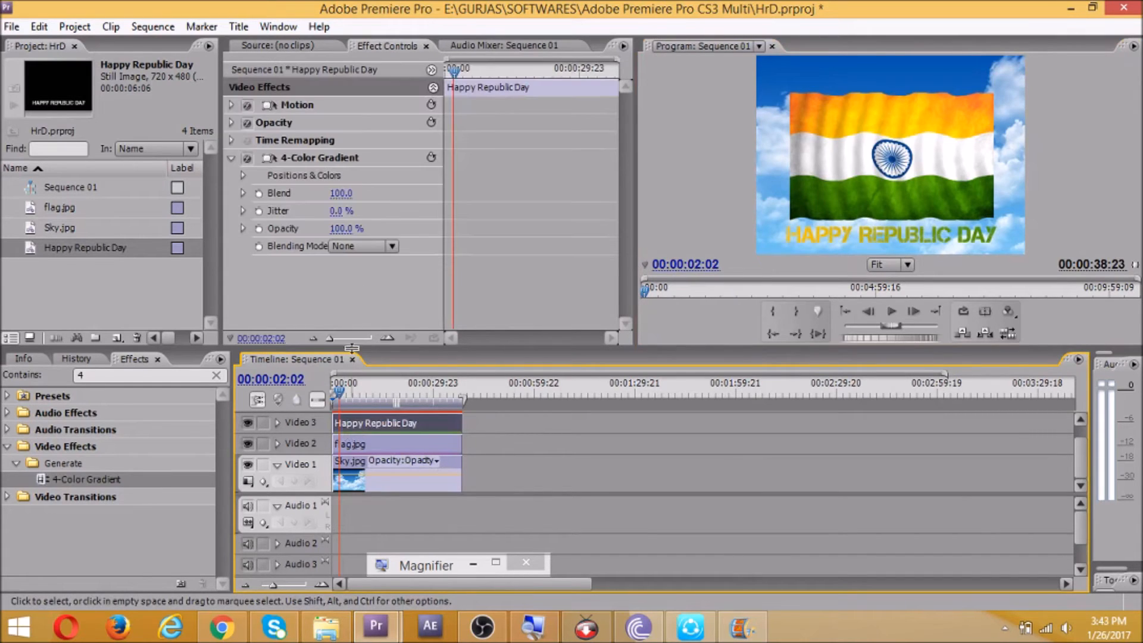
Step: Keyframe the title's Opacity from 0% at 00:00 to 100% at about 00:00:01:15
{"action": "left_click", "coordinate": [232, 123]}
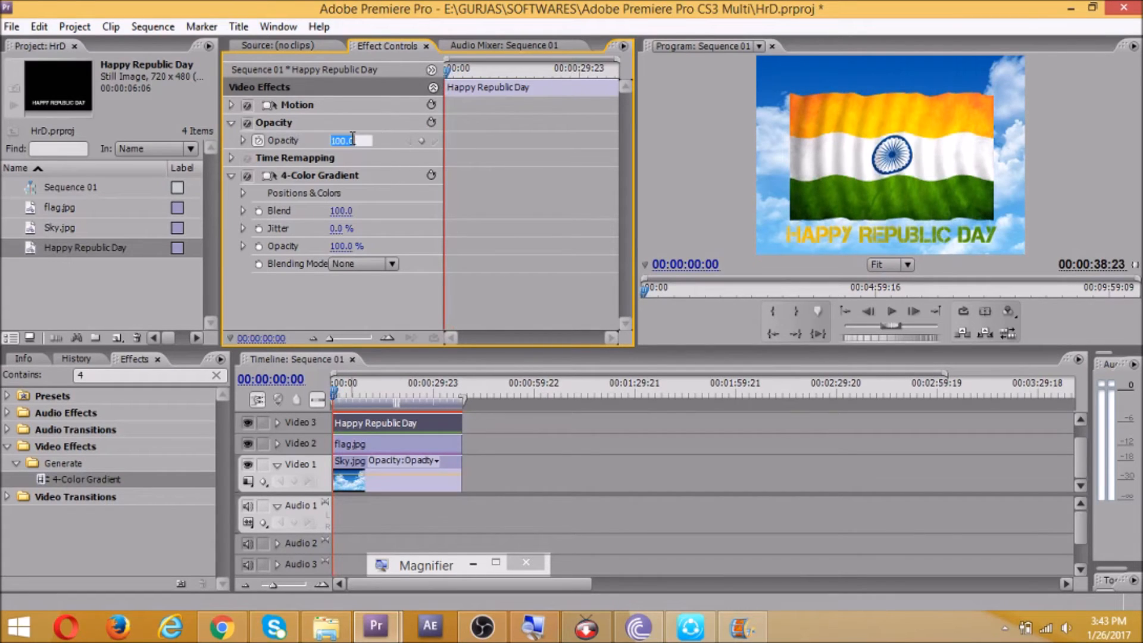
{"action": "type", "text": "0"}
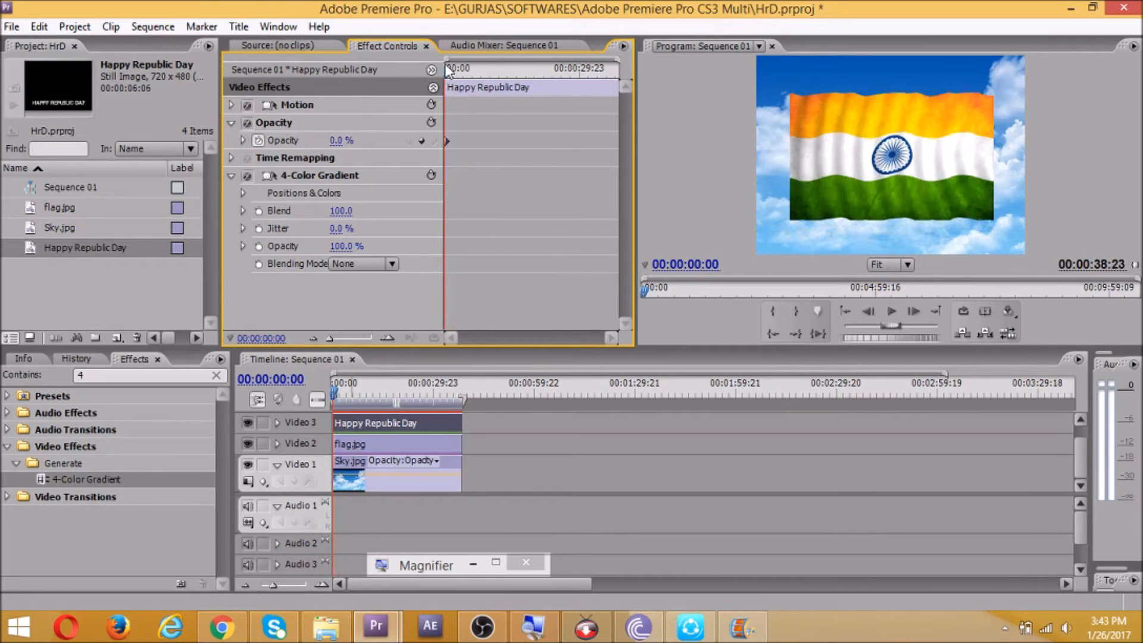
{"action": "left_click", "coordinate": [484, 69]}
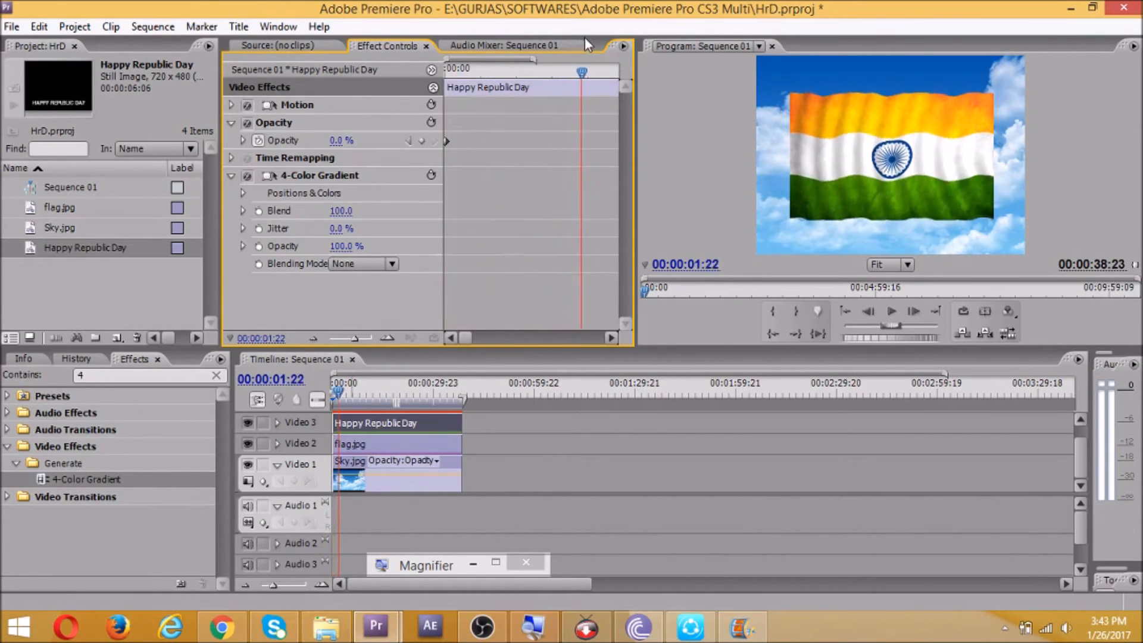
{"action": "left_click_drag", "start_coordinate": [581, 77], "coordinate": [530, 76]}
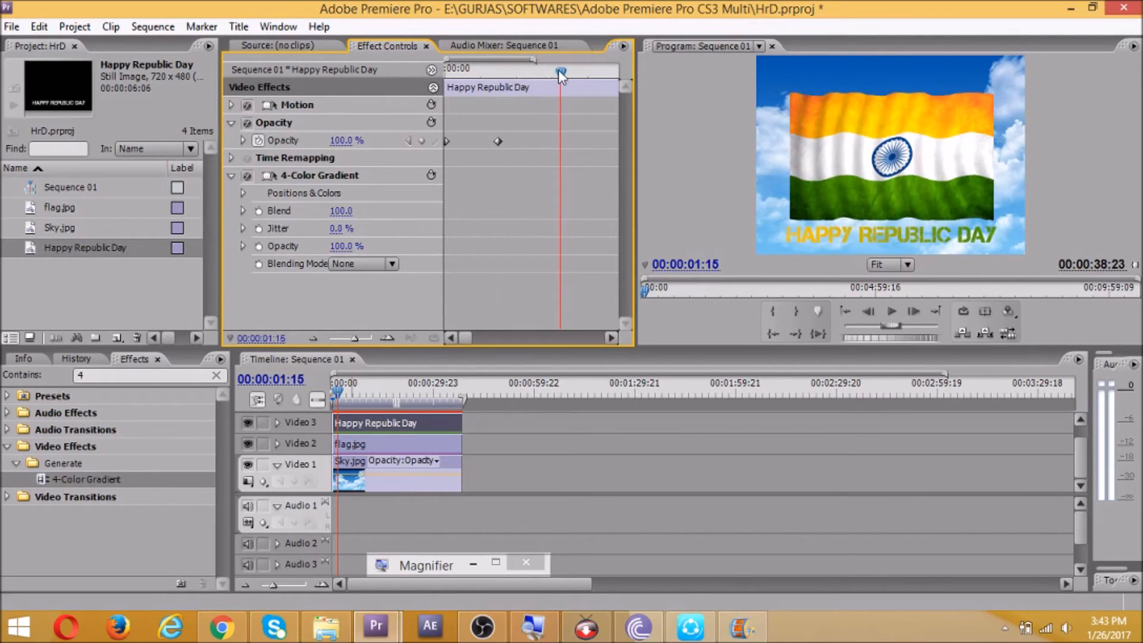
{"action": "left_click_drag", "start_coordinate": [560, 71], "coordinate": [496, 71]}
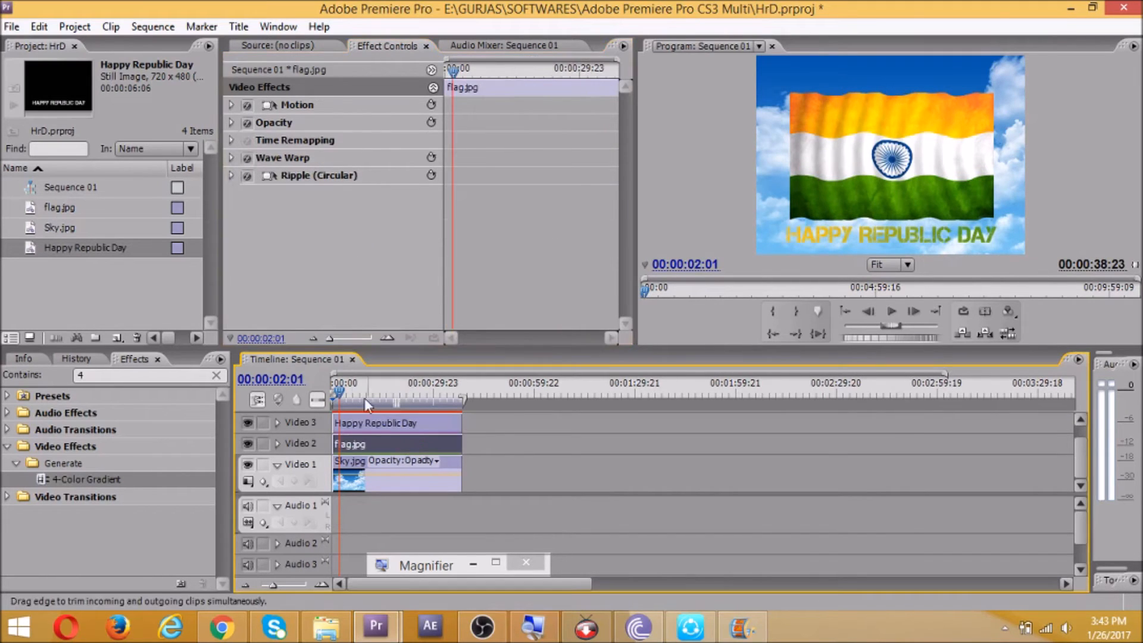
Step: Lower flag.jpg's Wave Warp wave speed to 0.5 in Effect Controls
{"action": "left_click", "coordinate": [231, 157]}
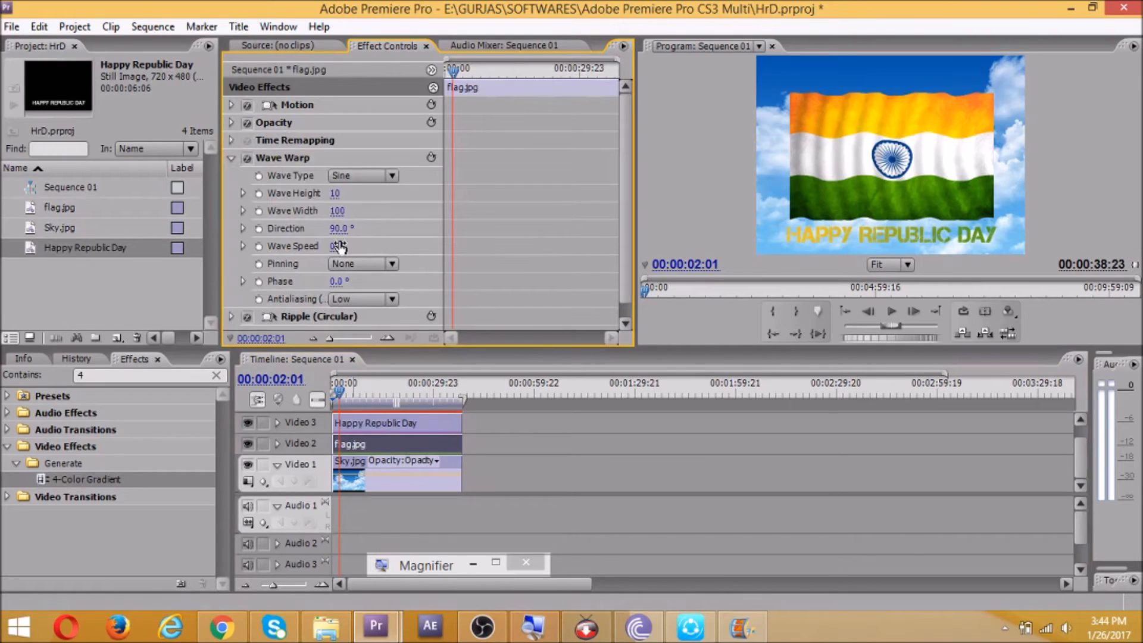
{"action": "left_click", "coordinate": [335, 245]}
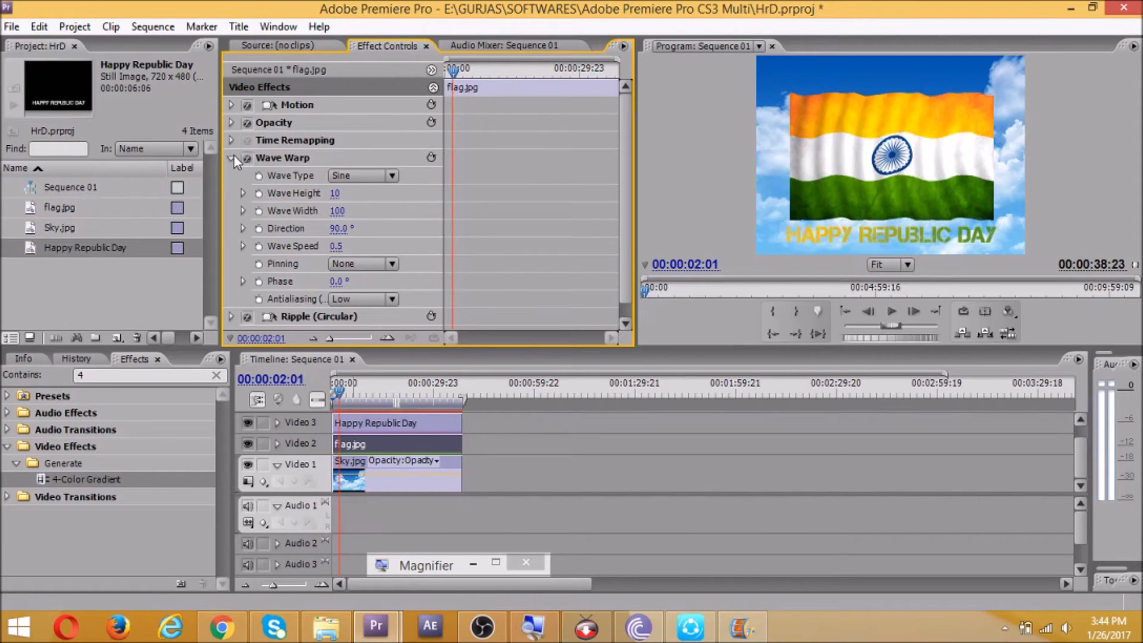
{"action": "left_click", "coordinate": [231, 158]}
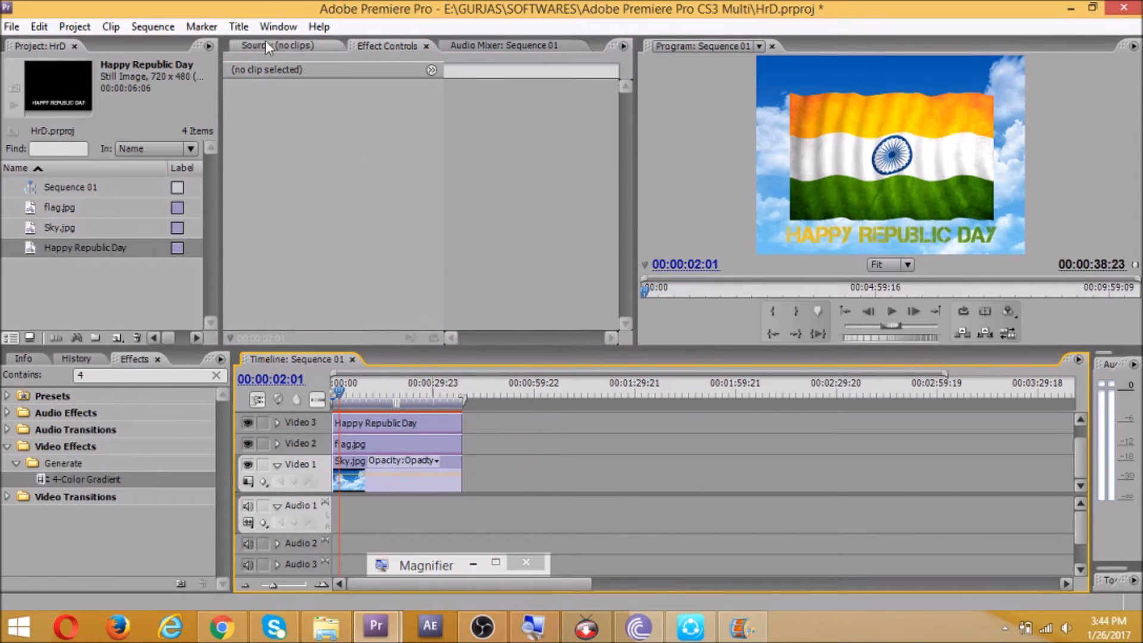
{"action": "left_click", "coordinate": [277, 26]}
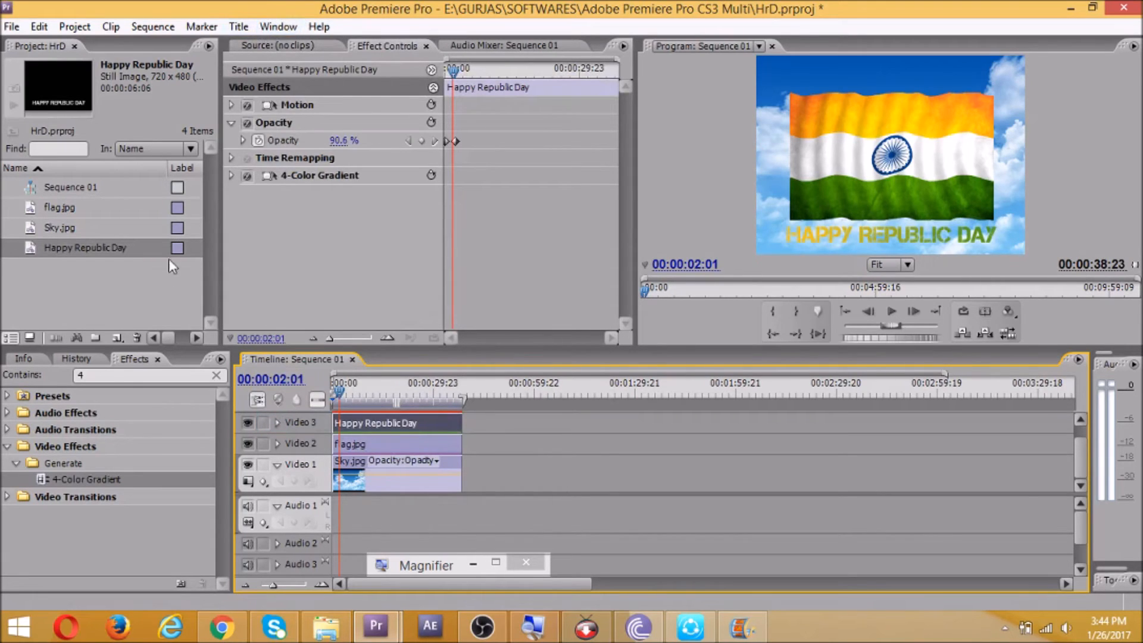
Step: Review the History panel, select Sky.jpg and bring up File > Import on the Desktop
{"action": "left_click", "coordinate": [76, 359]}
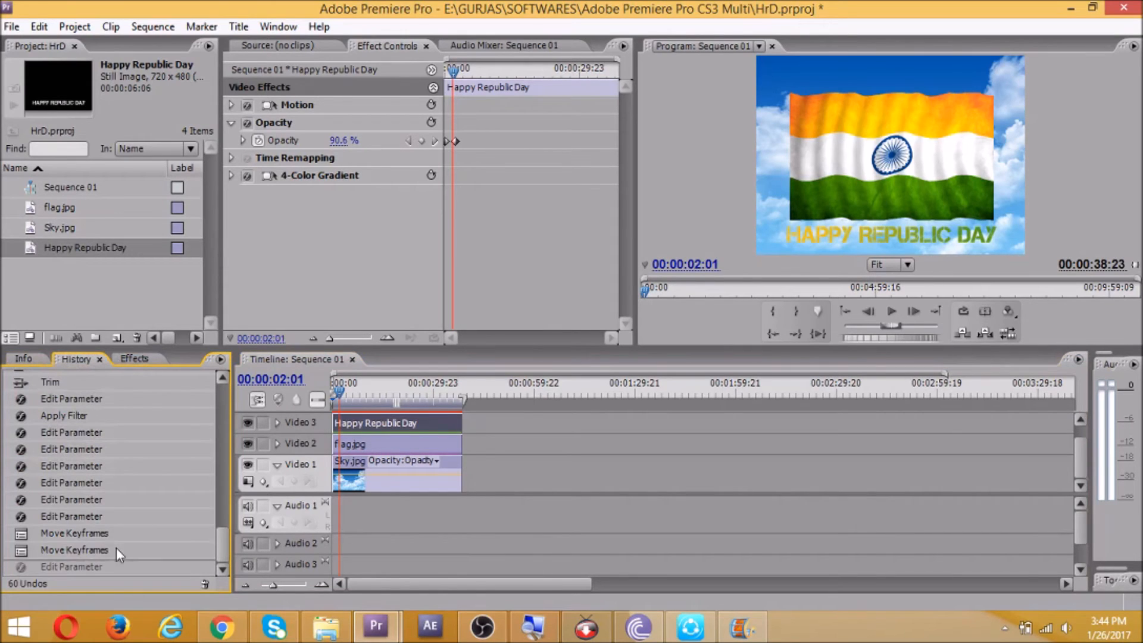
{"action": "left_click", "coordinate": [50, 382]}
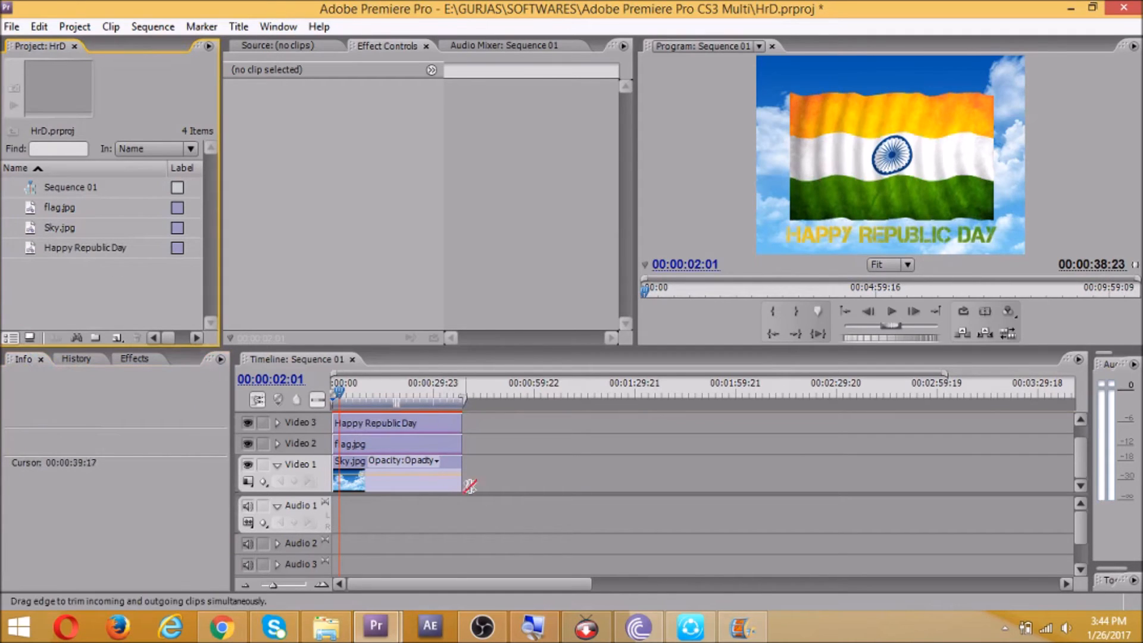
{"action": "left_click", "coordinate": [363, 475]}
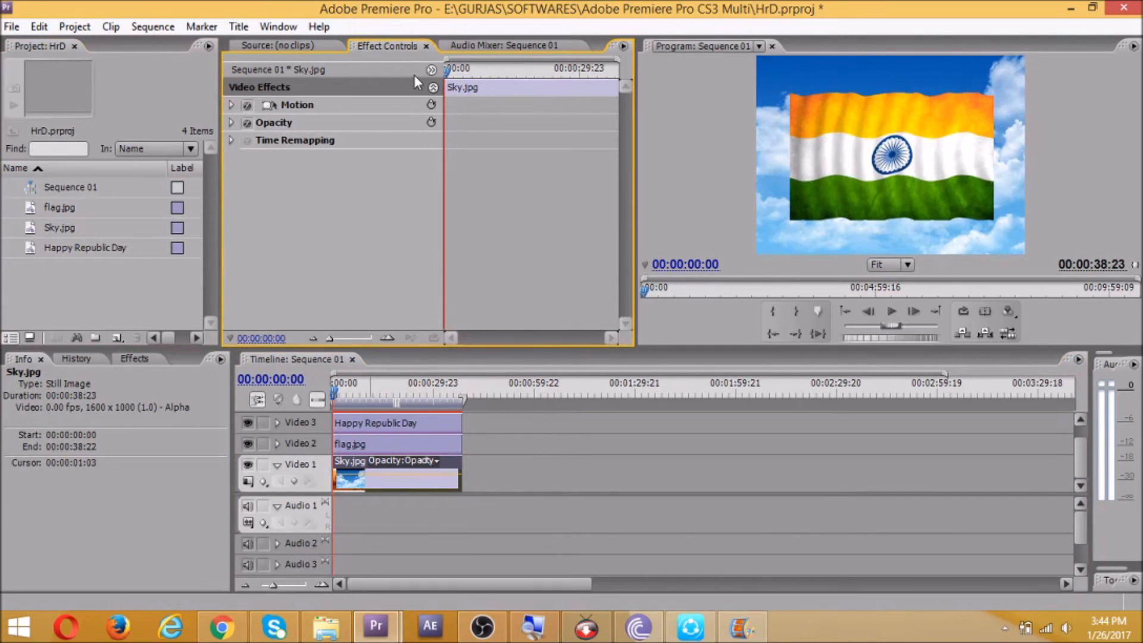
{"action": "left_click", "coordinate": [891, 312]}
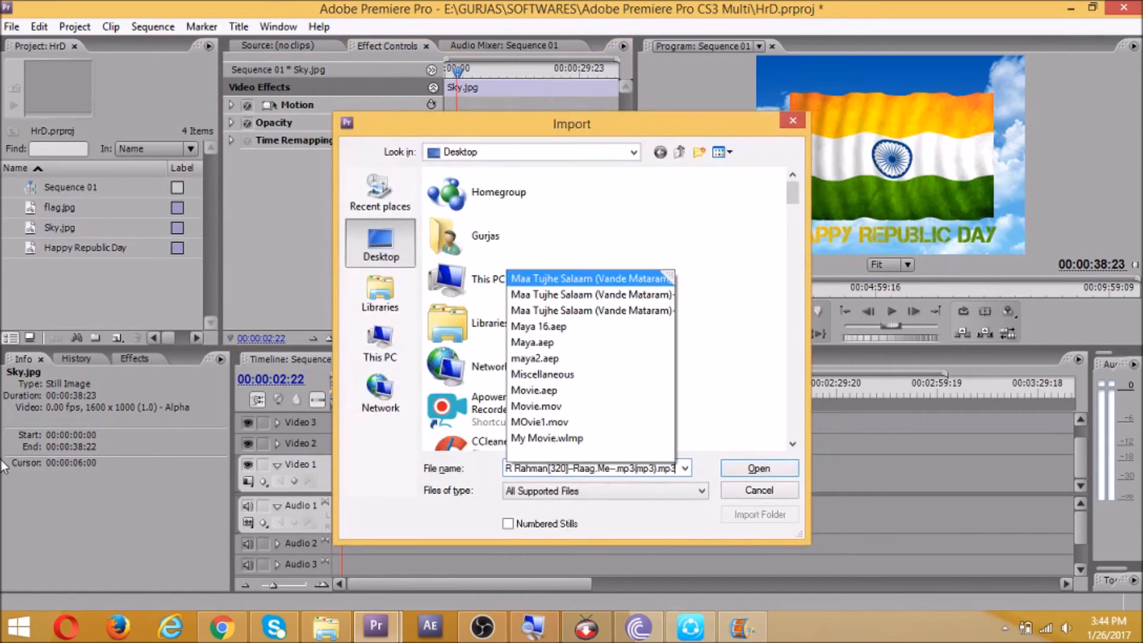
Step: Import the Maa Tujhe Salaam song after the format error and place it on Audio 1
{"action": "left_click", "coordinate": [760, 490]}
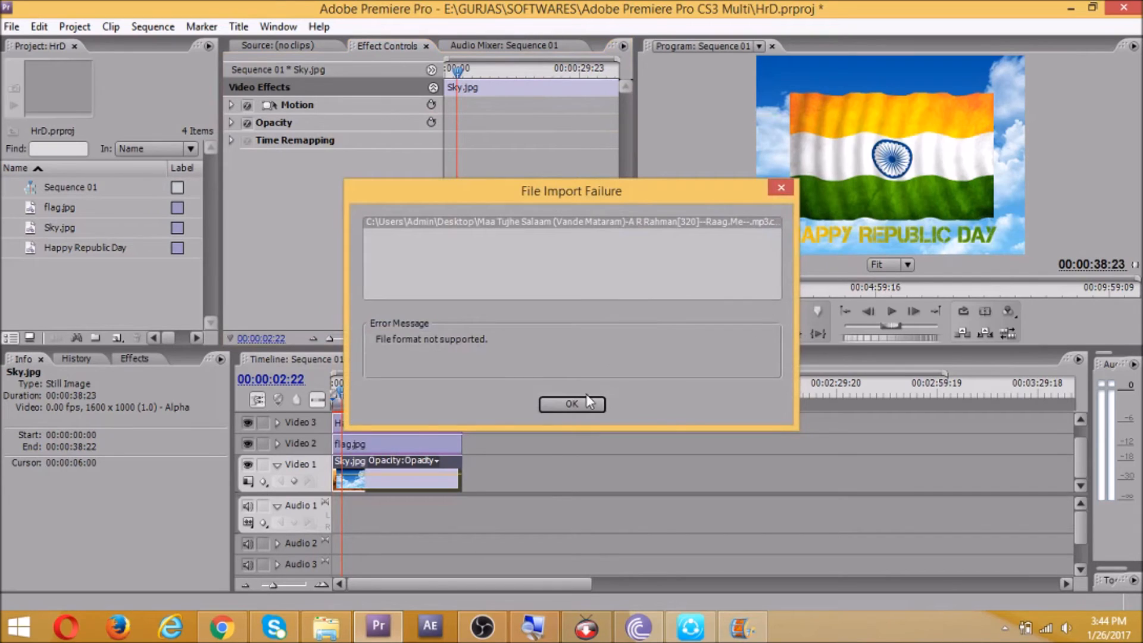
{"action": "left_click", "coordinate": [571, 405]}
{"action": "type", "text": "Maya.aep"}
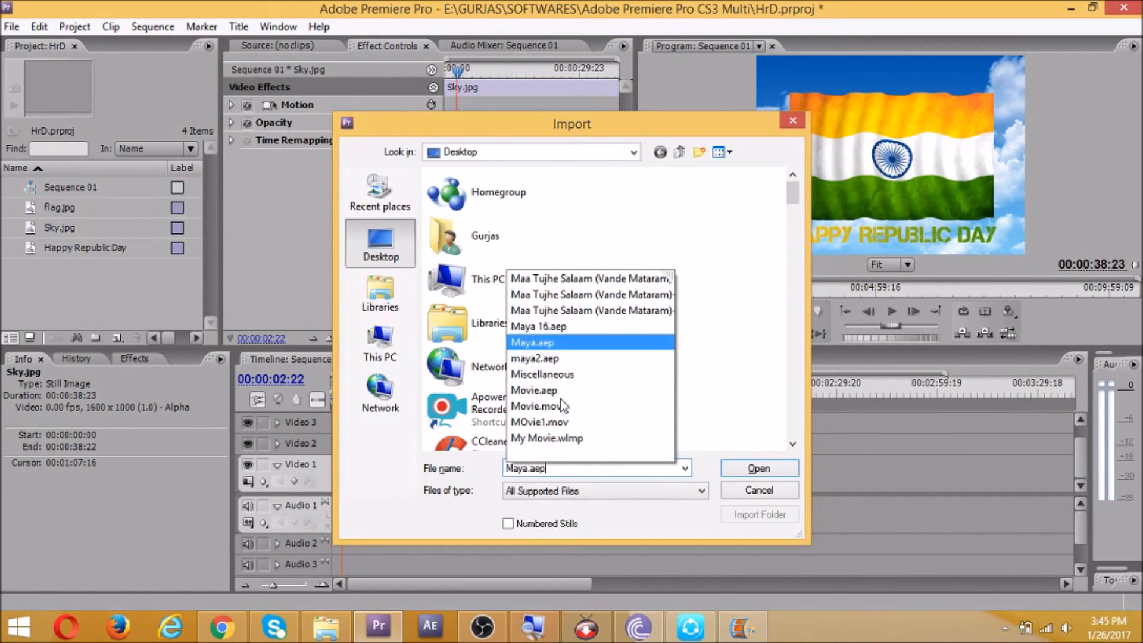
{"action": "left_click", "coordinate": [760, 468]}
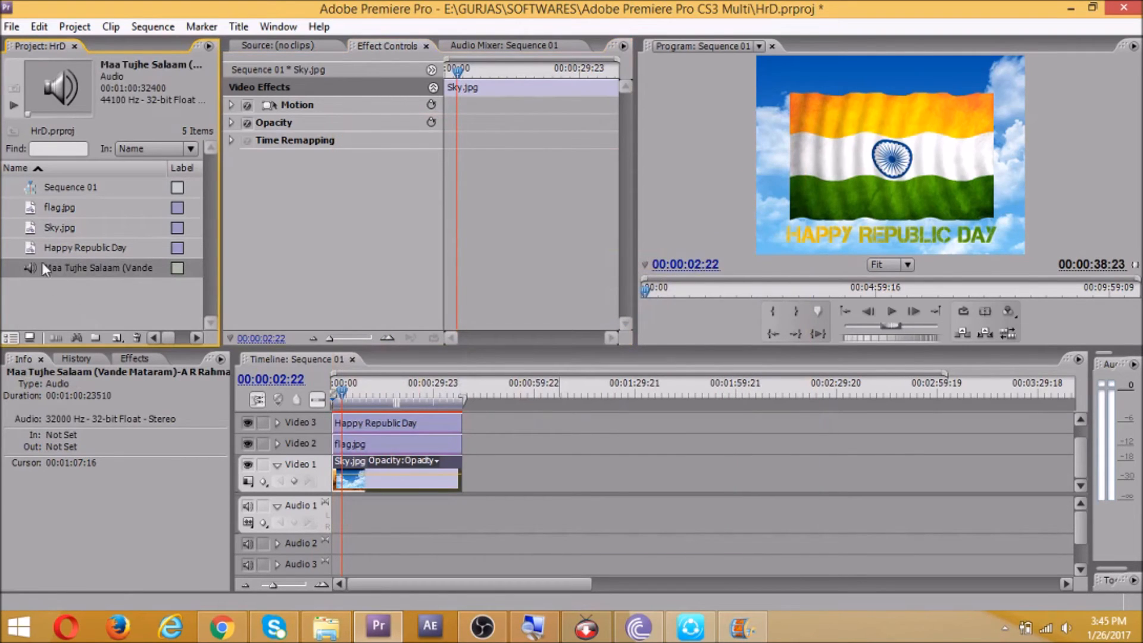
{"action": "left_click_drag", "start_coordinate": [100, 268], "coordinate": [430, 514]}
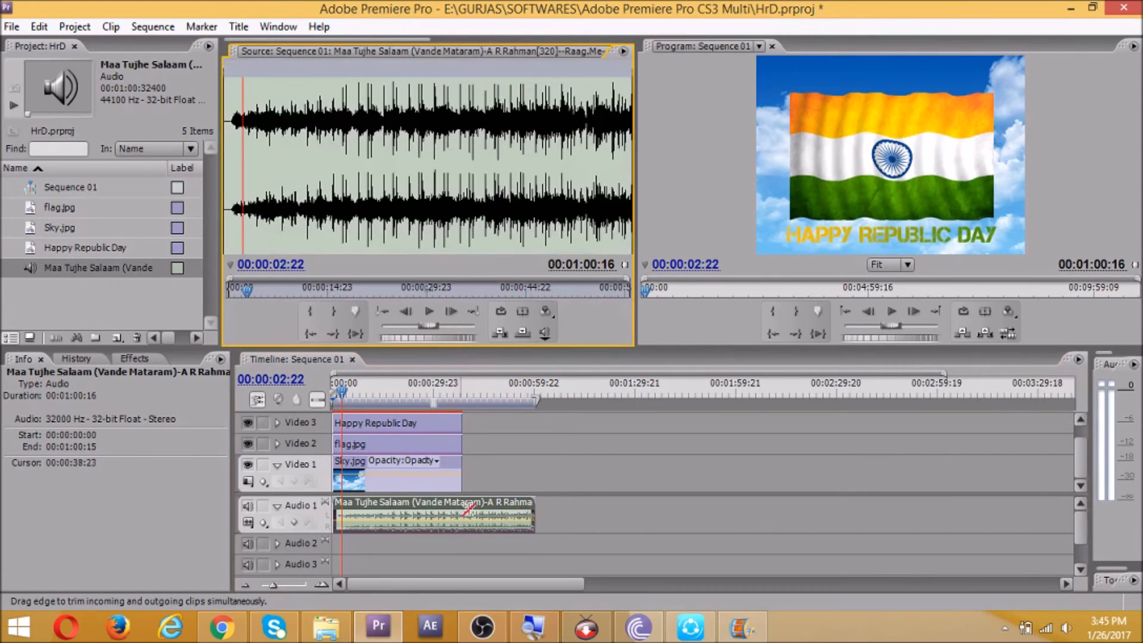
Step: Trim the song, sky and flag clips to end together at about 33 seconds
{"action": "left_click_drag", "start_coordinate": [532, 515], "coordinate": [463, 514]}
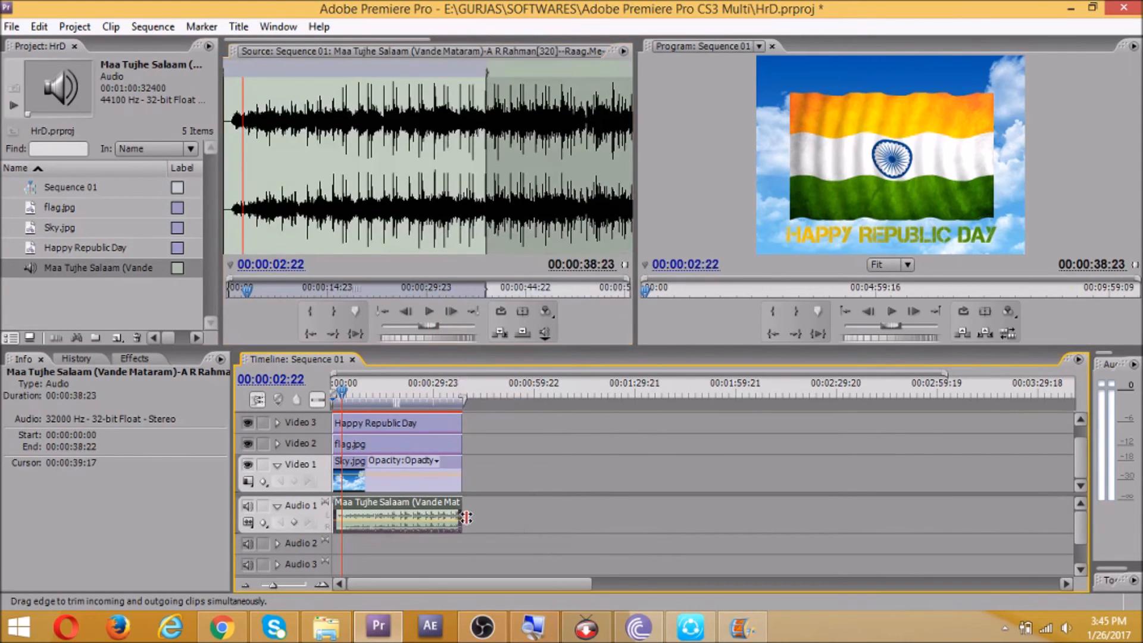
{"action": "left_click_drag", "start_coordinate": [467, 518], "coordinate": [464, 502]}
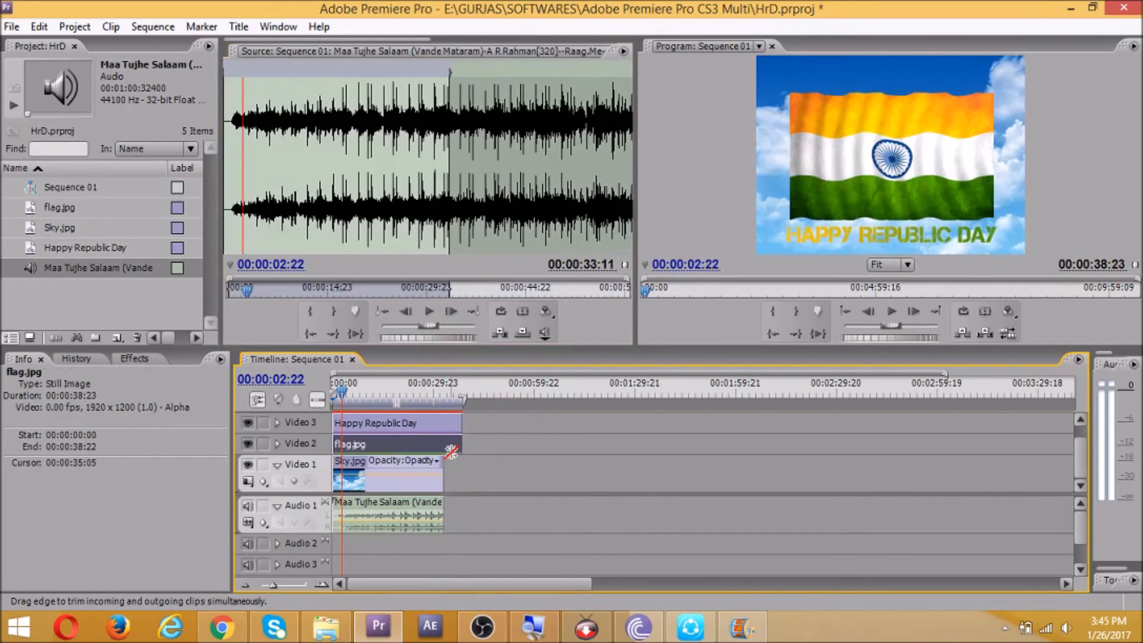
{"action": "left_click_drag", "start_coordinate": [450, 423], "coordinate": [460, 422]}
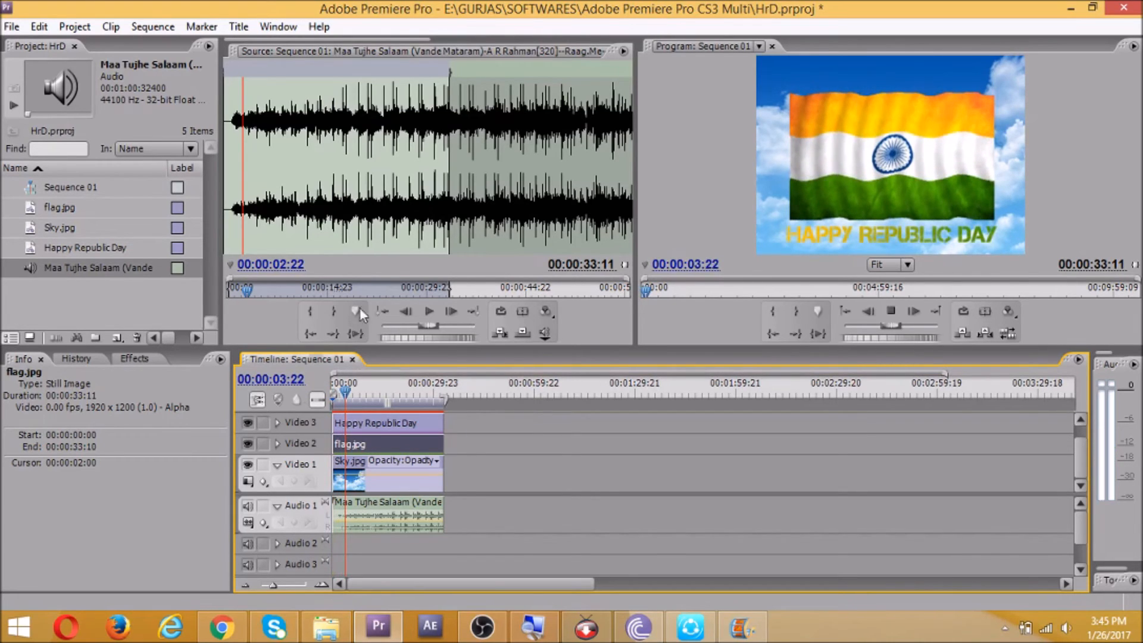
Step: Review the HAPPY REPUBLIC DAY title in the Titler, then check its Opacity and 4-Color Gradient
{"action": "left_click", "coordinate": [391, 422]}
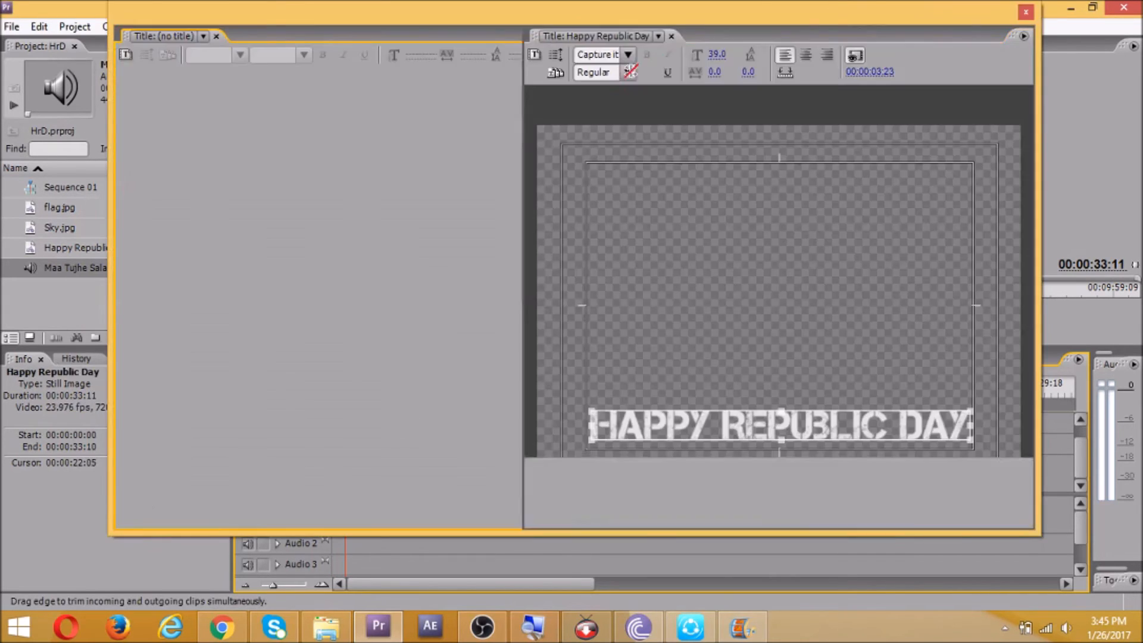
{"action": "left_click", "coordinate": [669, 37]}
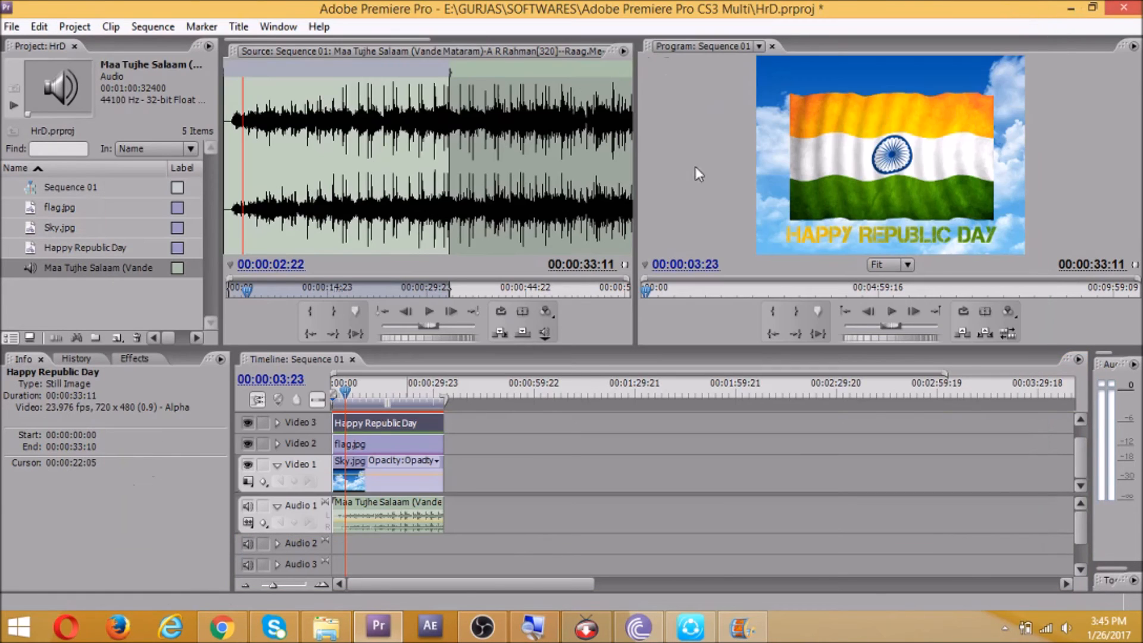
{"action": "left_click", "coordinate": [276, 26]}
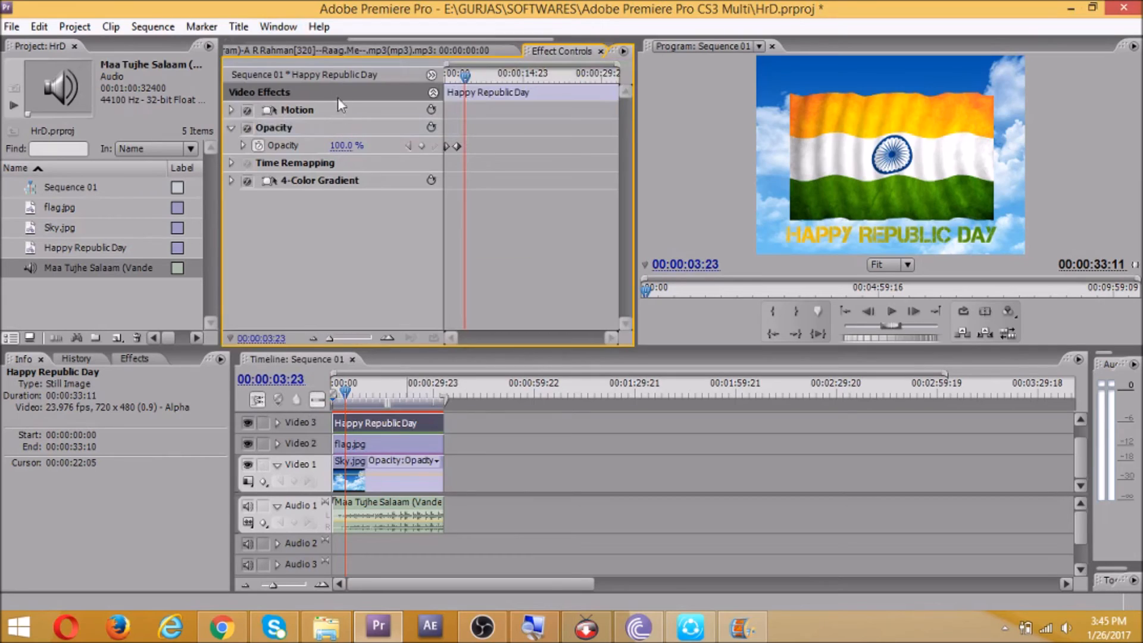
{"action": "mouse_move", "coordinate": [462, 148]}
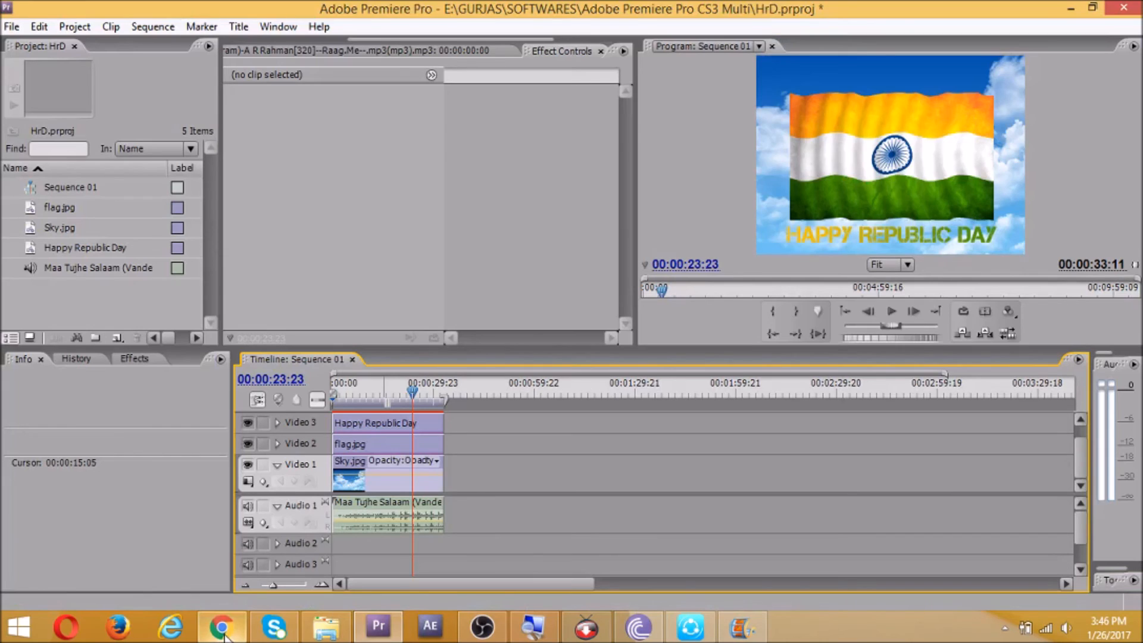
Step: Switch to Chrome and open youtube.com in a new tab beside the Tech Guys Facebook page
{"action": "left_click", "coordinate": [221, 625]}
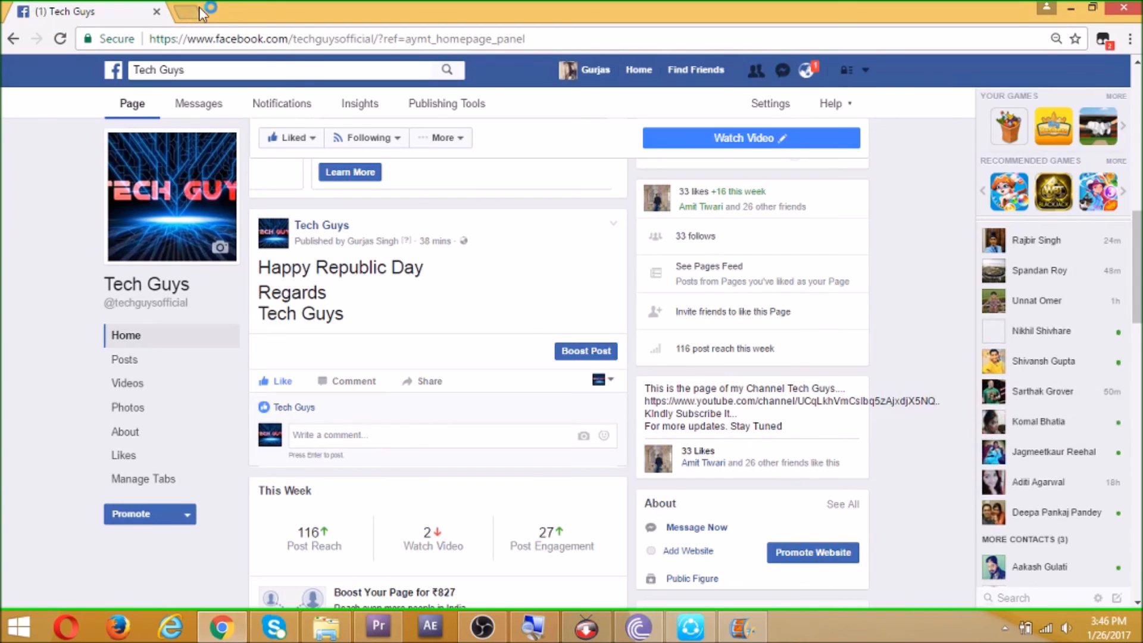
{"action": "left_click", "coordinate": [191, 11]}
{"action": "type", "text": "youtu"}
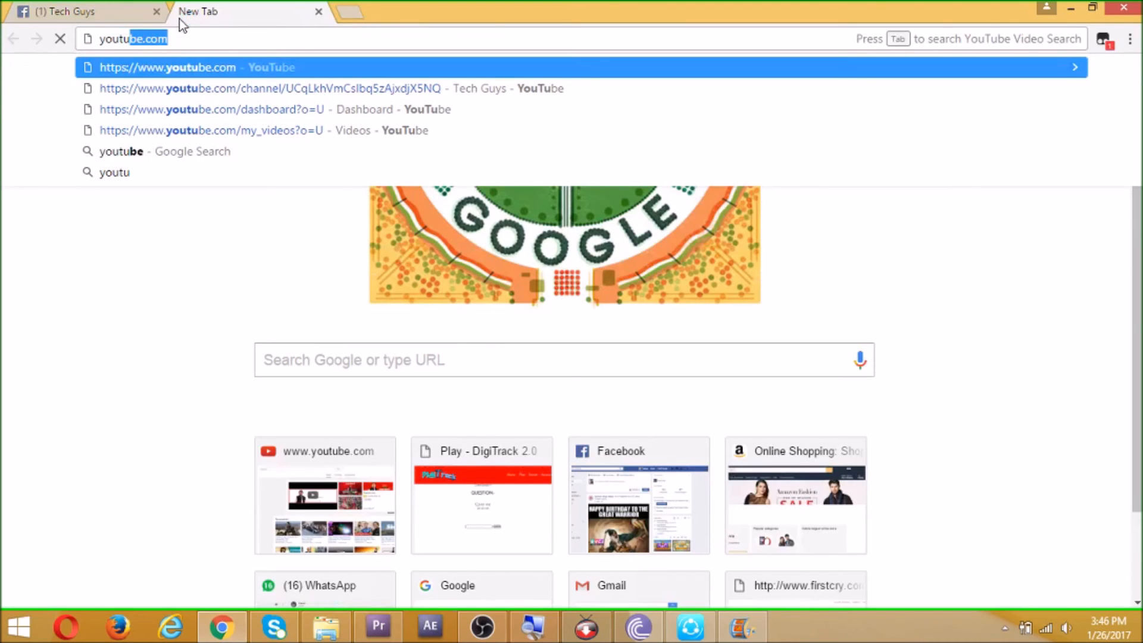
{"action": "key", "text": "Enter"}
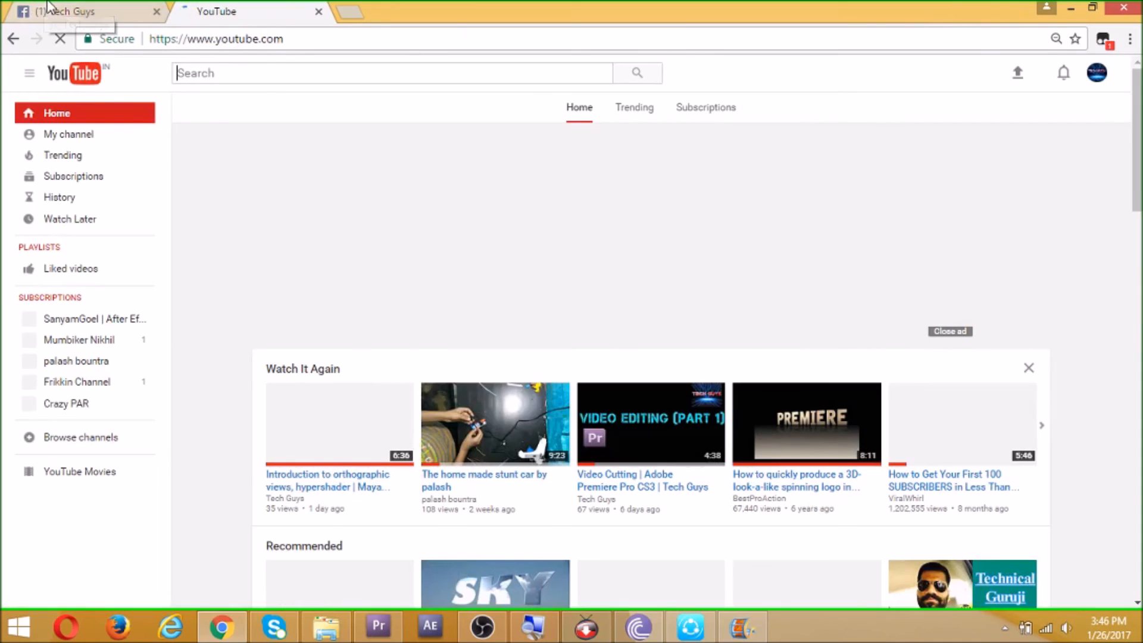
{"action": "left_click", "coordinate": [71, 12]}
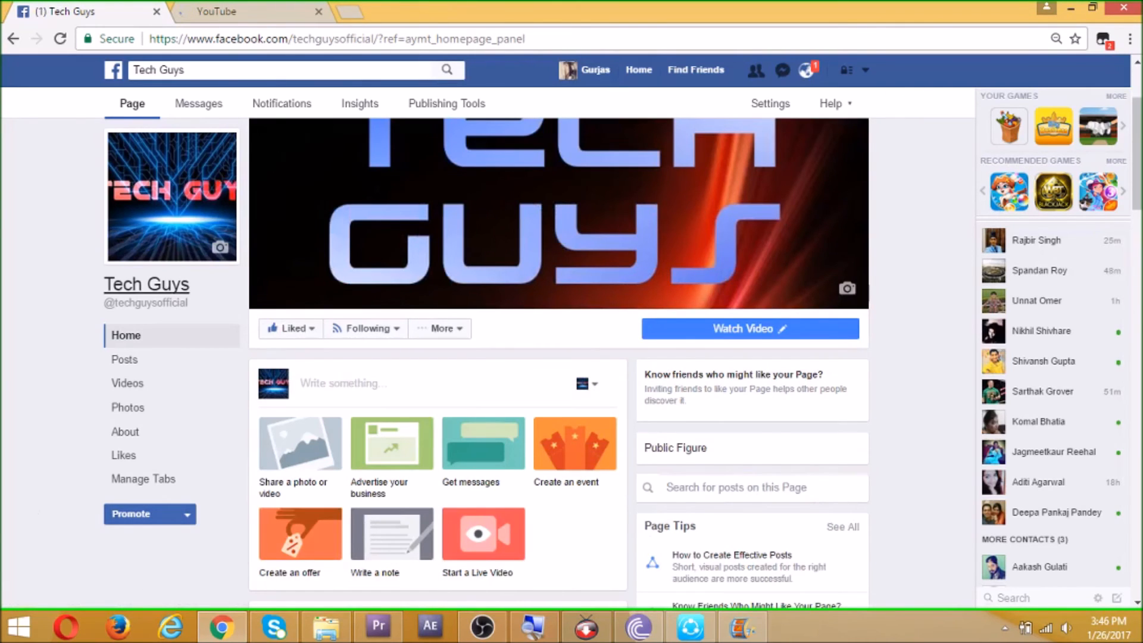
{"action": "left_click", "coordinate": [224, 11]}
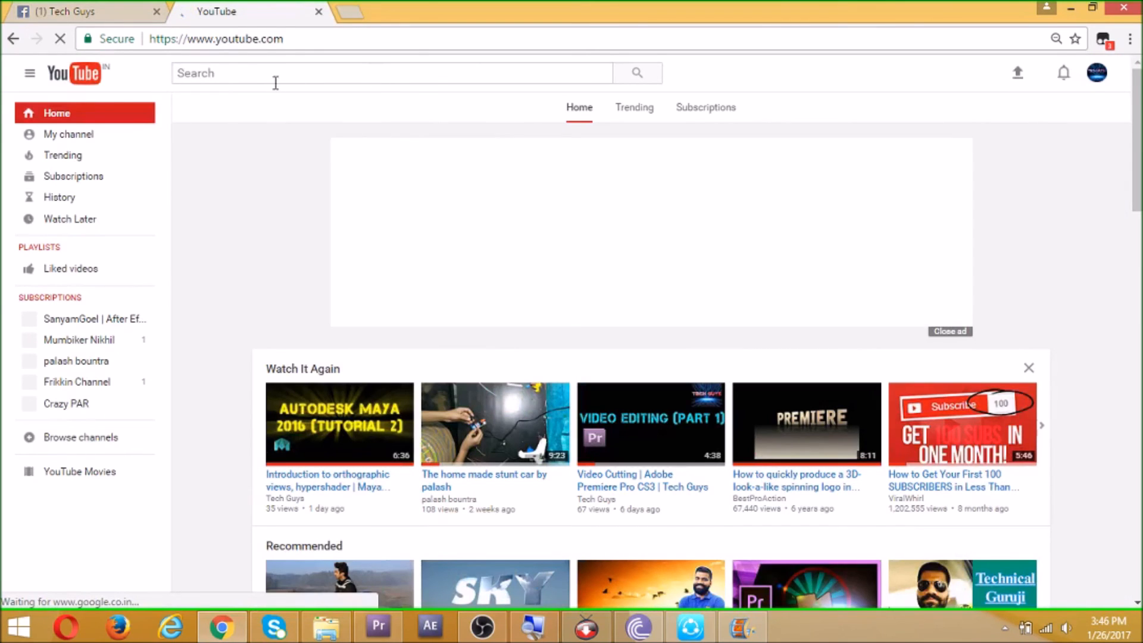
Step: Search YouTube for 'crazy par' and open the Crazy PAR channel page
{"action": "type", "text": "c"}
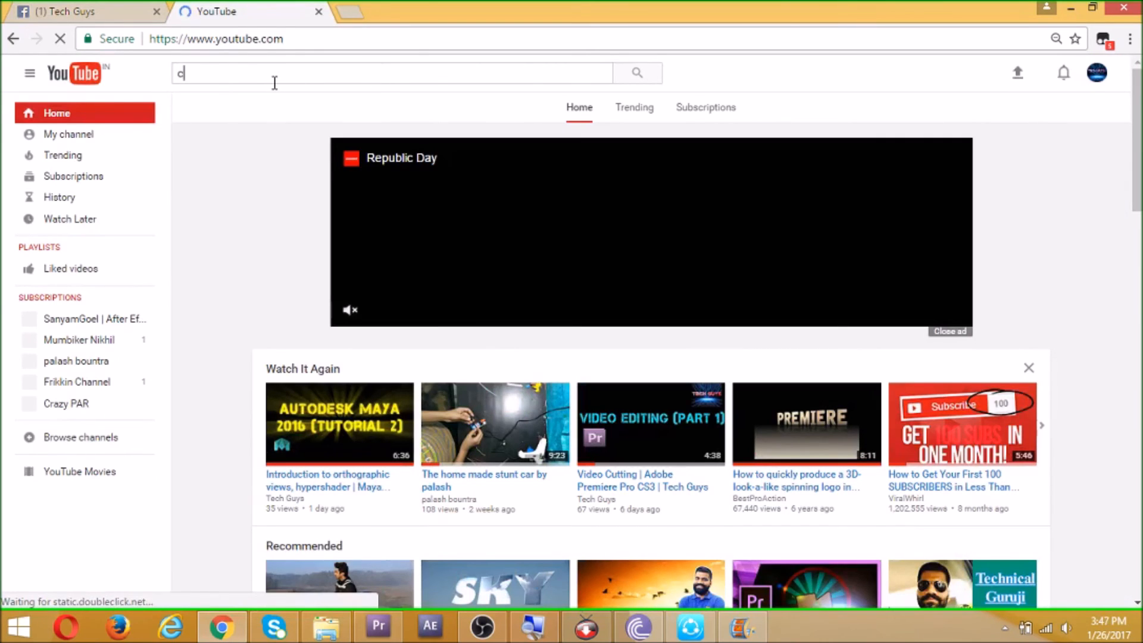
{"action": "type", "text": "razy par"}
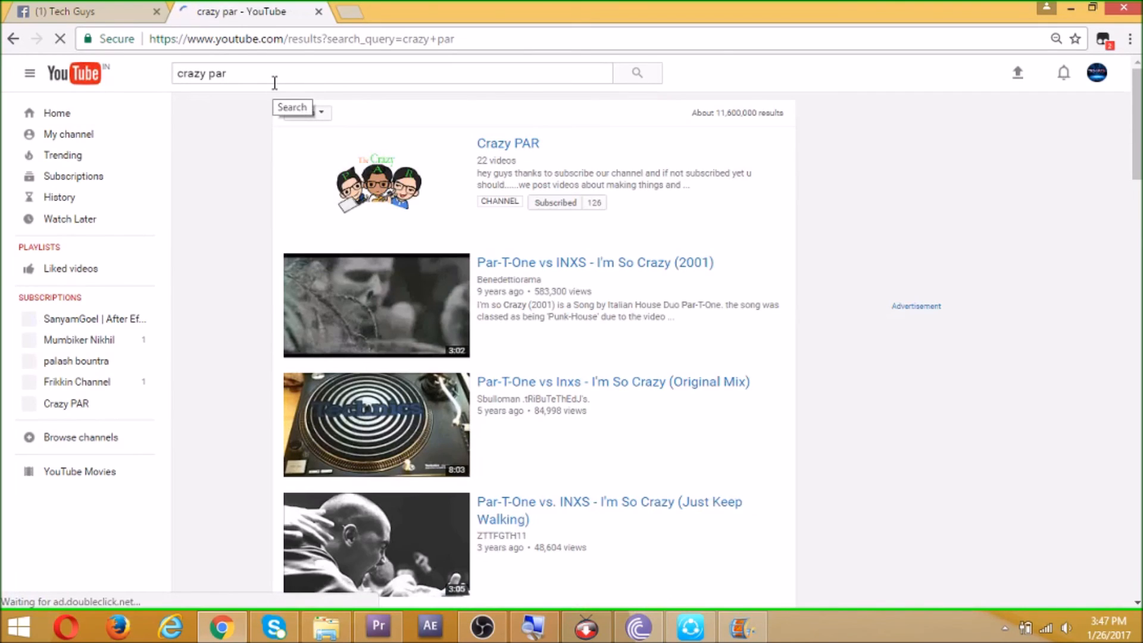
{"action": "left_click", "coordinate": [508, 143]}
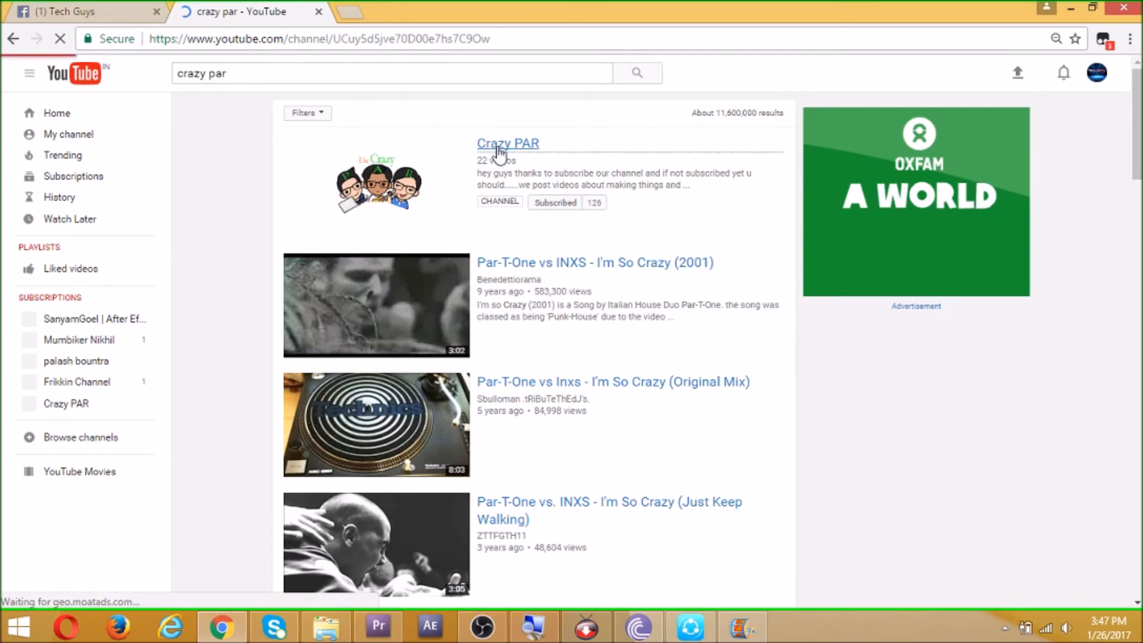
{"action": "left_click", "coordinate": [507, 143]}
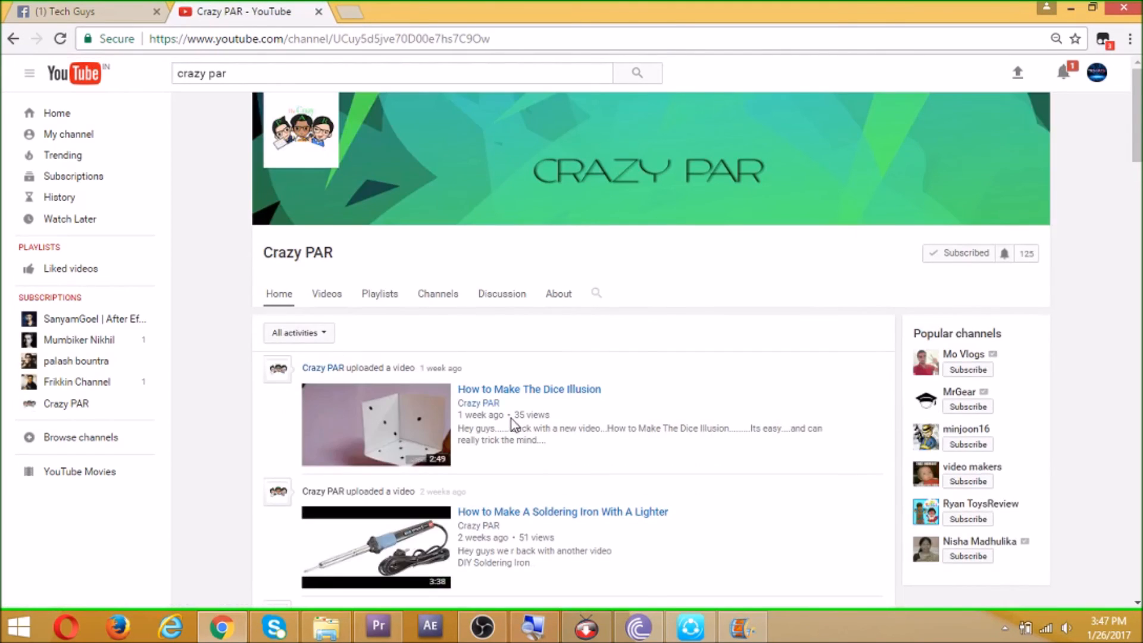
Step: Browse the Crazy PAR channel's uploads, then return to the Tech Guys Facebook tab
{"action": "scroll", "scroll_direction": "down", "scroll_amount": 3}
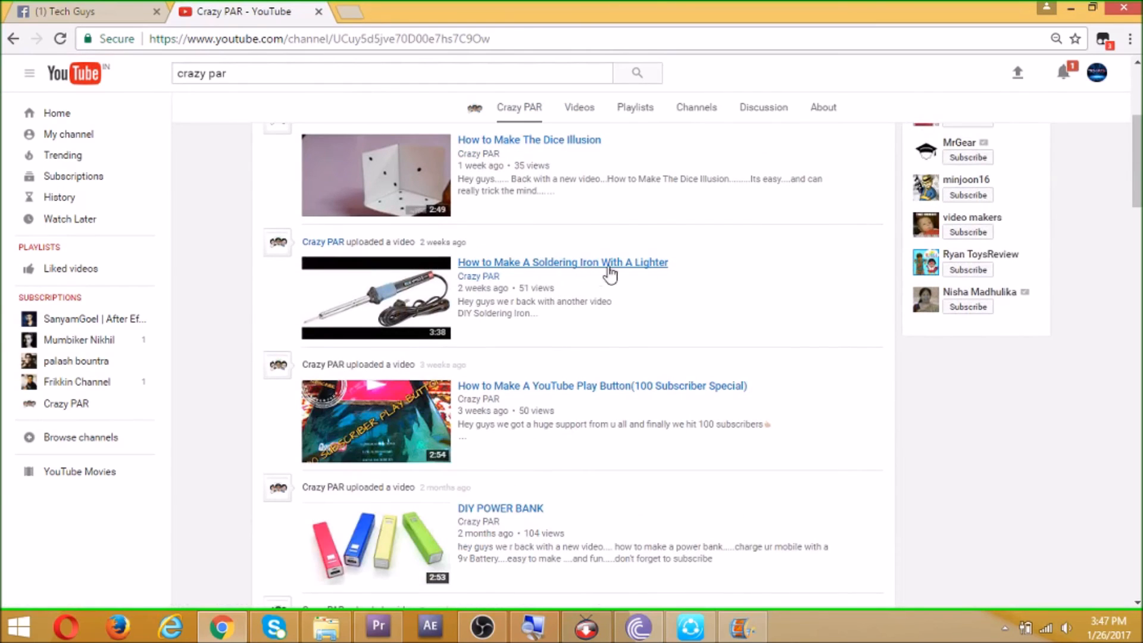
{"action": "mouse_move", "coordinate": [668, 403]}
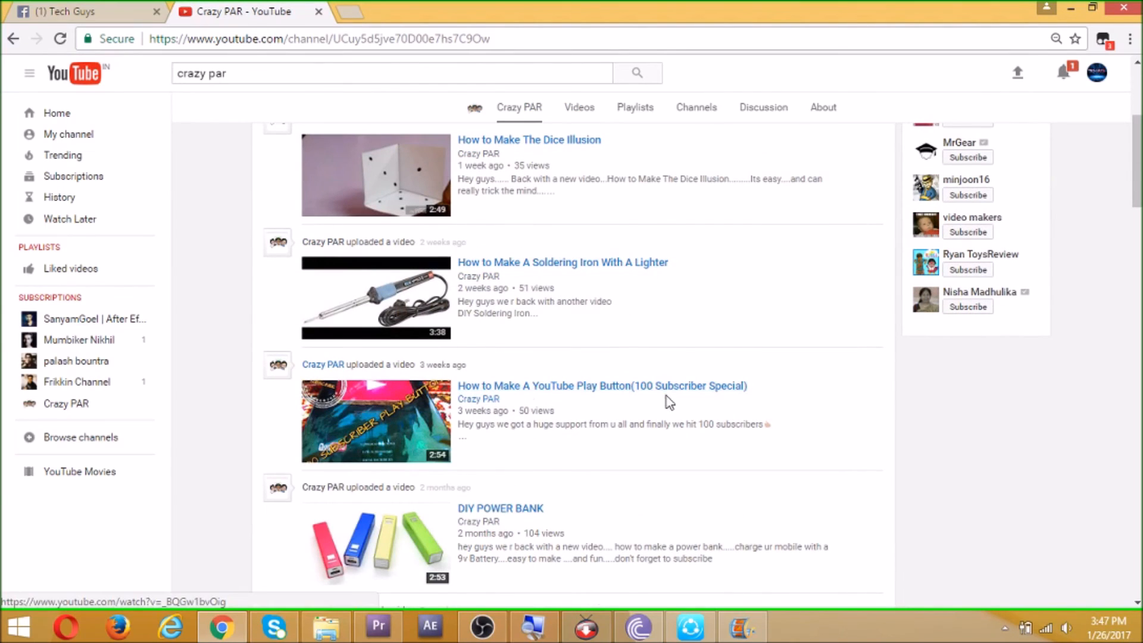
{"action": "mouse_move", "coordinate": [491, 521]}
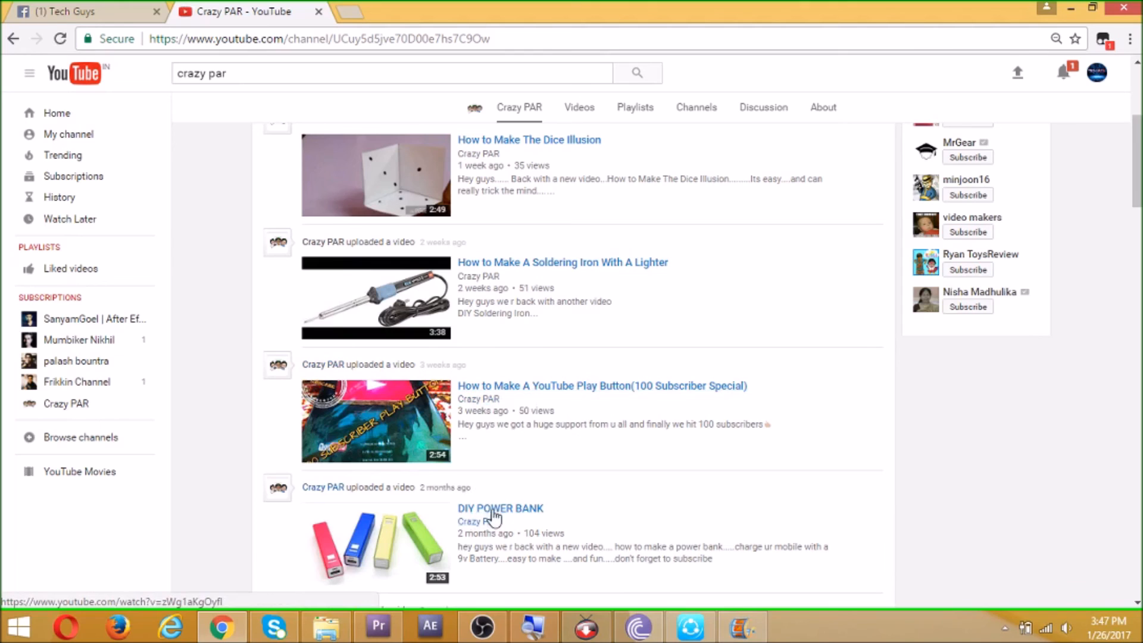
{"action": "scroll", "scroll_direction": "down", "scroll_amount": 3}
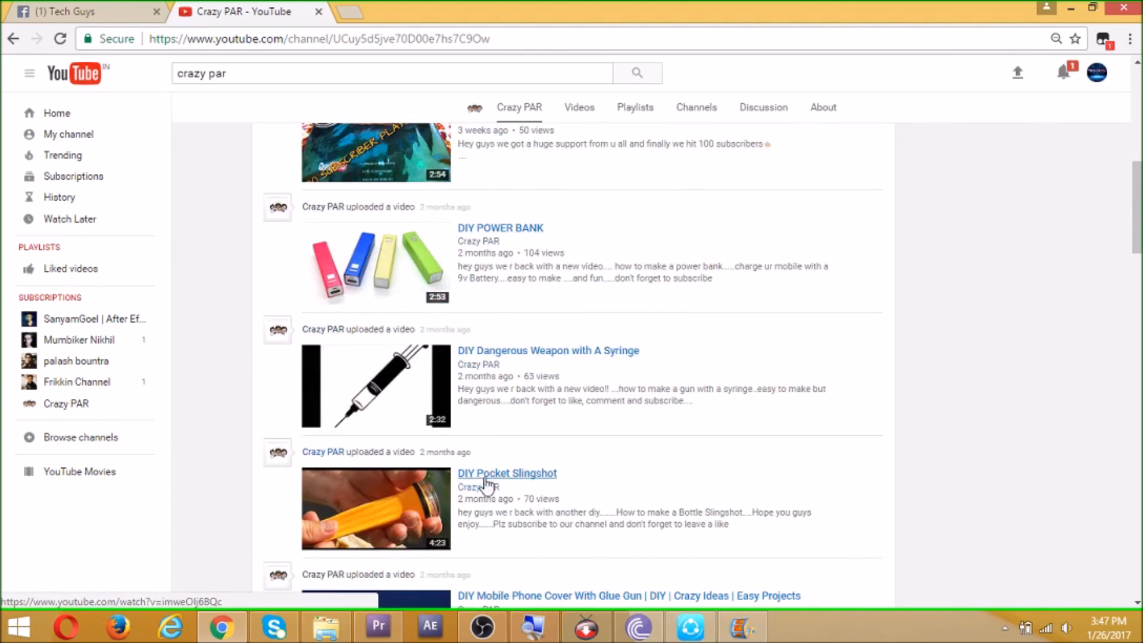
{"action": "scroll", "scroll_direction": "down", "scroll_amount": 3}
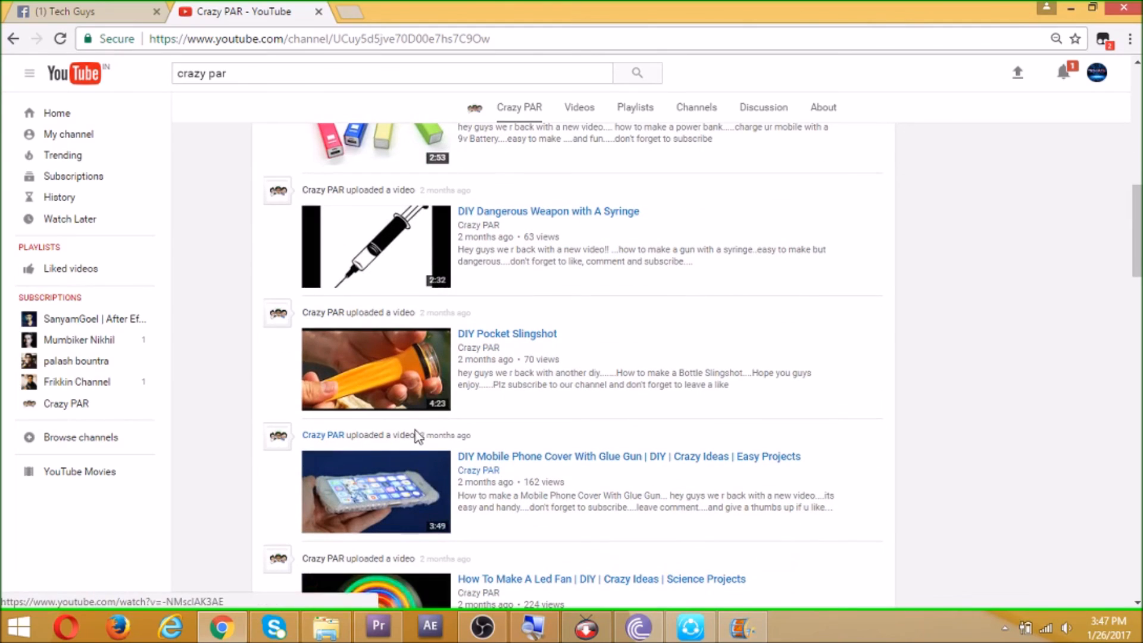
{"action": "mouse_move", "coordinate": [584, 462]}
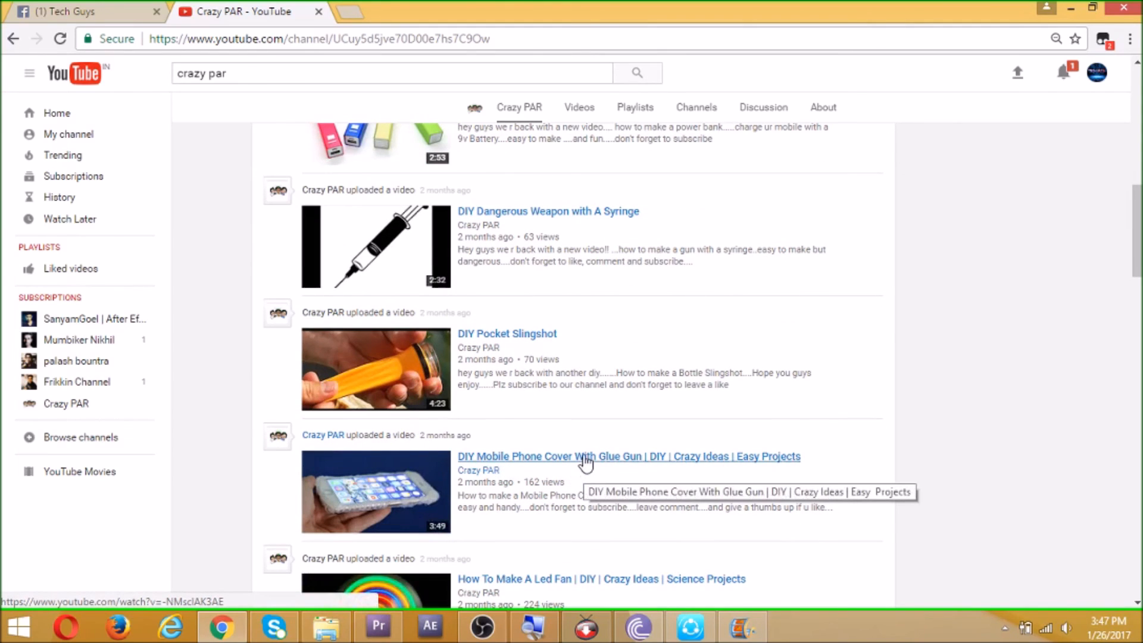
{"action": "scroll", "scroll_direction": "down", "scroll_amount": 3}
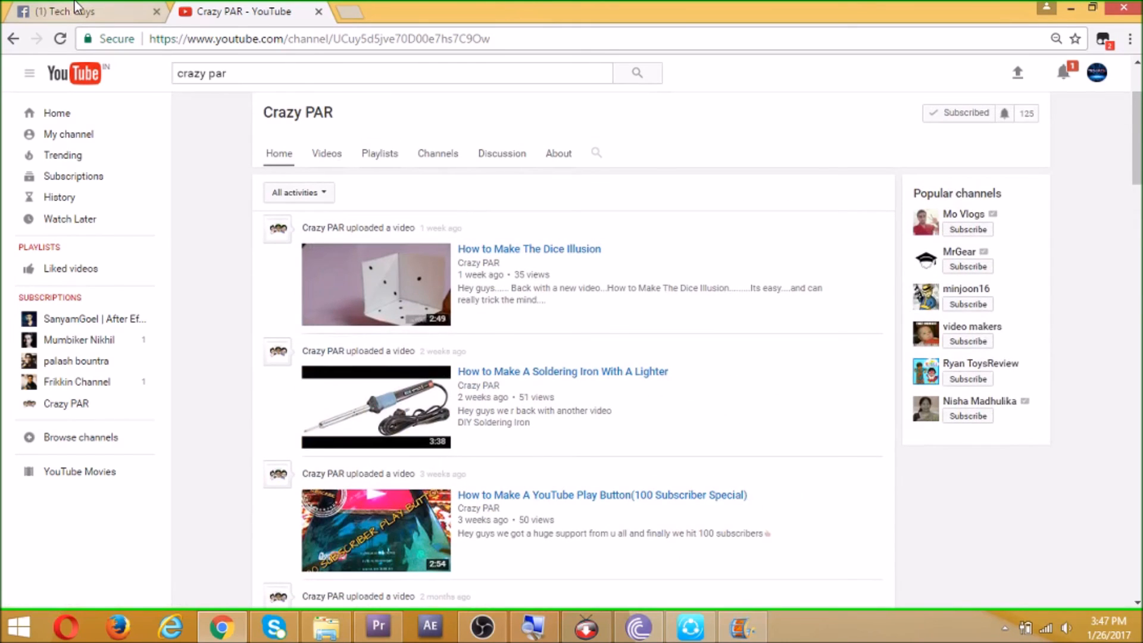
{"action": "left_click", "coordinate": [65, 11]}
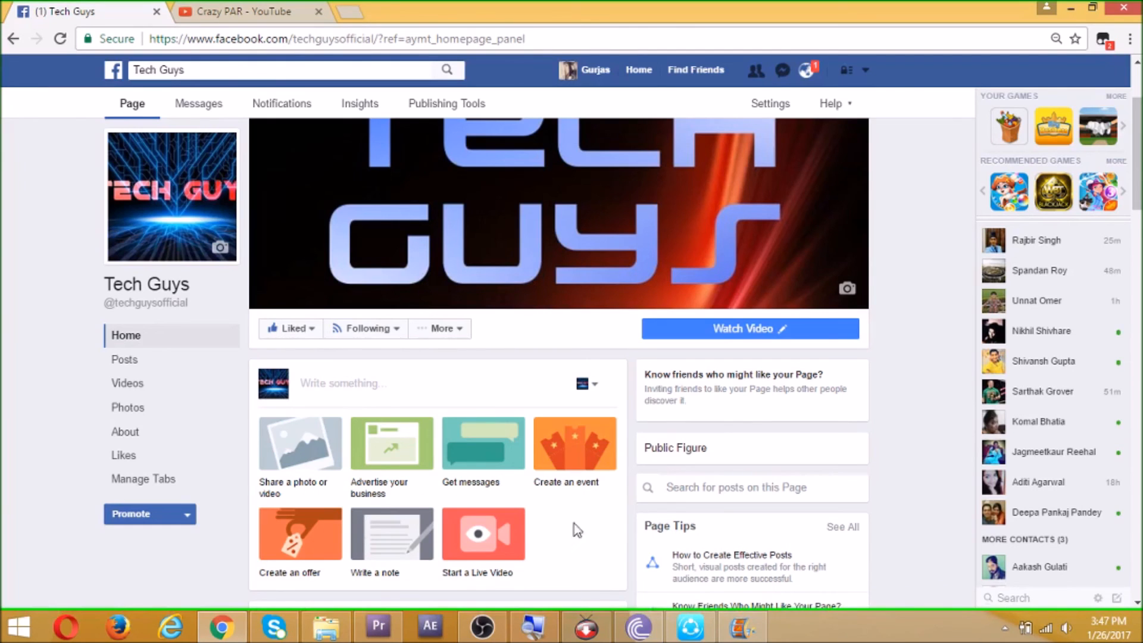
Step: Bring Premiere Pro back to the front showing the finished Republic Day timeline
{"action": "left_click", "coordinate": [378, 626]}
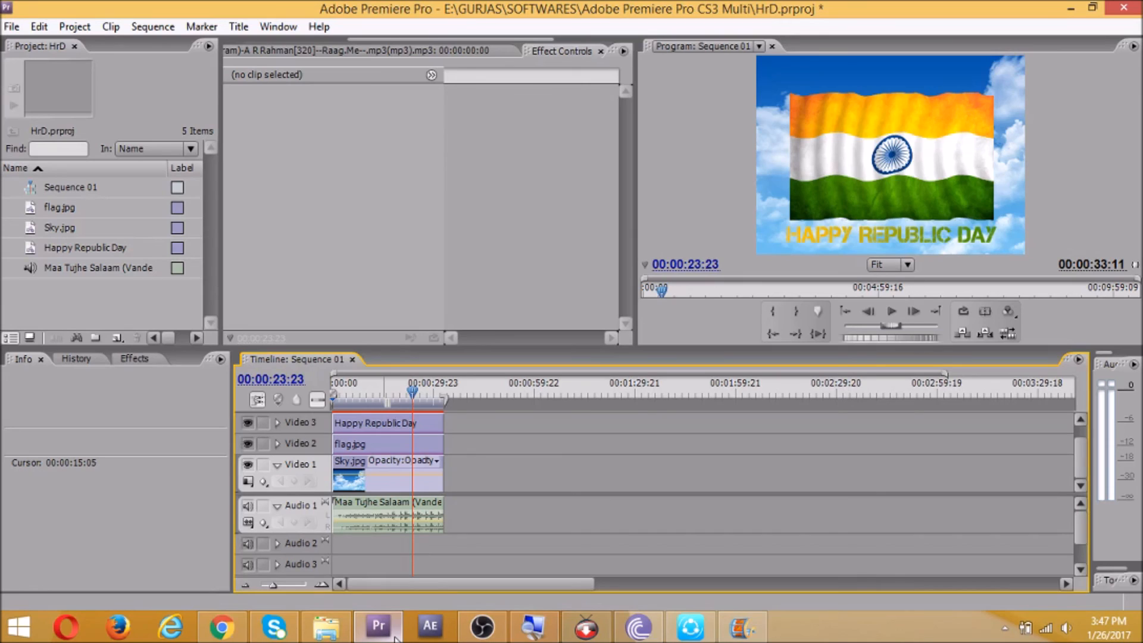
{"action": "mouse_move", "coordinate": [465, 467]}
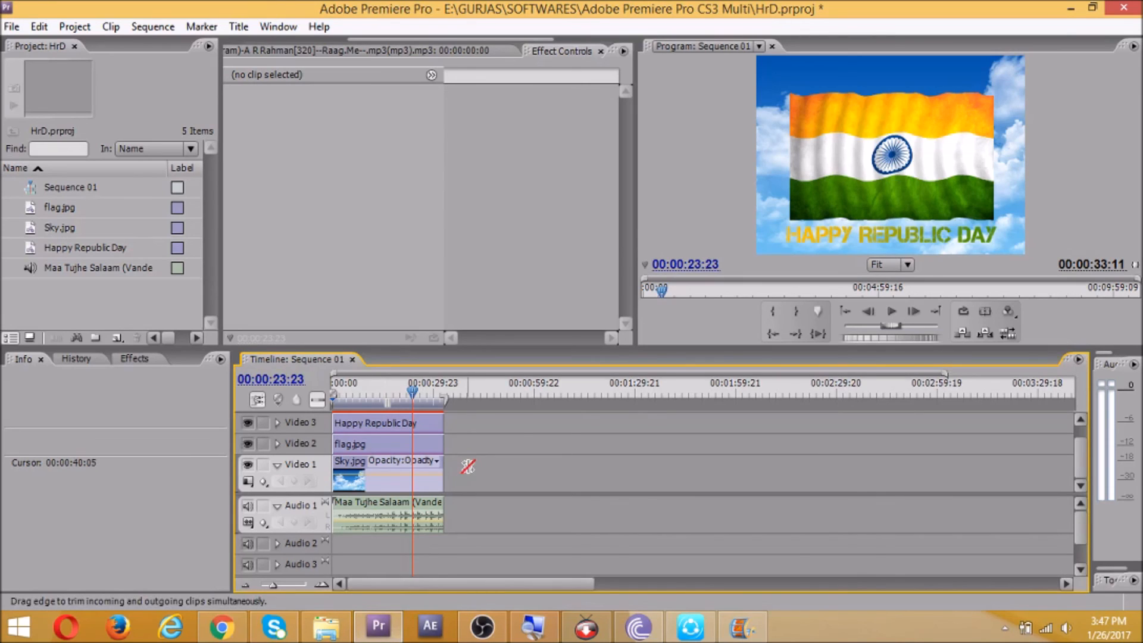